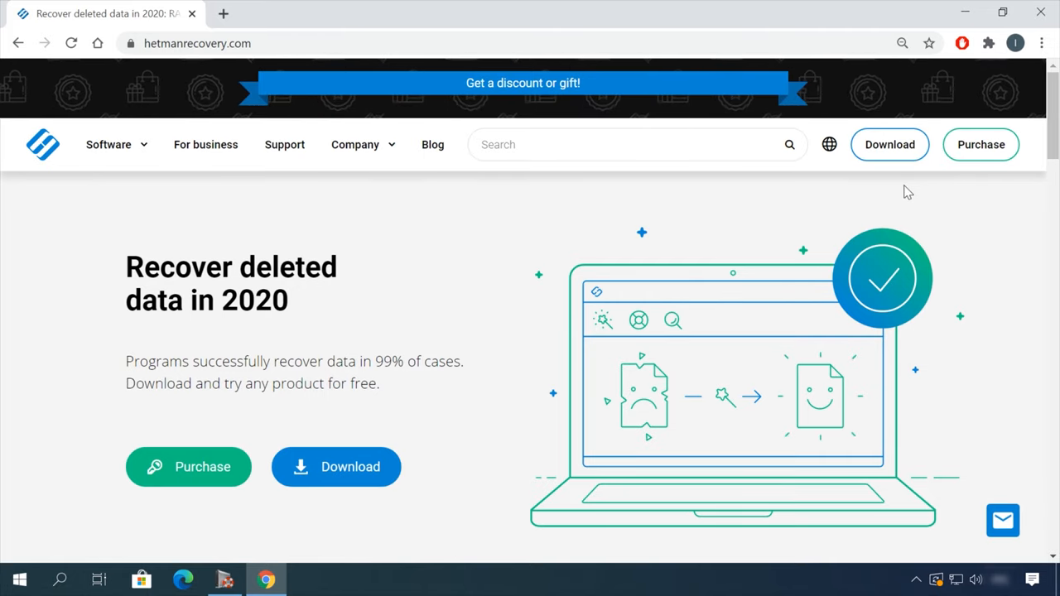
# Navigate from the hetmanrecovery.com home page to the Hetman Partition Recovery 3.1 download page.
pyautogui.scroll(-3)
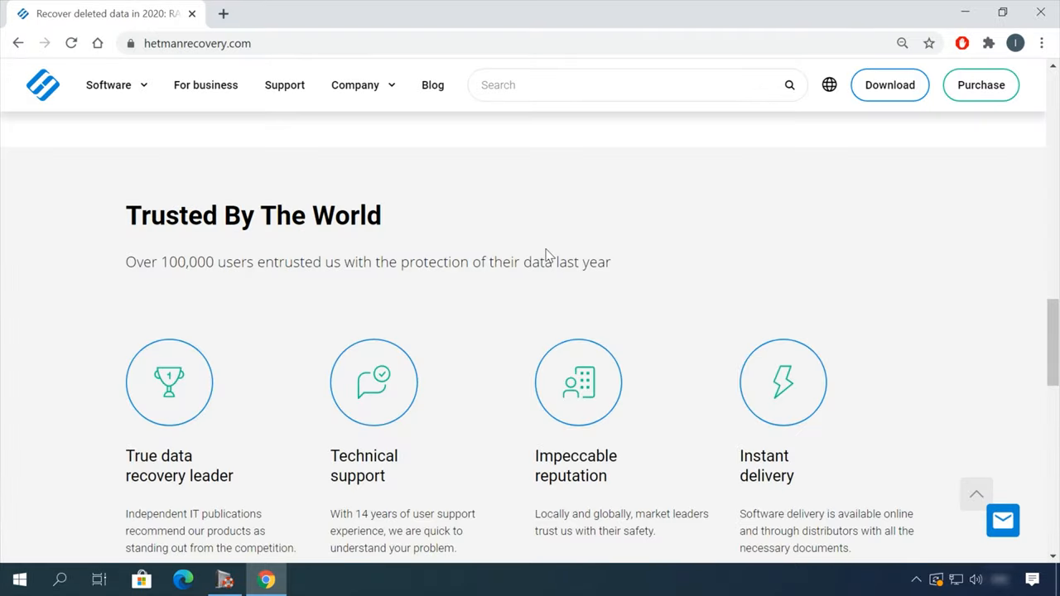
pyautogui.click(109, 84)
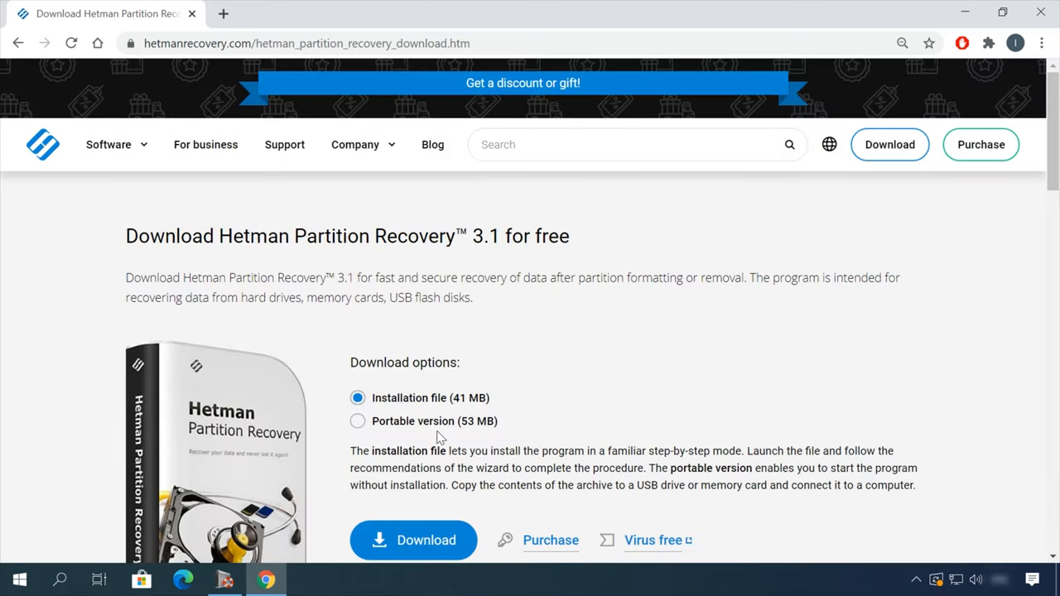
pyautogui.click(413, 540)
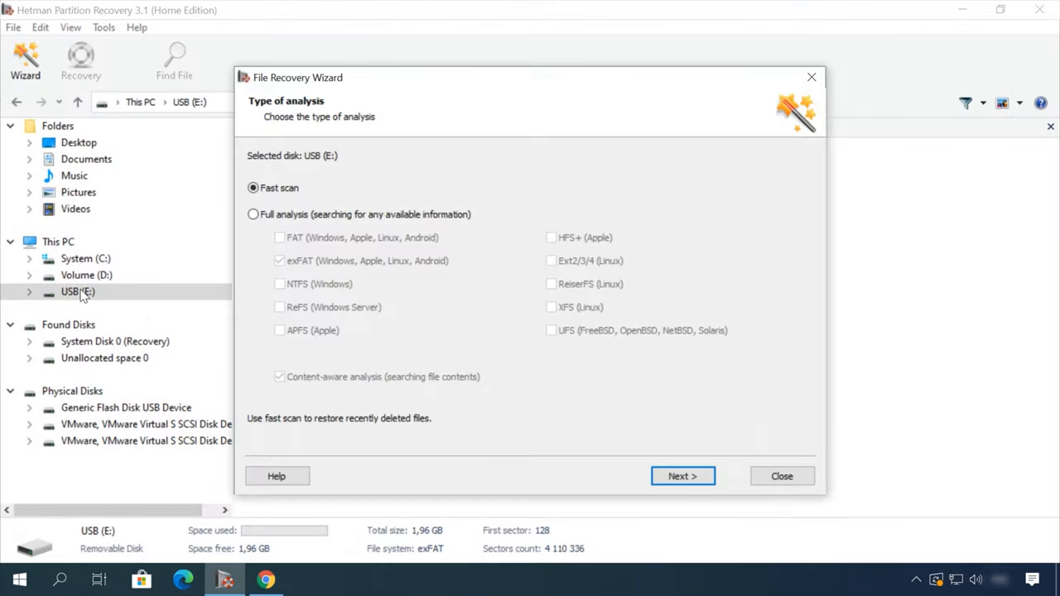
# Fast-scan USB (E:) and preview deleted files in the Doc and Video folders, including the Earth video.
pyautogui.click(682, 475)
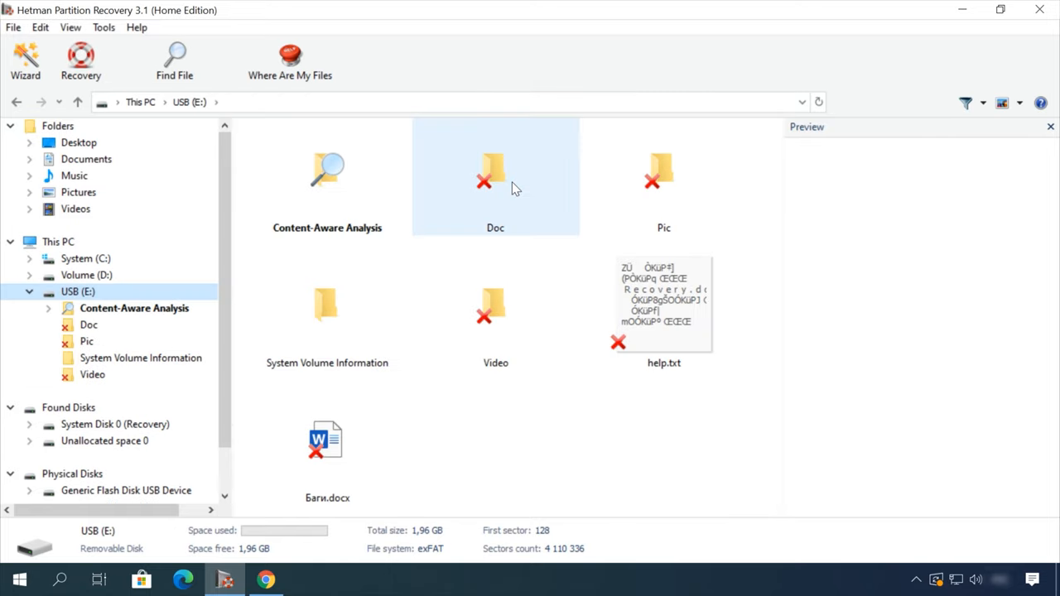
pyautogui.doubleClick(495, 174)
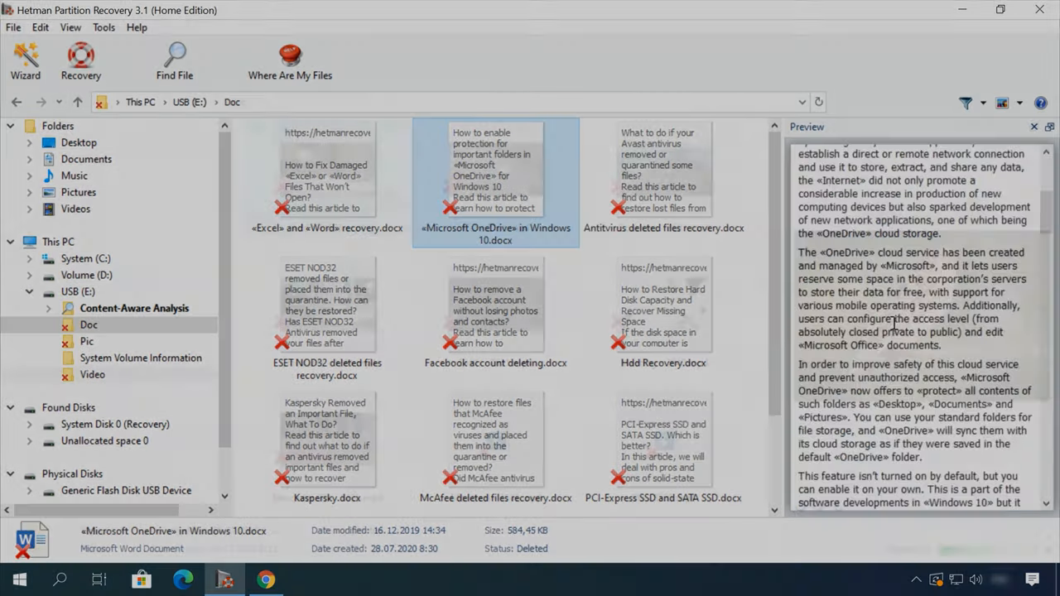
pyautogui.click(92, 374)
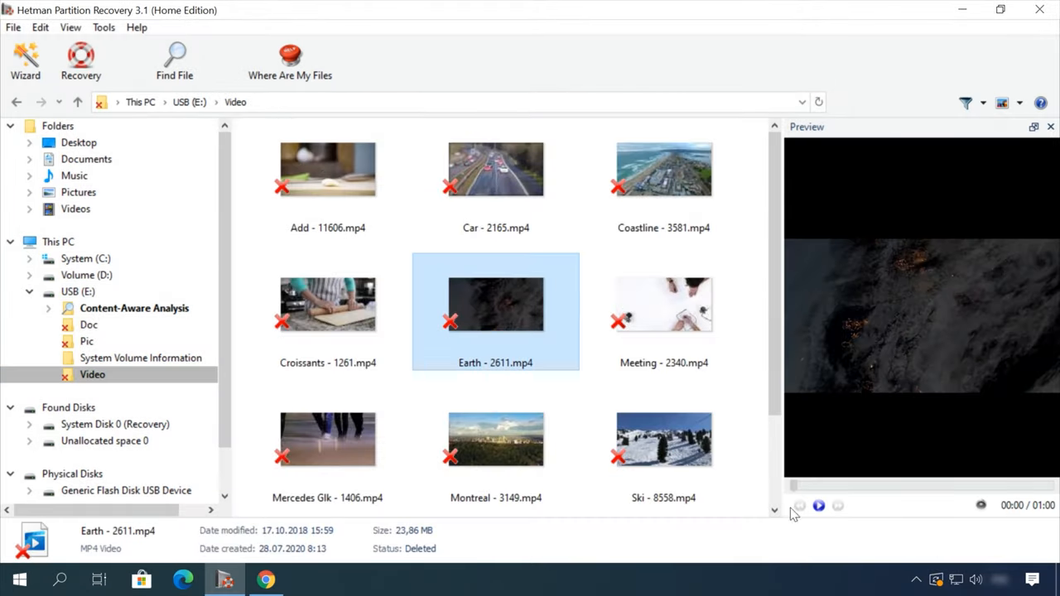
pyautogui.click(818, 505)
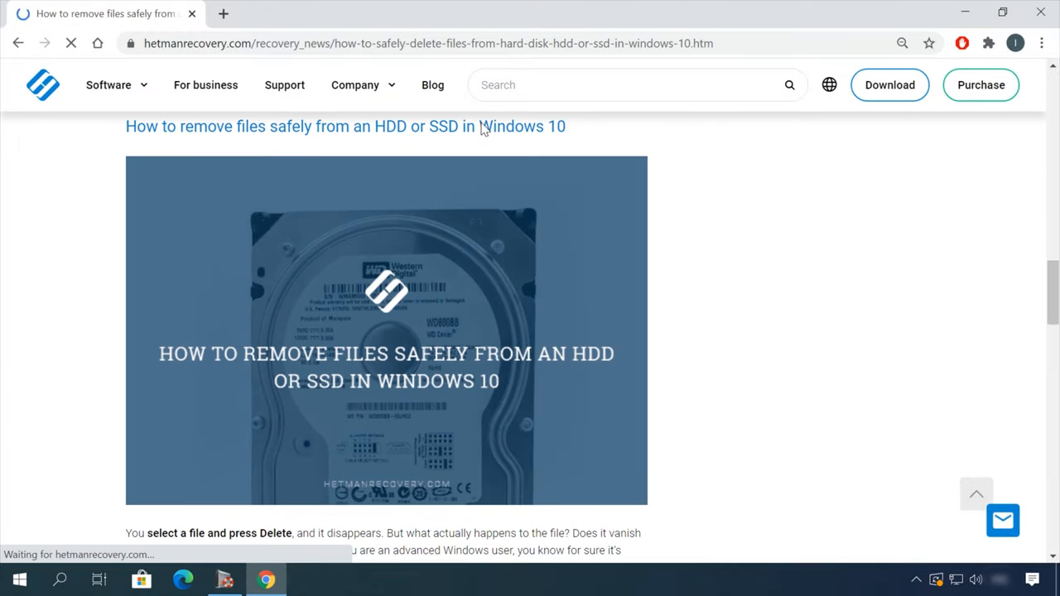
# Scroll down through the article on safely removing files from an HDD or SSD.
pyautogui.scroll(-3)
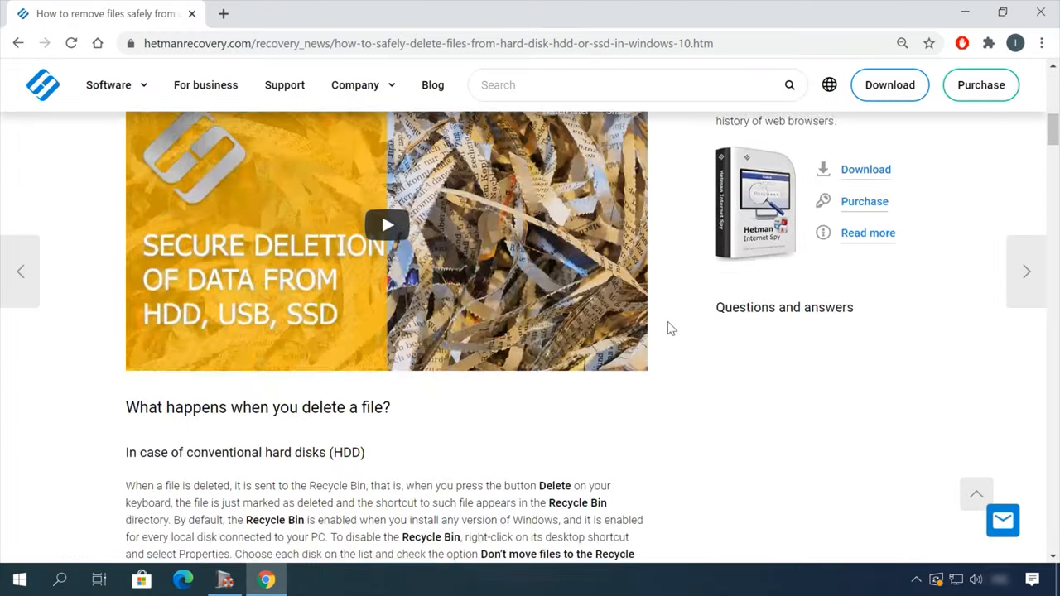
pyautogui.scroll(-3)
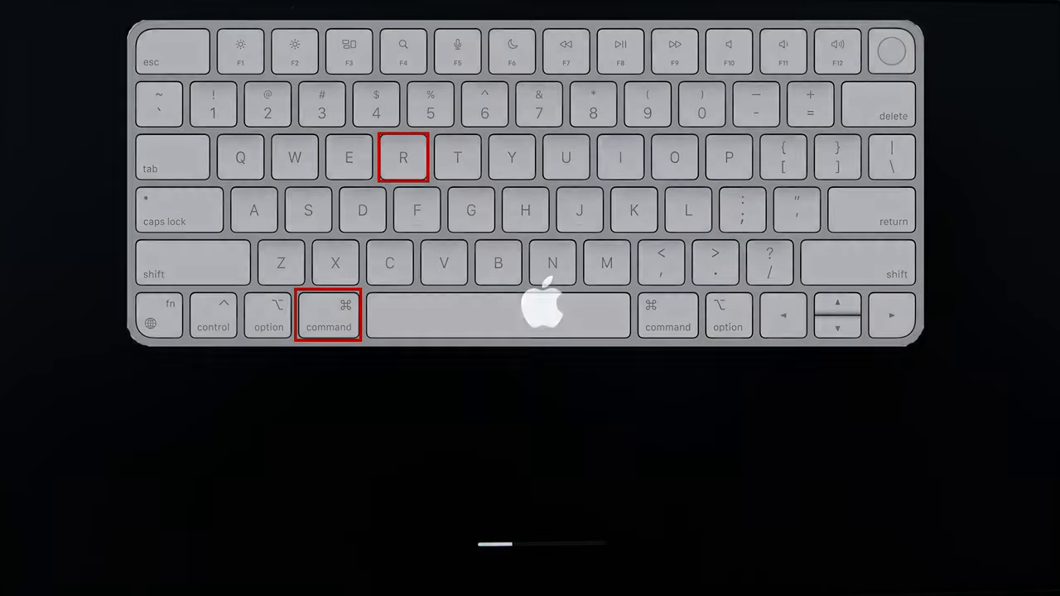
# Hold Command+R during startup until the Mac boots into macOS Recovery.
pyautogui.press('cmd+r')
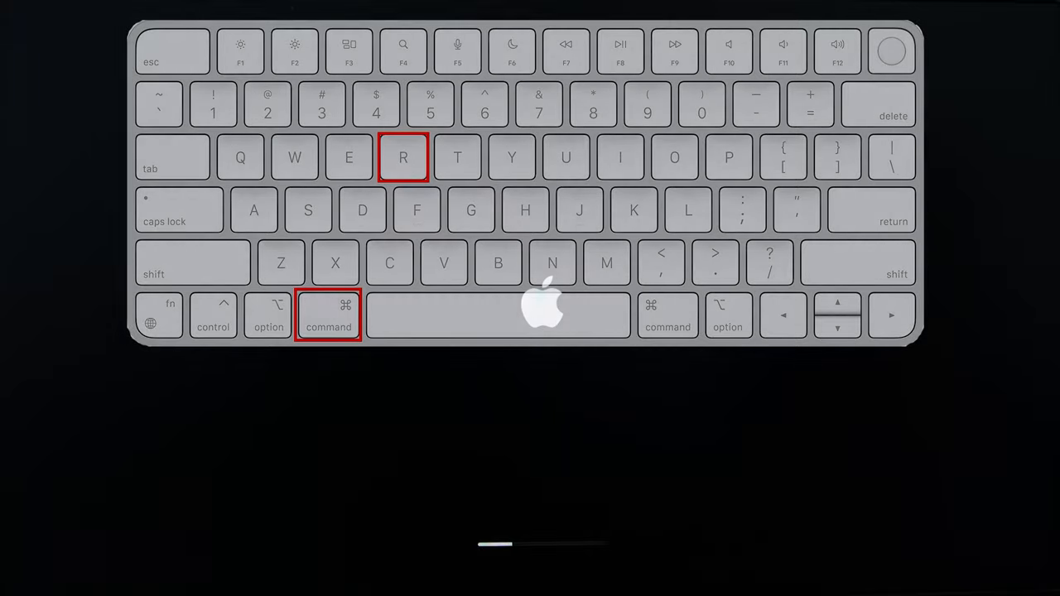
pyautogui.press('cmd+r')
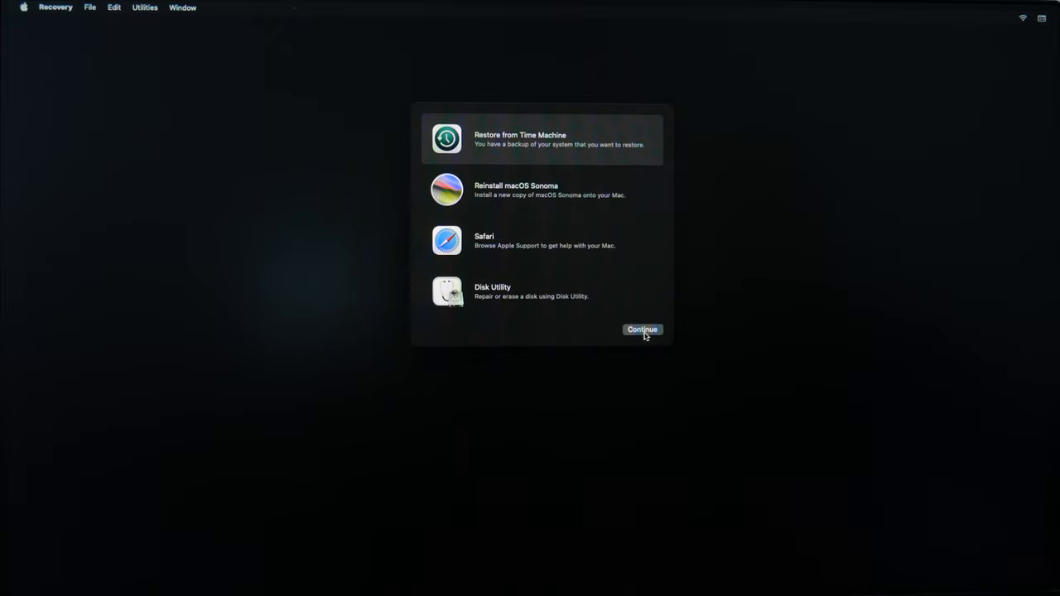
# Start Restore from Time Machine, use the backup disk as source and select the 3:49:14 PM backup.
pyautogui.click(643, 329)
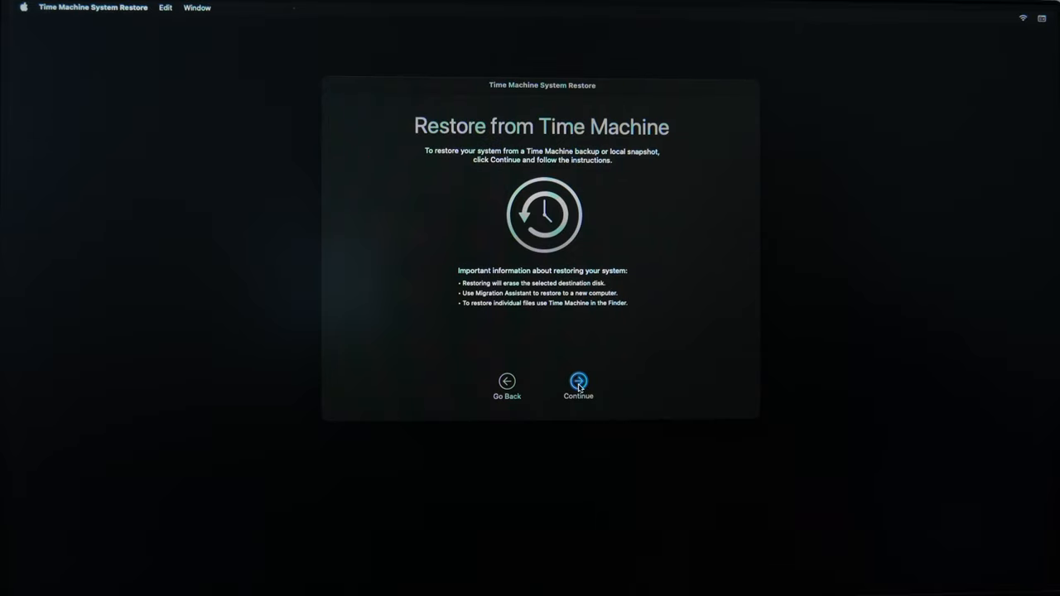
pyautogui.click(578, 381)
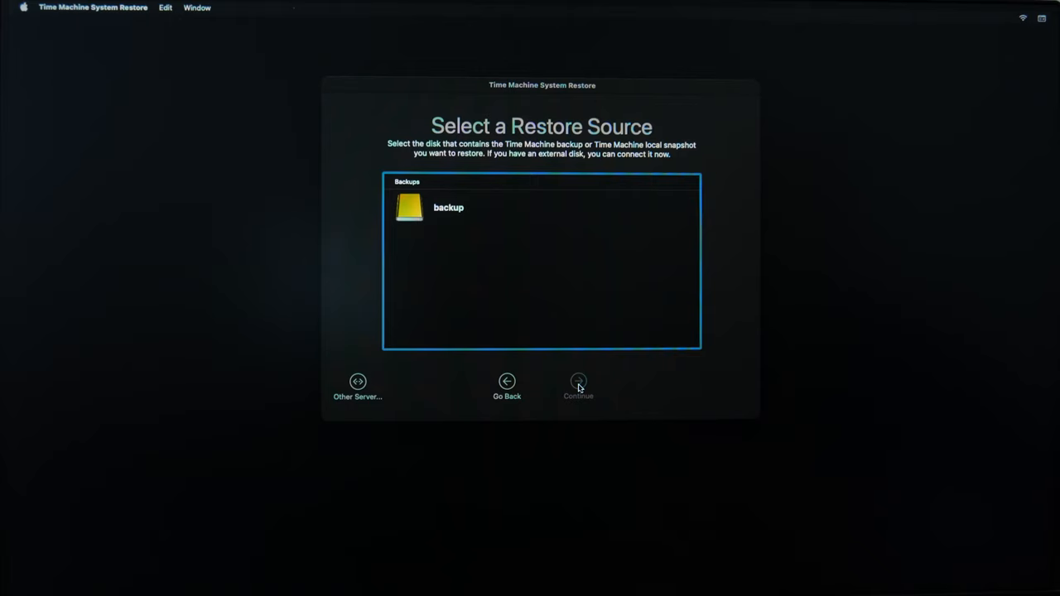
pyautogui.click(448, 207)
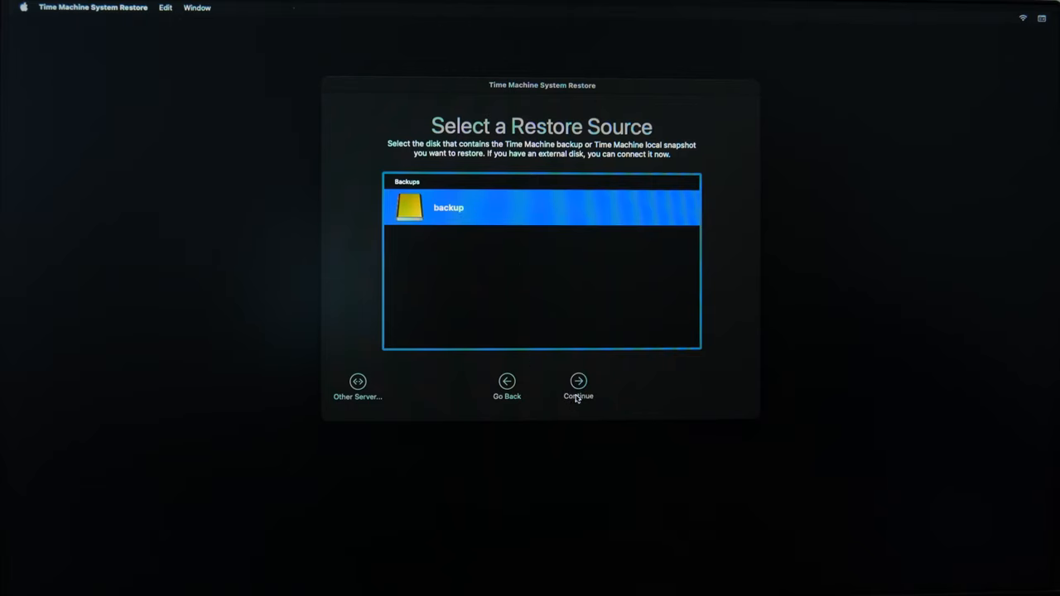
pyautogui.click(578, 382)
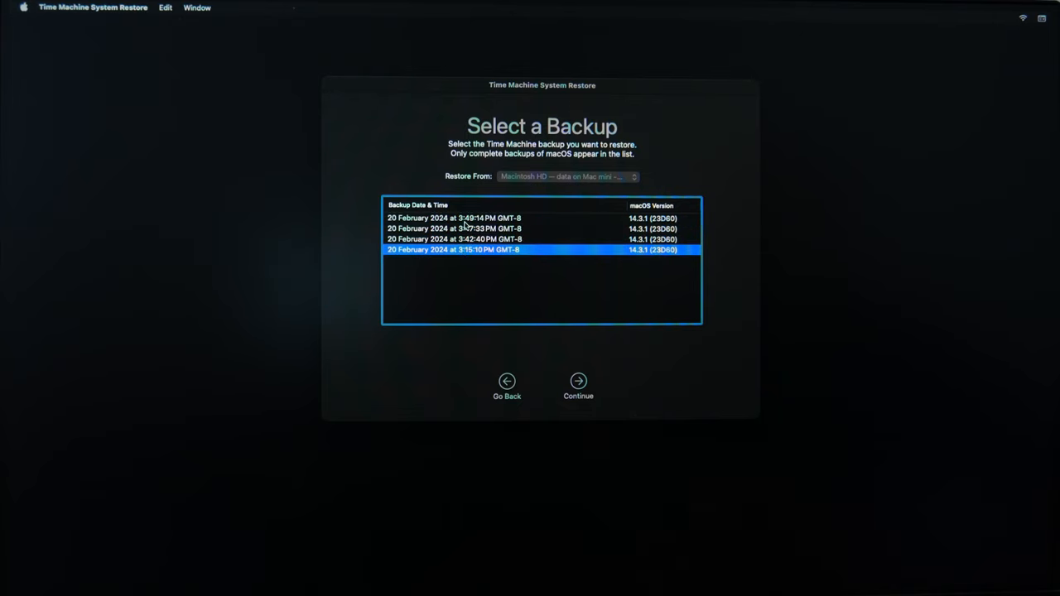
pyautogui.click(454, 218)
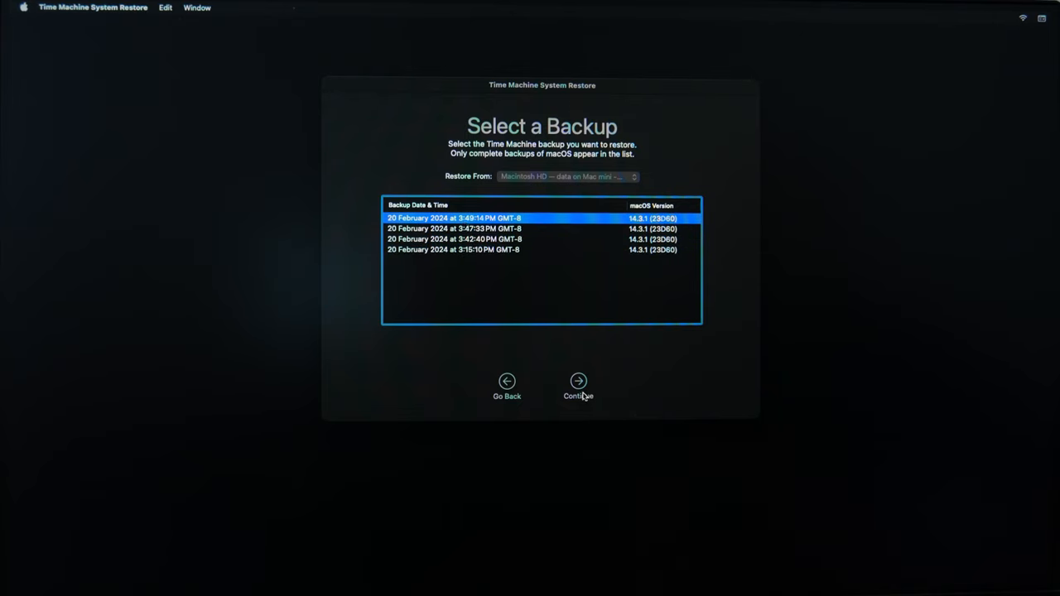
# Continue with the chosen backup, reaching the Migration Assistant warning.
pyautogui.click(578, 382)
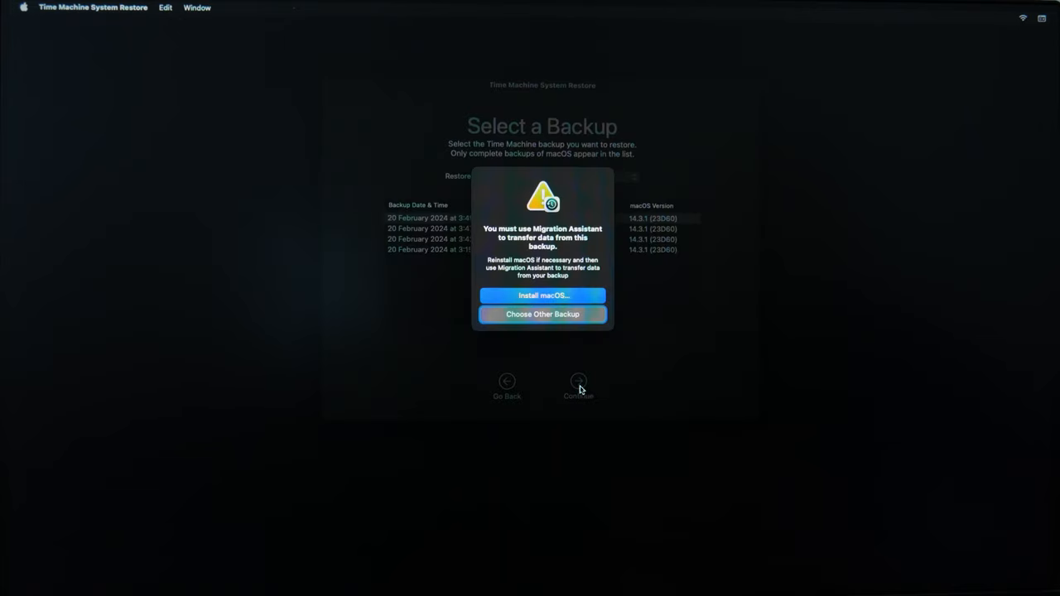
pyautogui.moveTo(592, 386)
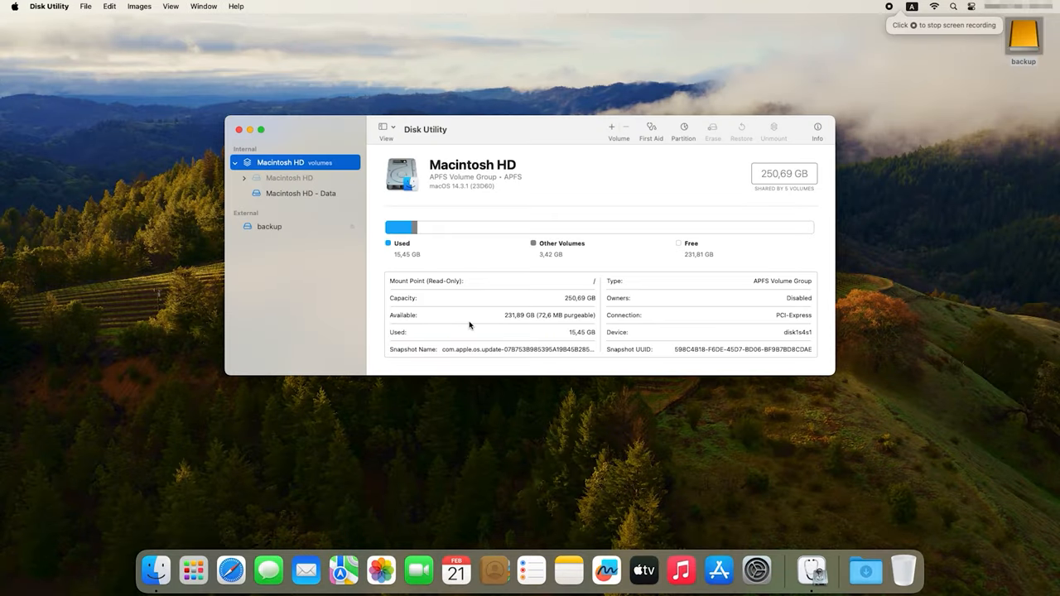
pyautogui.click(269, 226)
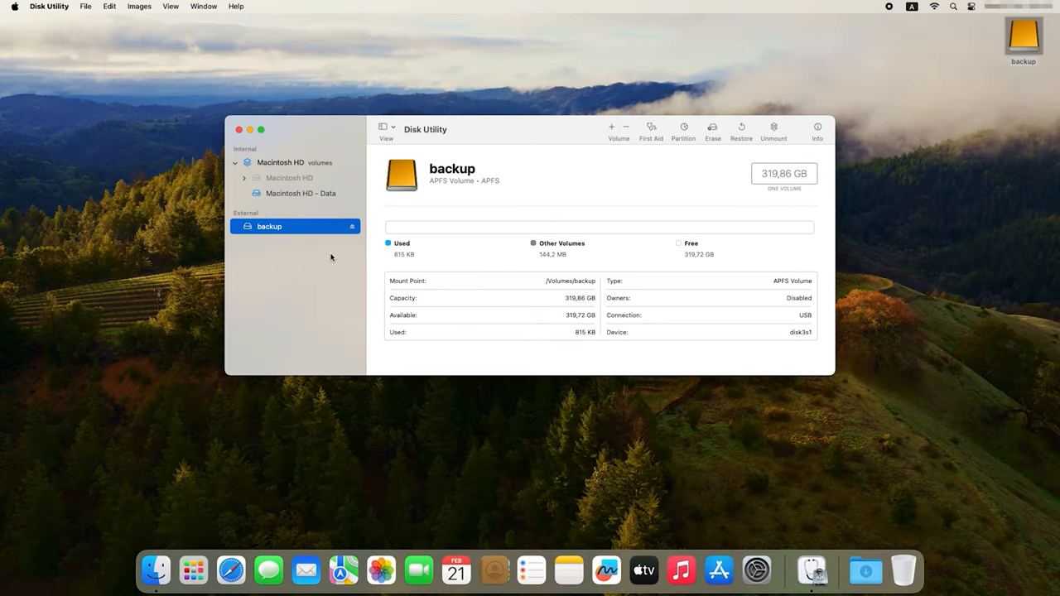
pyautogui.moveTo(553, 263)
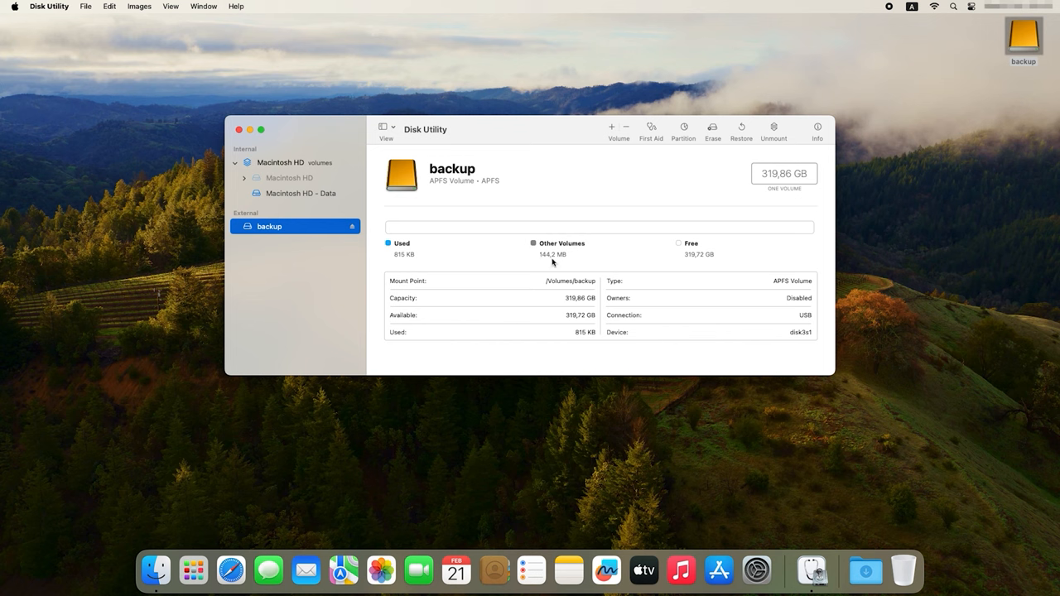
pyautogui.moveTo(640, 250)
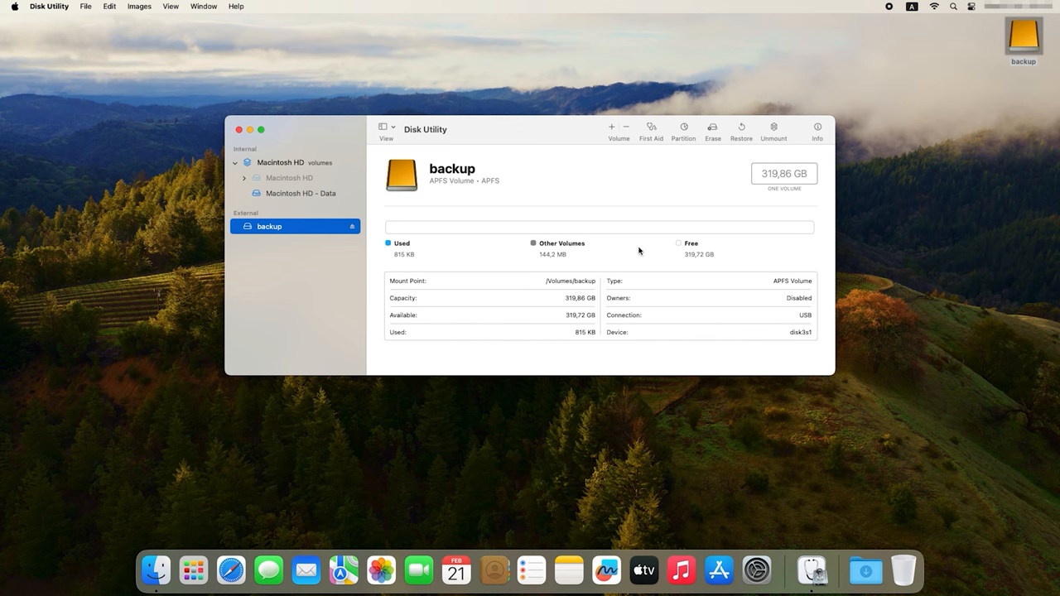
pyautogui.click(281, 162)
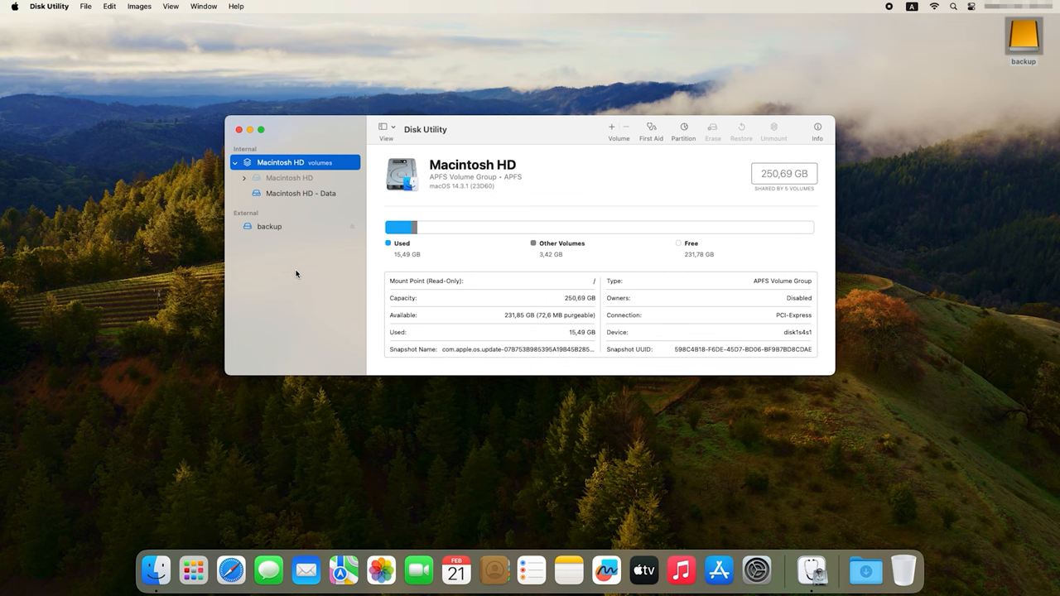
pyautogui.moveTo(375, 158)
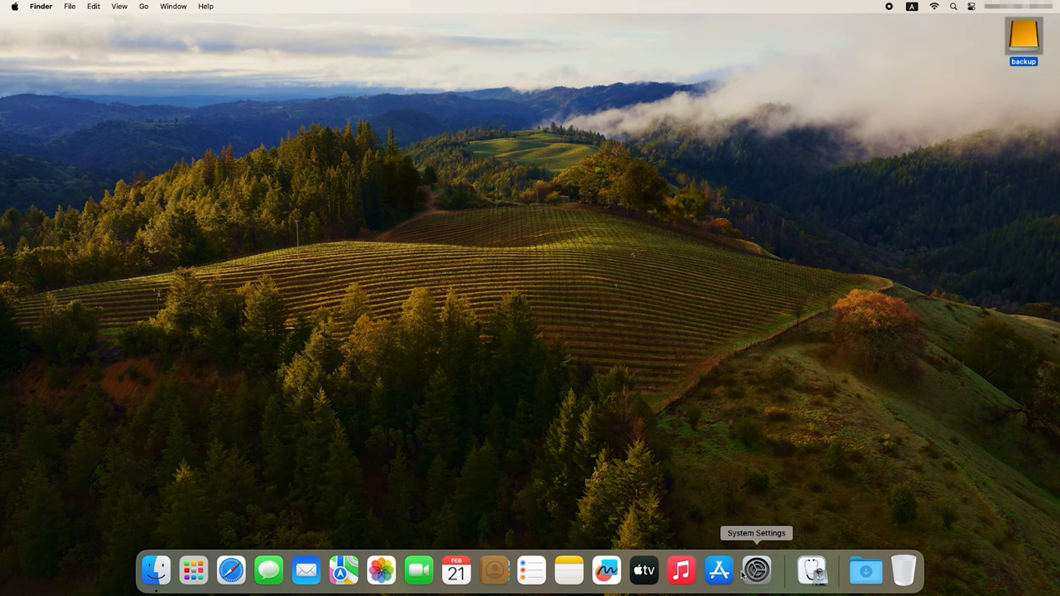
# Reach Time Machine settings via System Settings > General.
pyautogui.click(754, 571)
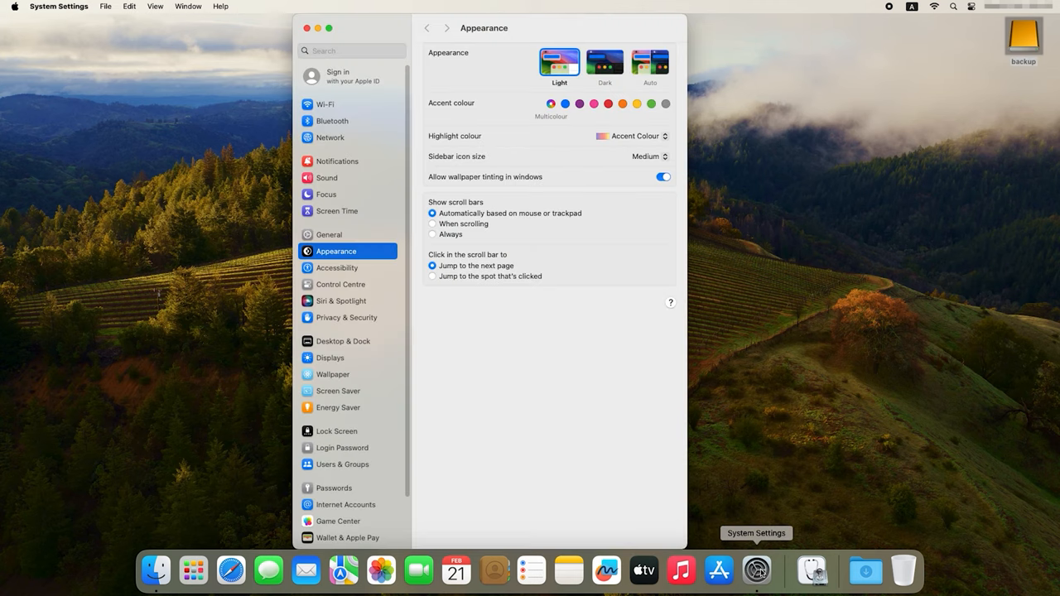
pyautogui.moveTo(334, 240)
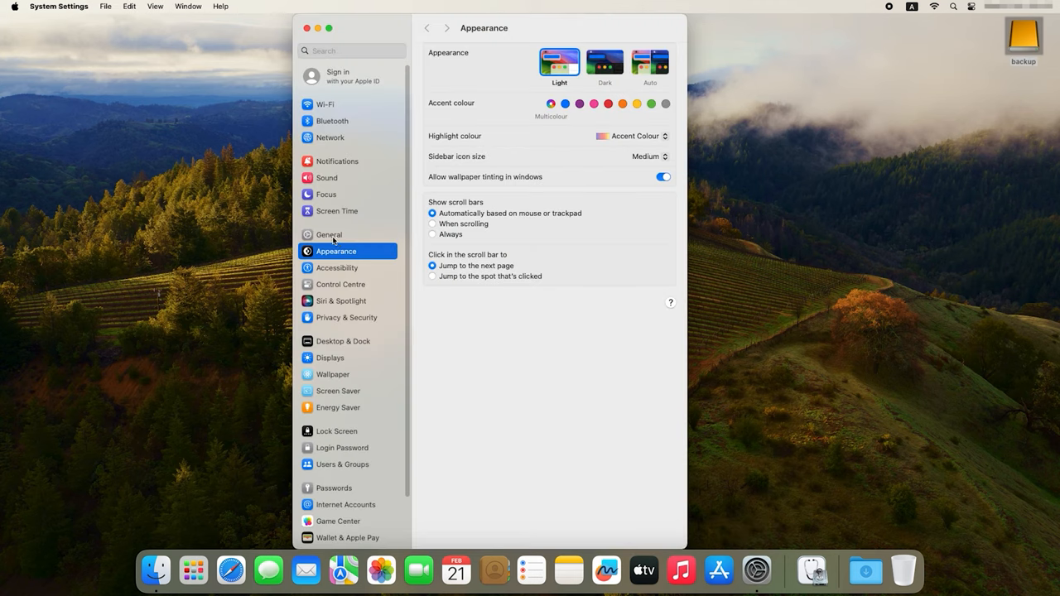
pyautogui.click(329, 234)
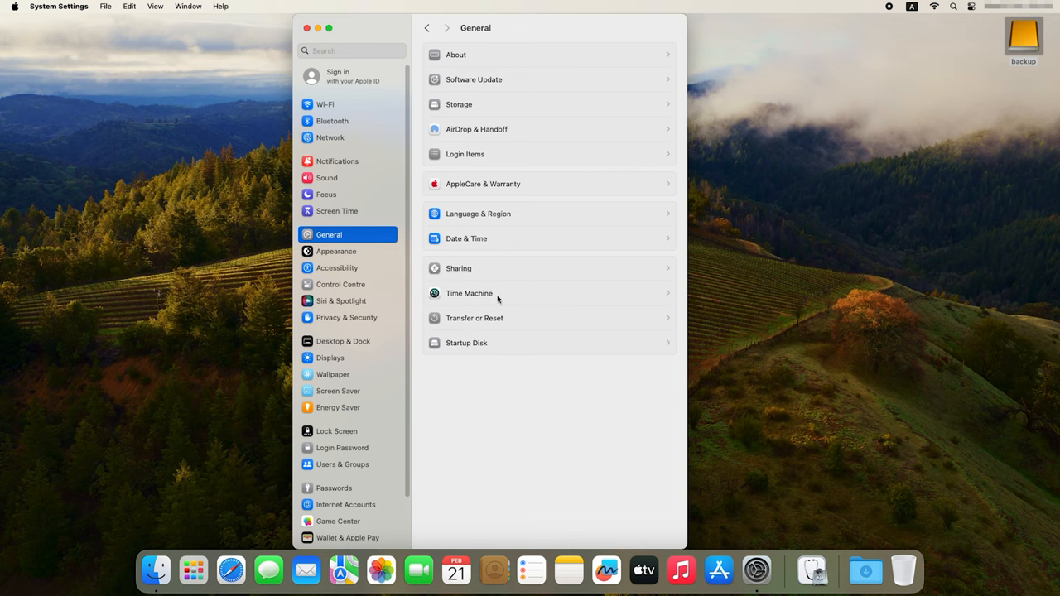
pyautogui.click(469, 293)
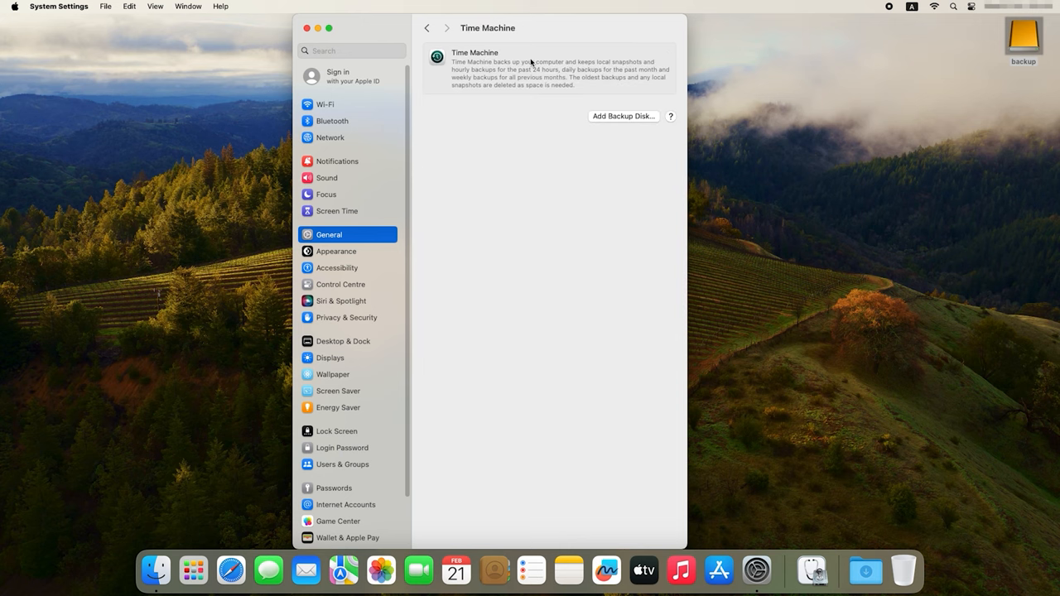
pyautogui.moveTo(627, 122)
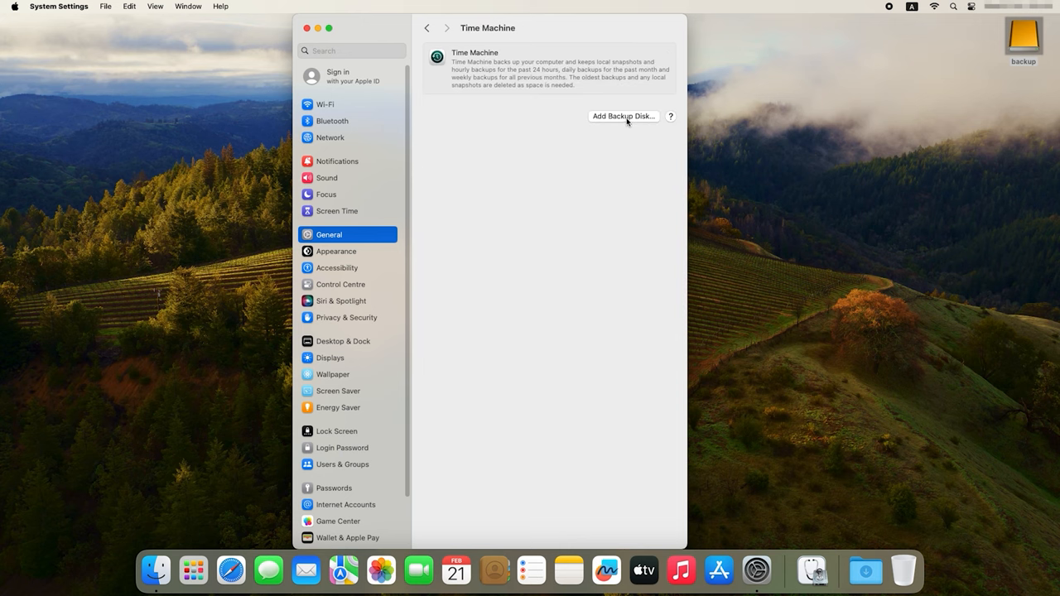
# Set up the 'backup' disk as the destination with Encrypt Backup turned off.
pyautogui.click(622, 116)
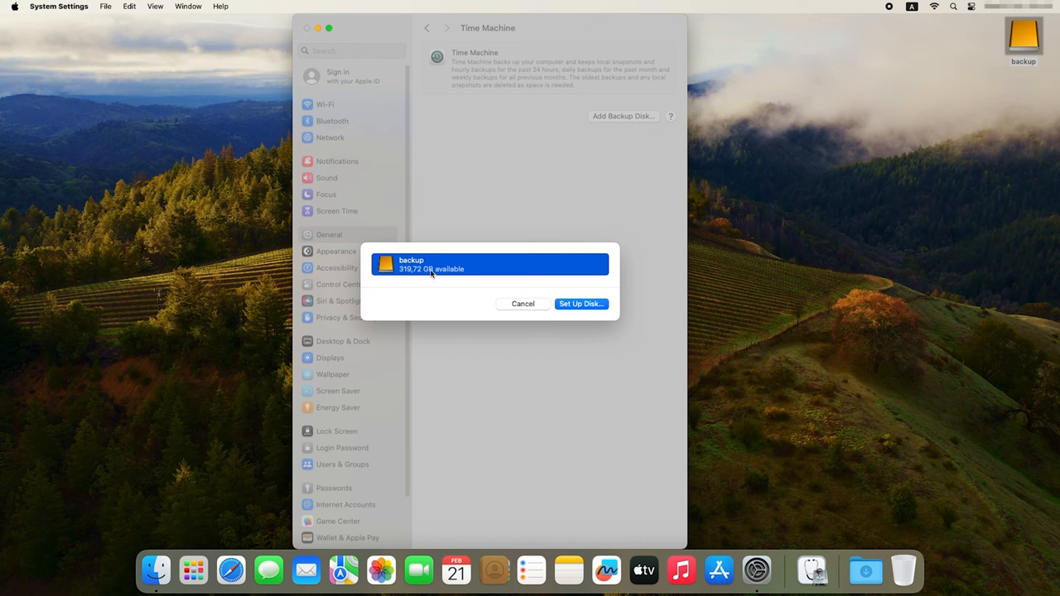
pyautogui.moveTo(598, 308)
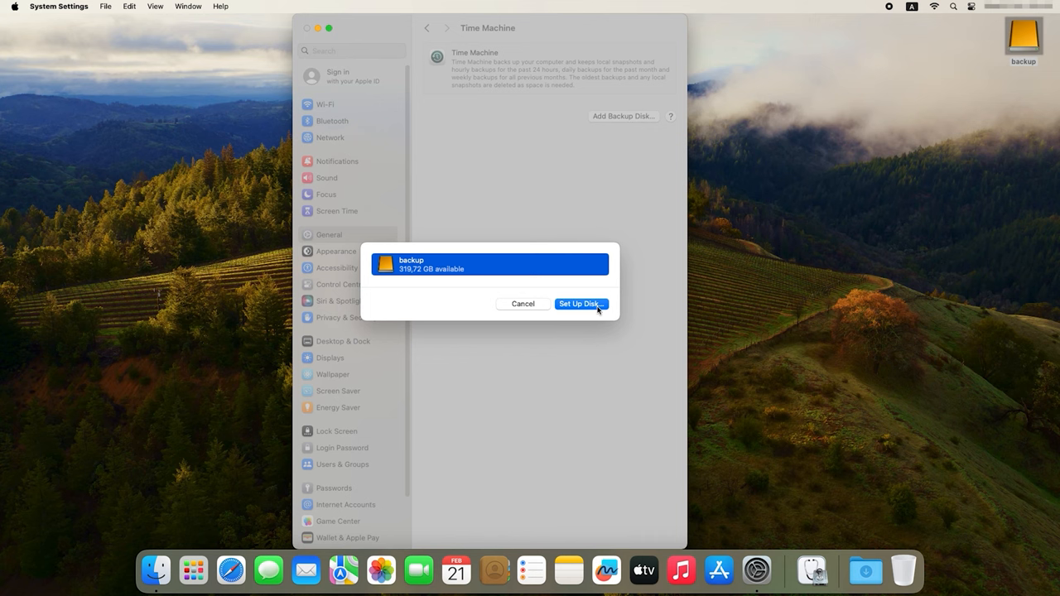
pyautogui.click(581, 303)
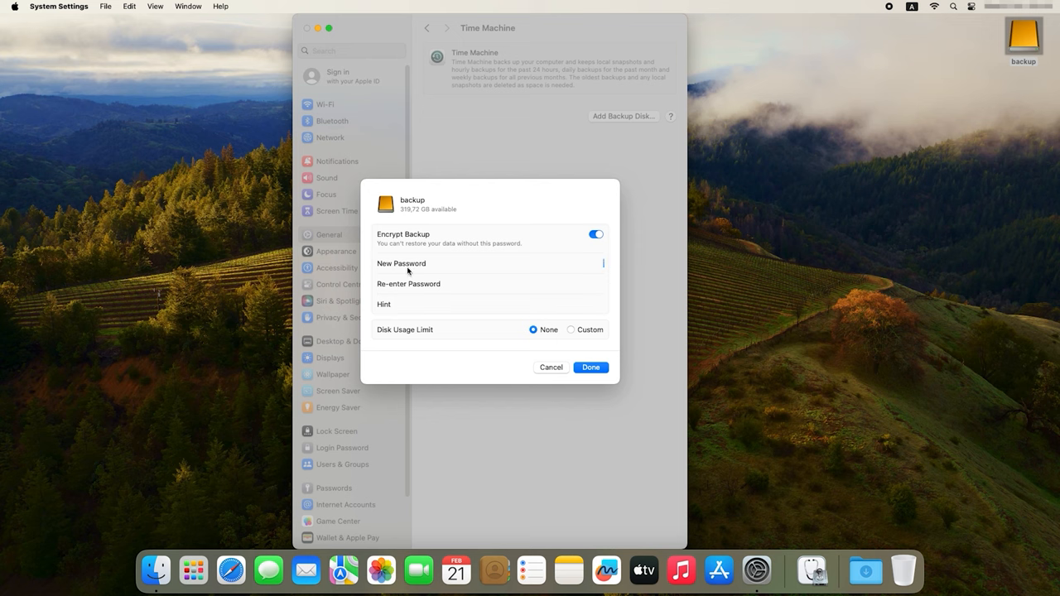
pyautogui.moveTo(574, 253)
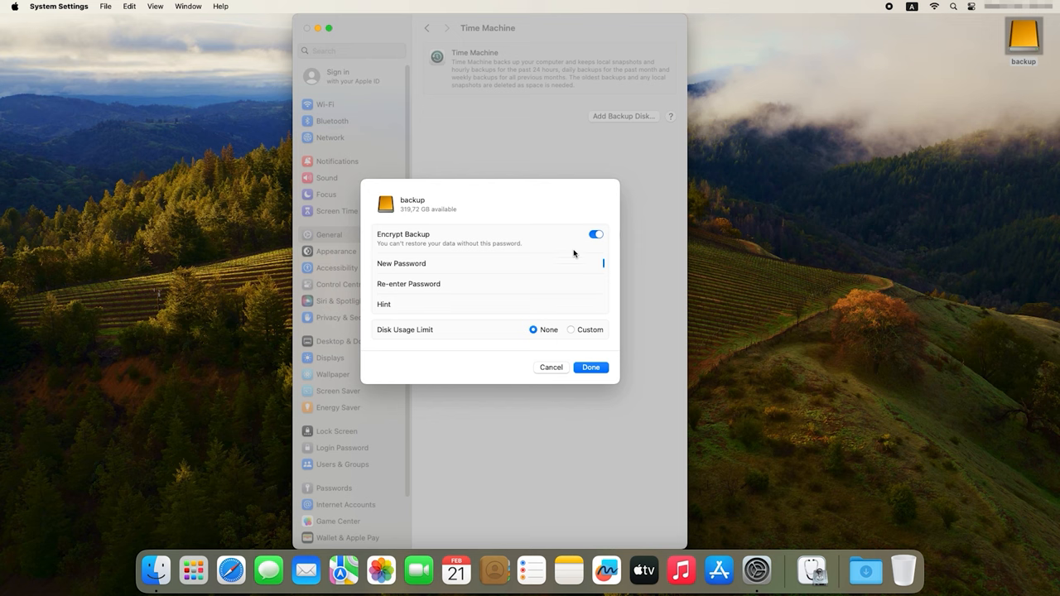
pyautogui.click(595, 233)
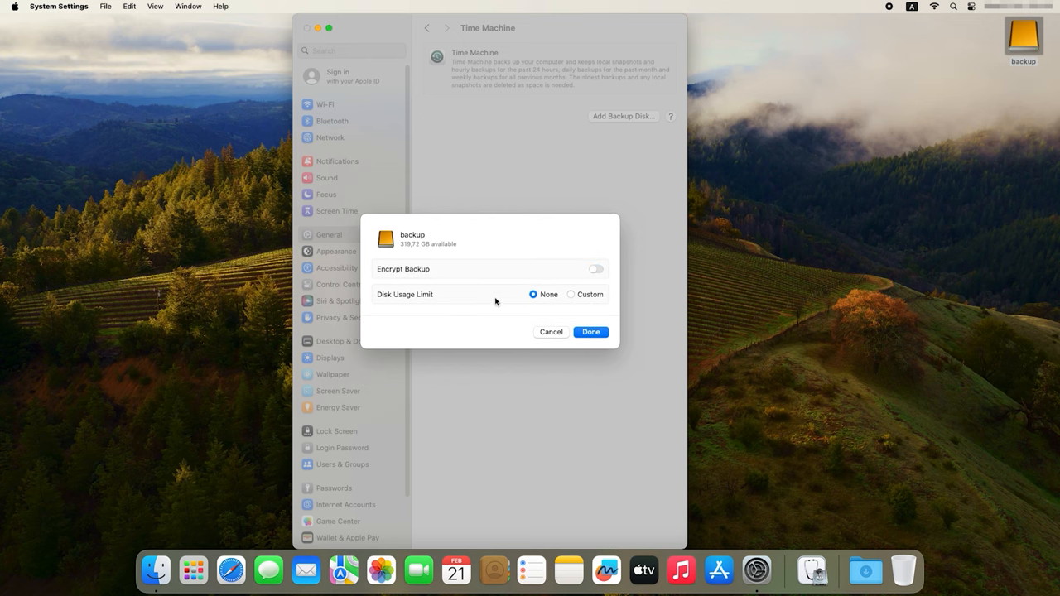
pyautogui.moveTo(590, 337)
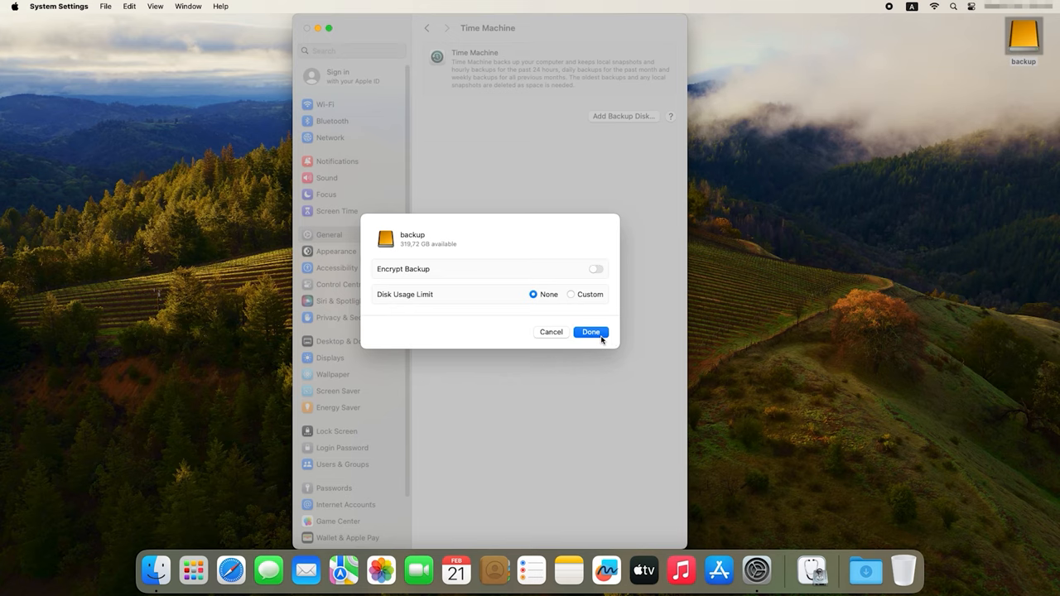
# Finish adding the backup disk, then review its backup options and exclusions without adding any.
pyautogui.click(591, 332)
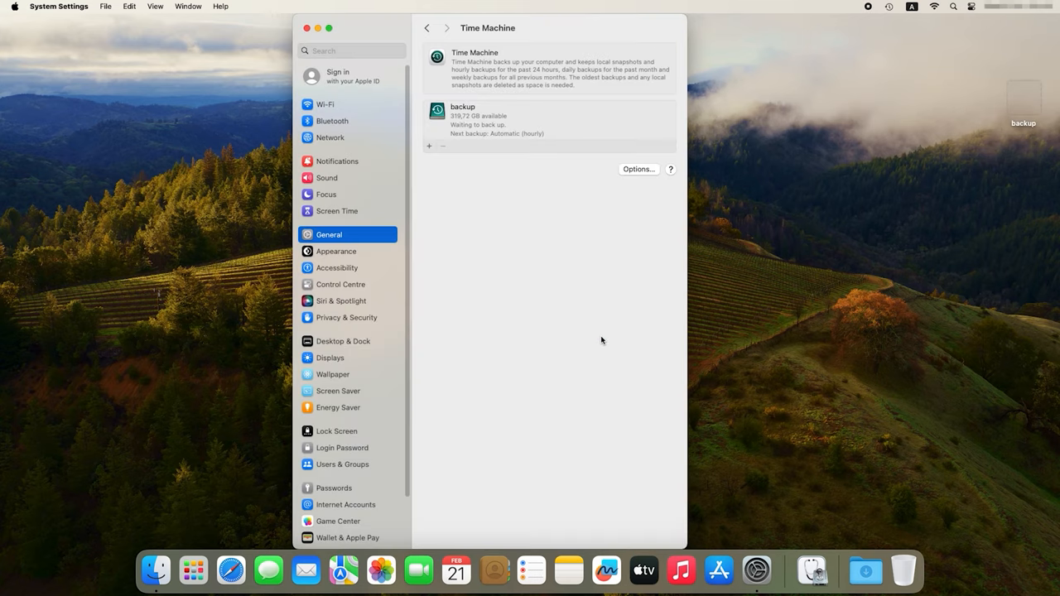
pyautogui.click(548, 120)
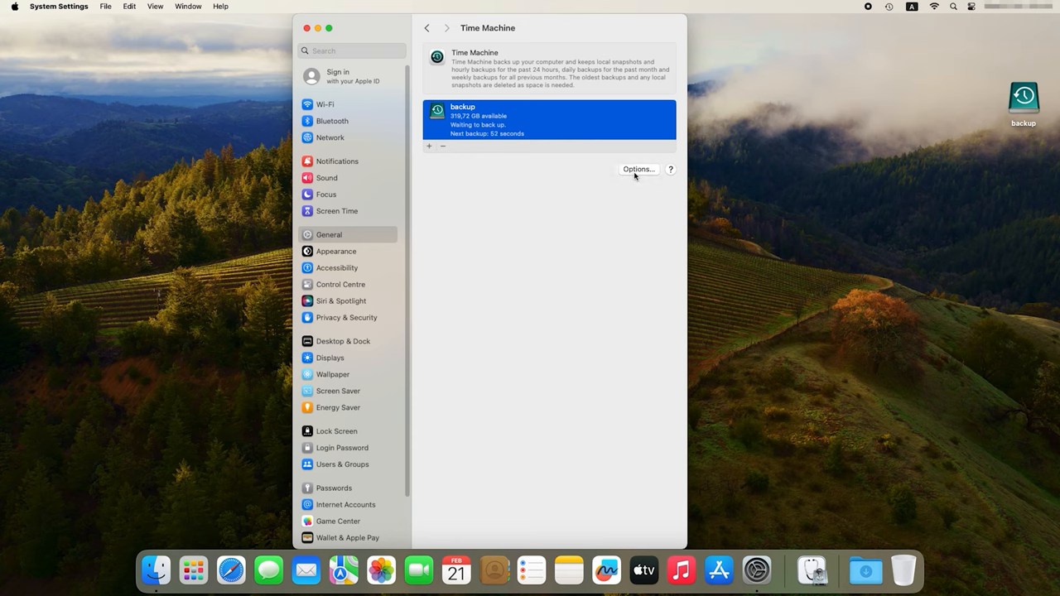
pyautogui.click(638, 169)
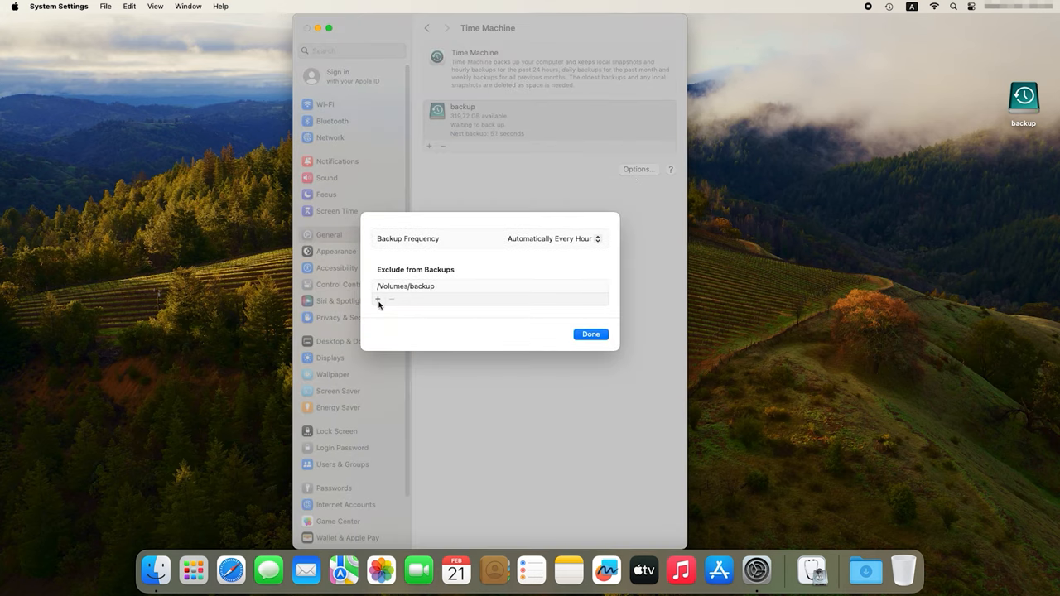
pyautogui.click(377, 299)
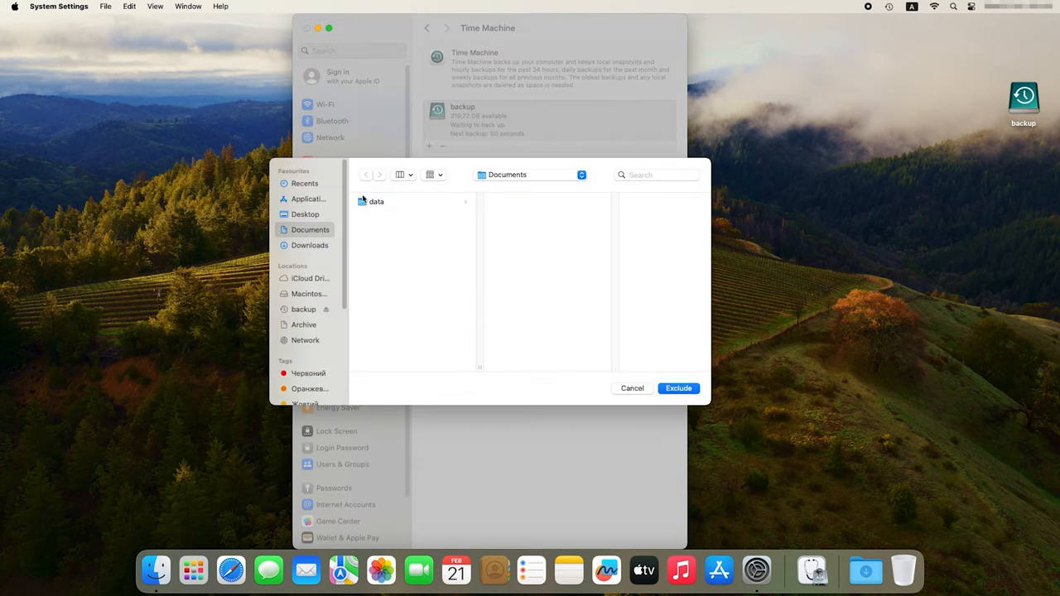
pyautogui.click(678, 388)
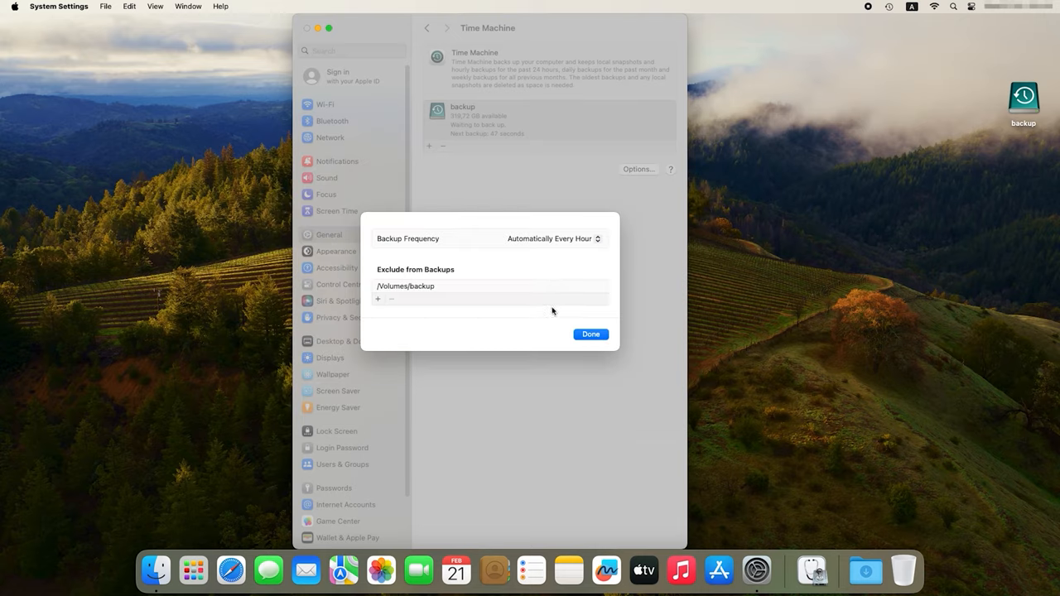
pyautogui.moveTo(406, 247)
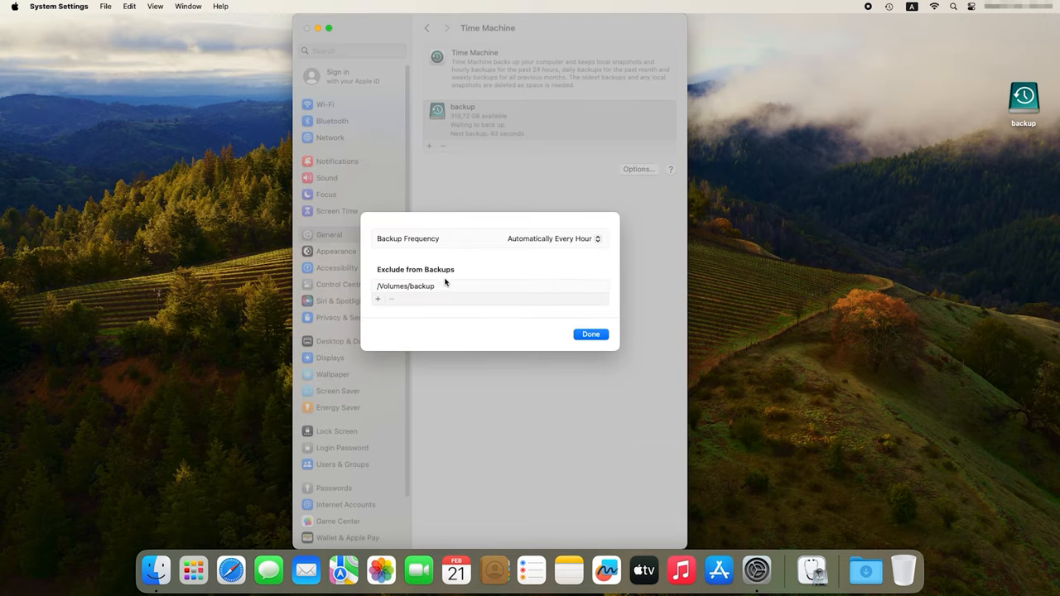
pyautogui.click(591, 334)
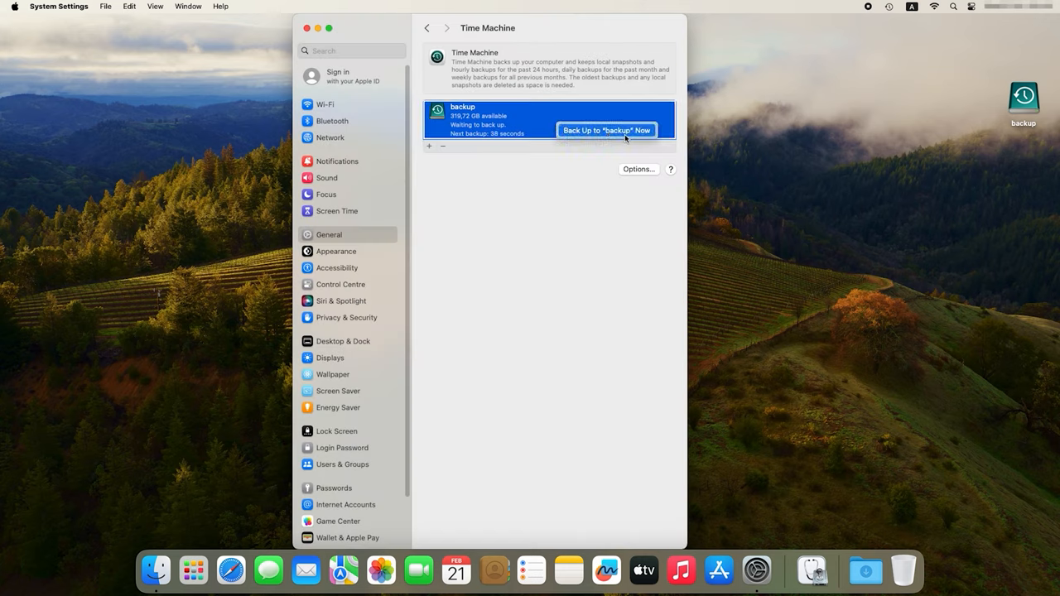
# Run Back Up to "backup" Now and let the backup proceed.
pyautogui.click(606, 130)
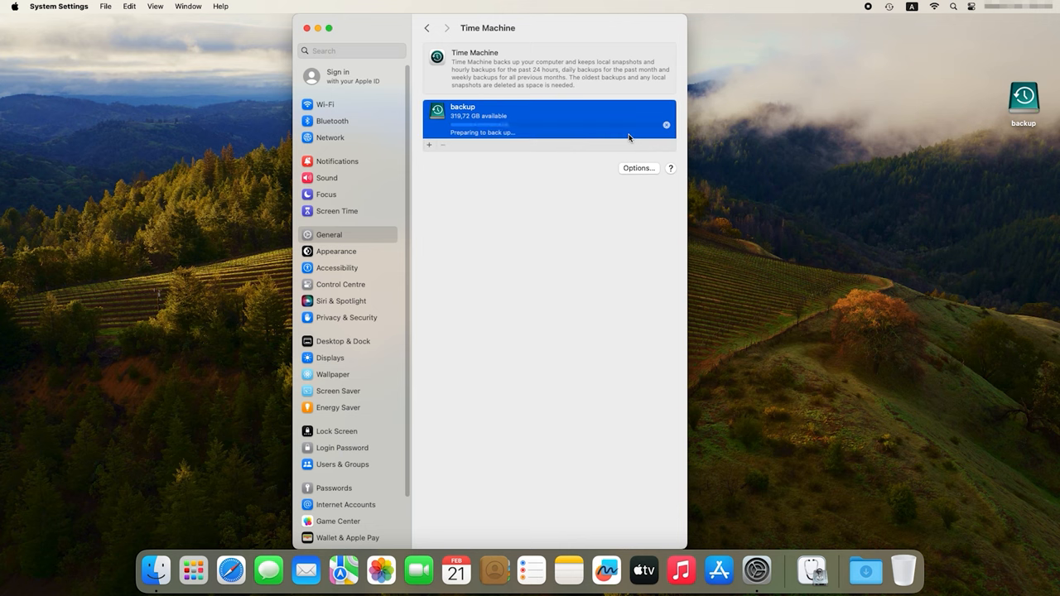
pyautogui.moveTo(577, 204)
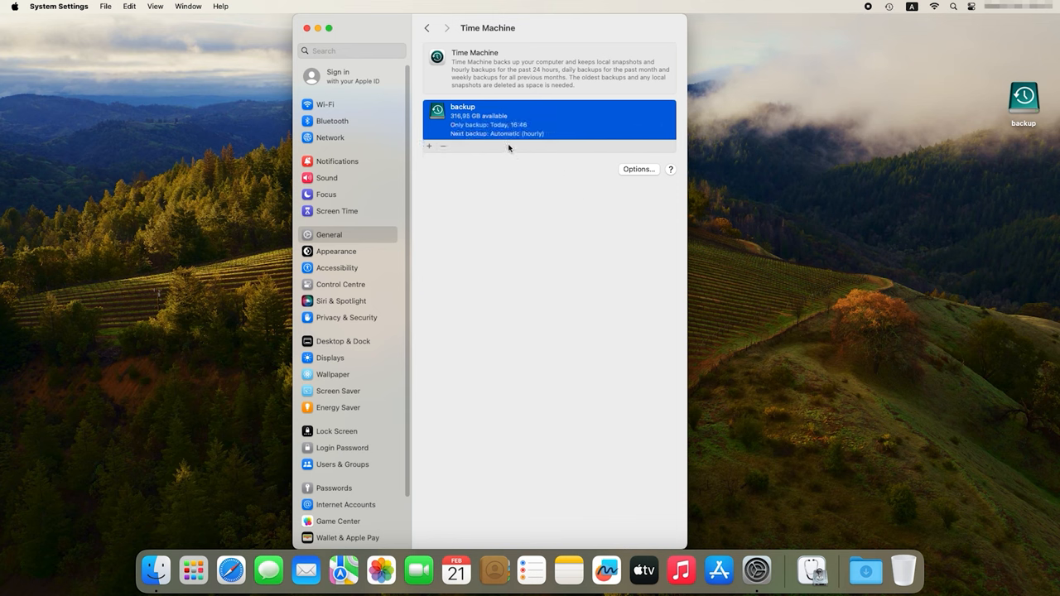
pyautogui.moveTo(538, 202)
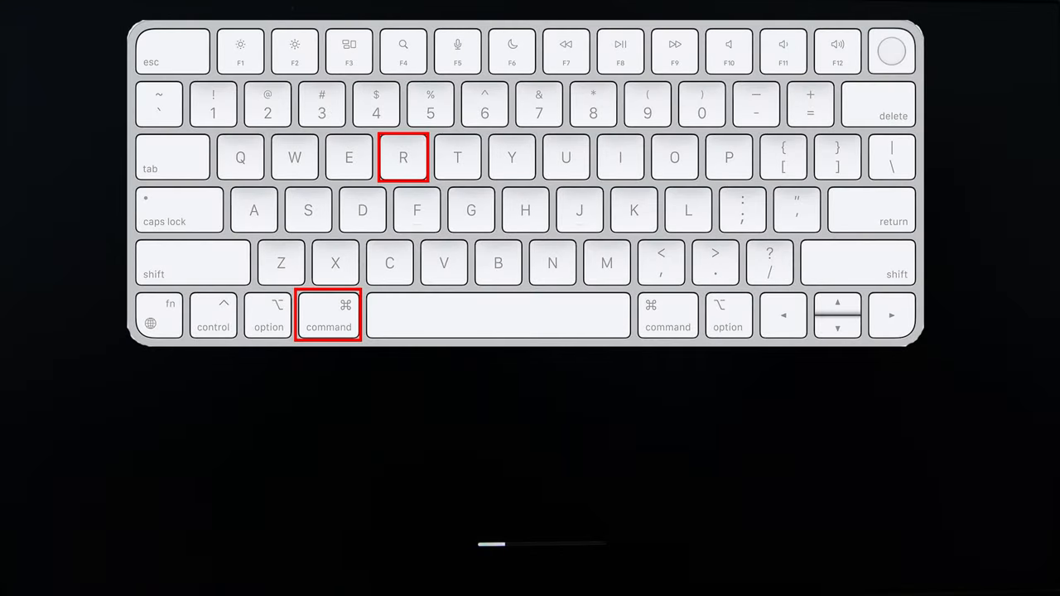
# Restart into macOS Recovery with Command+R and launch Disk Utility.
pyautogui.press('cmd+r')
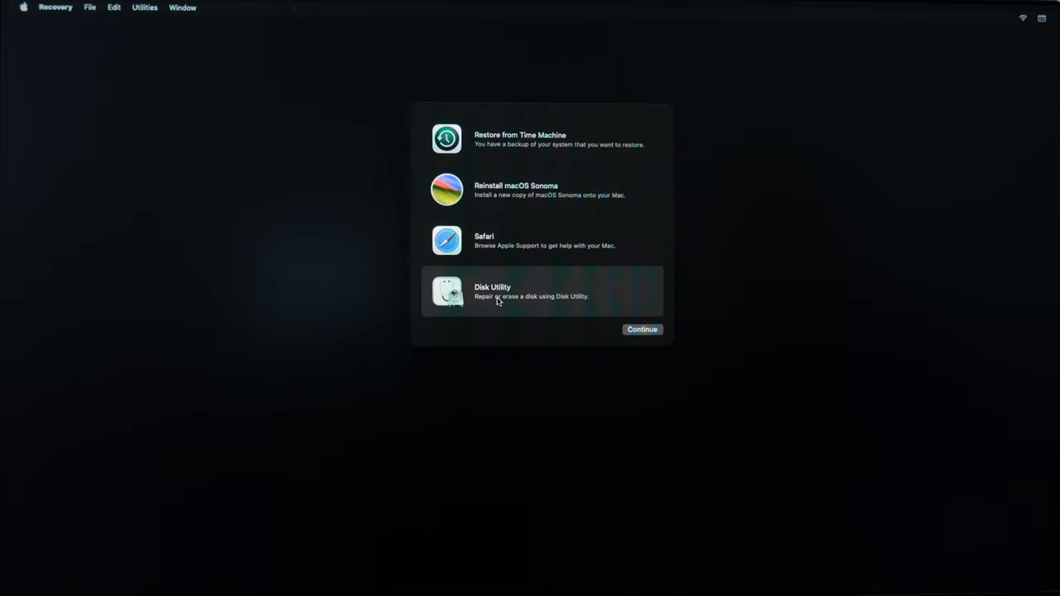
pyautogui.click(642, 330)
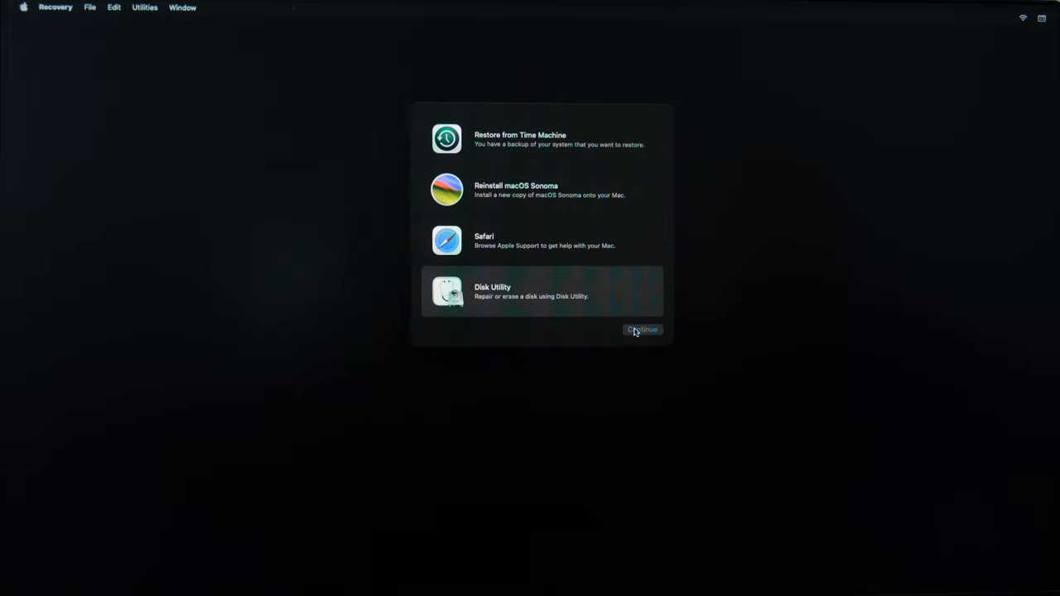
pyautogui.click(642, 330)
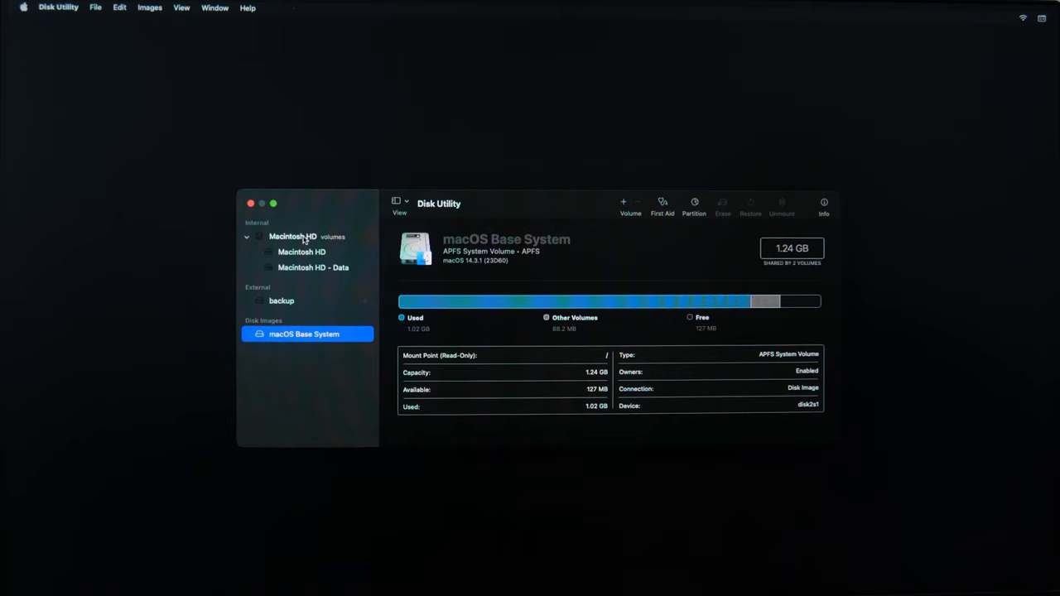
# Erase the Macintosh HD volume group keeping its name and APFS format, then quit Disk Utility.
pyautogui.click(292, 236)
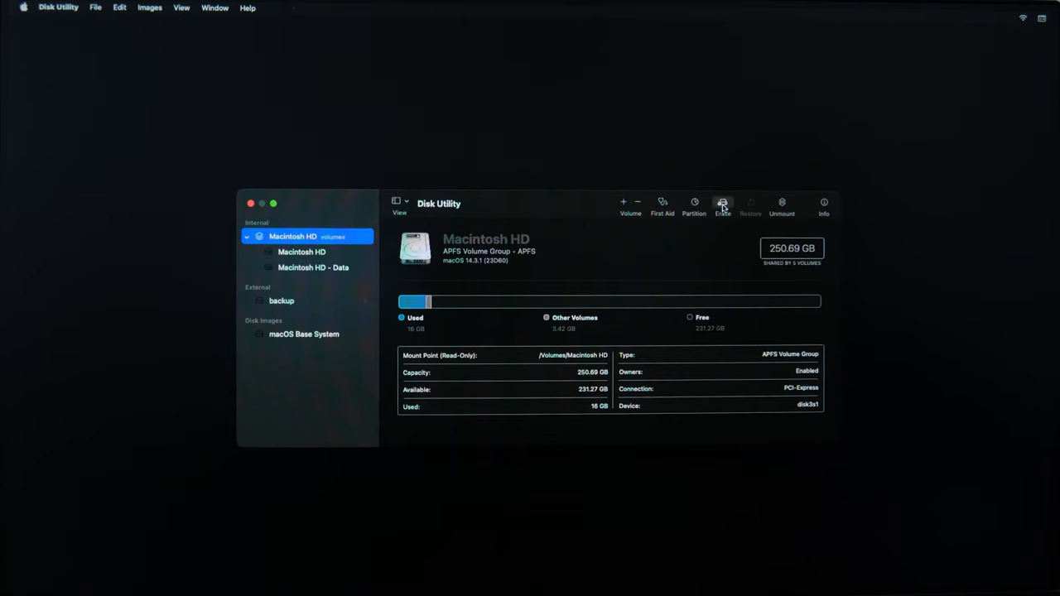
pyautogui.click(722, 205)
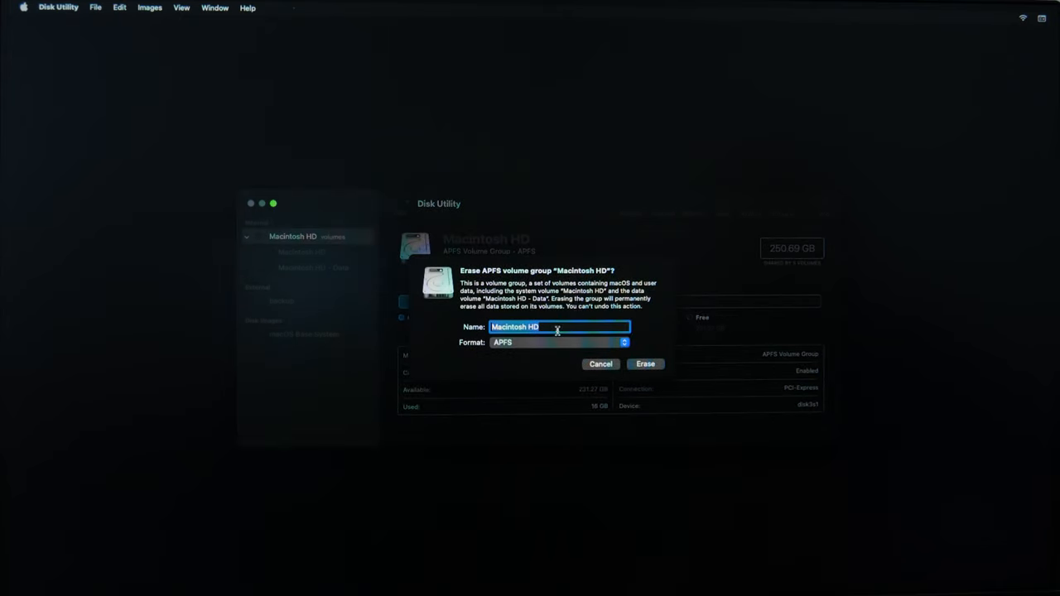
pyautogui.click(645, 363)
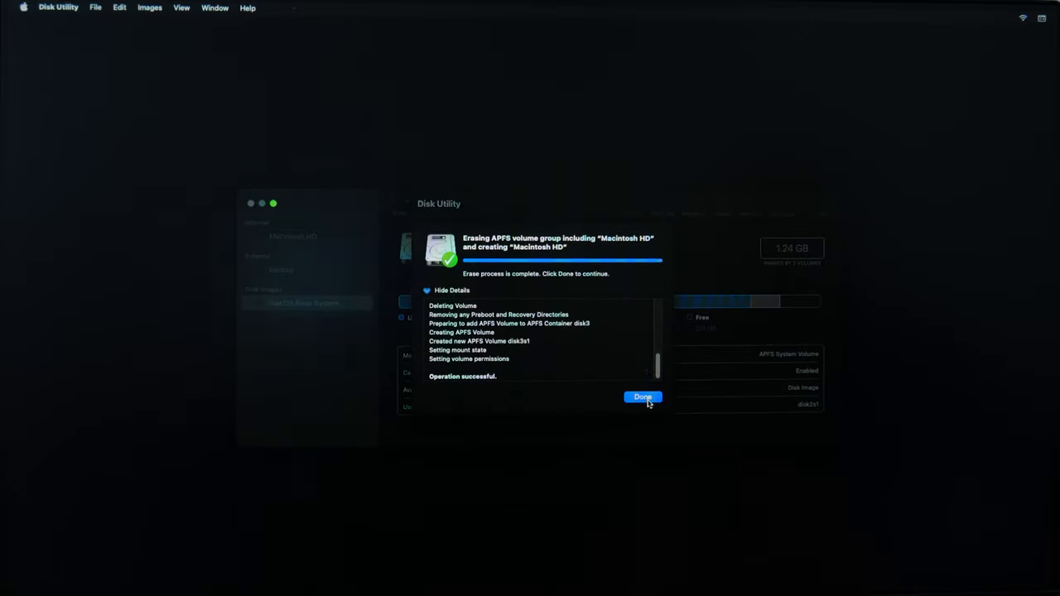
pyautogui.click(642, 397)
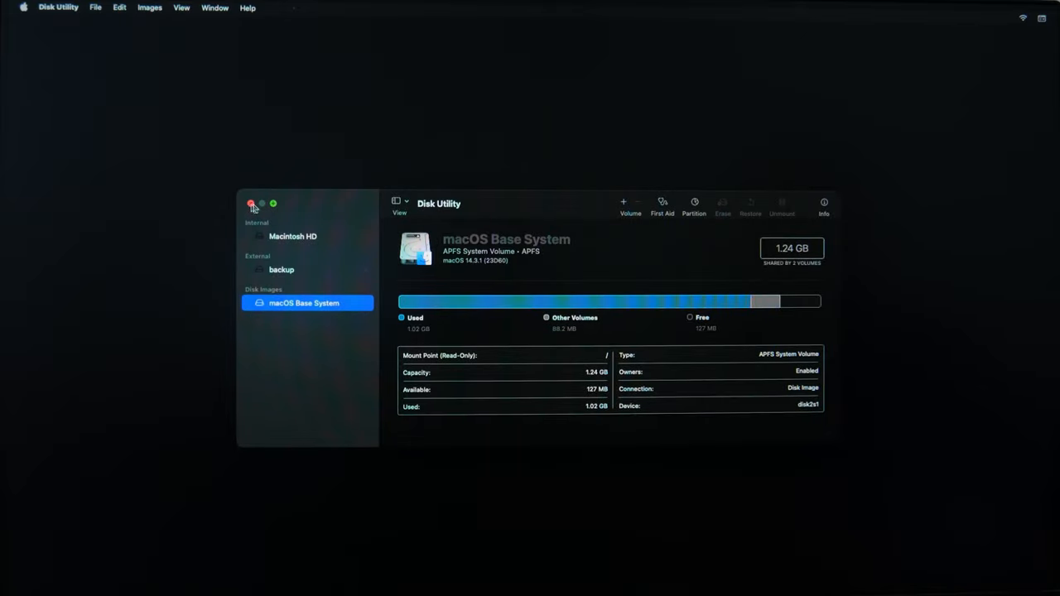
pyautogui.click(252, 204)
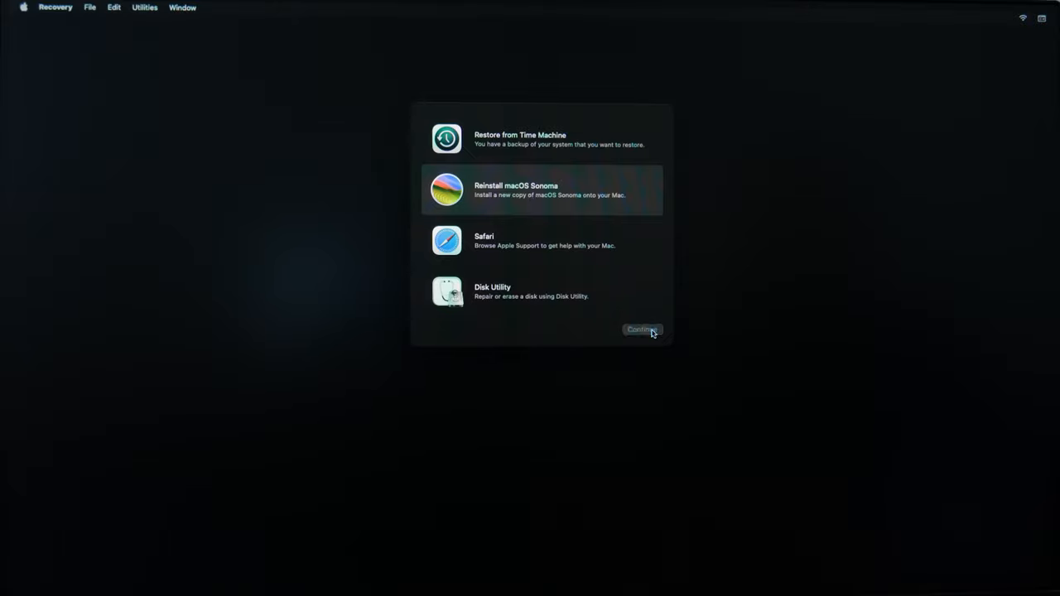
# Start the macOS Sonoma installer and agree to the software licence.
pyautogui.click(642, 328)
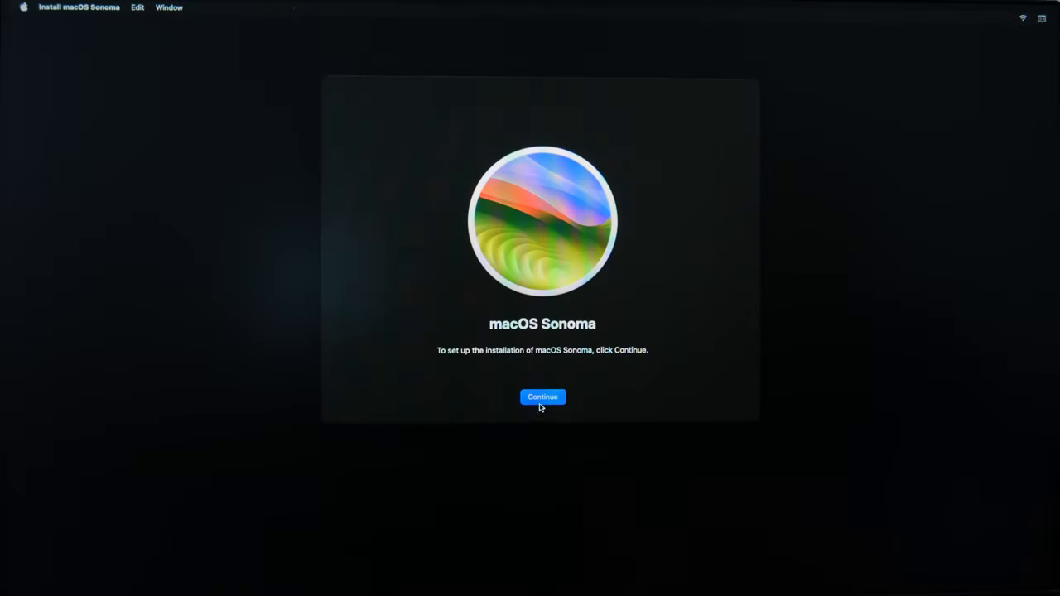
pyautogui.click(543, 397)
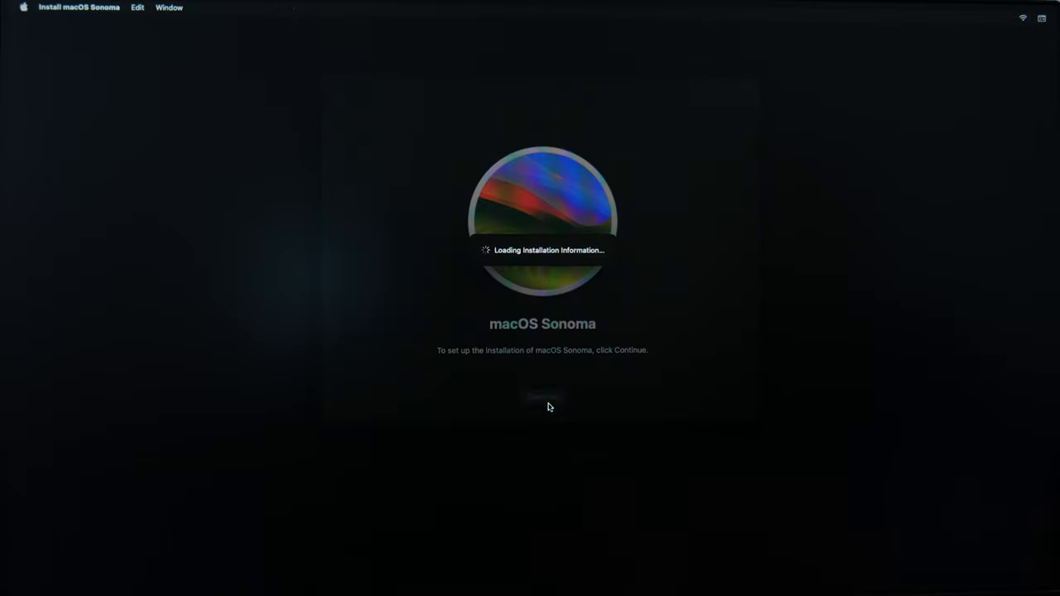
pyautogui.click(542, 396)
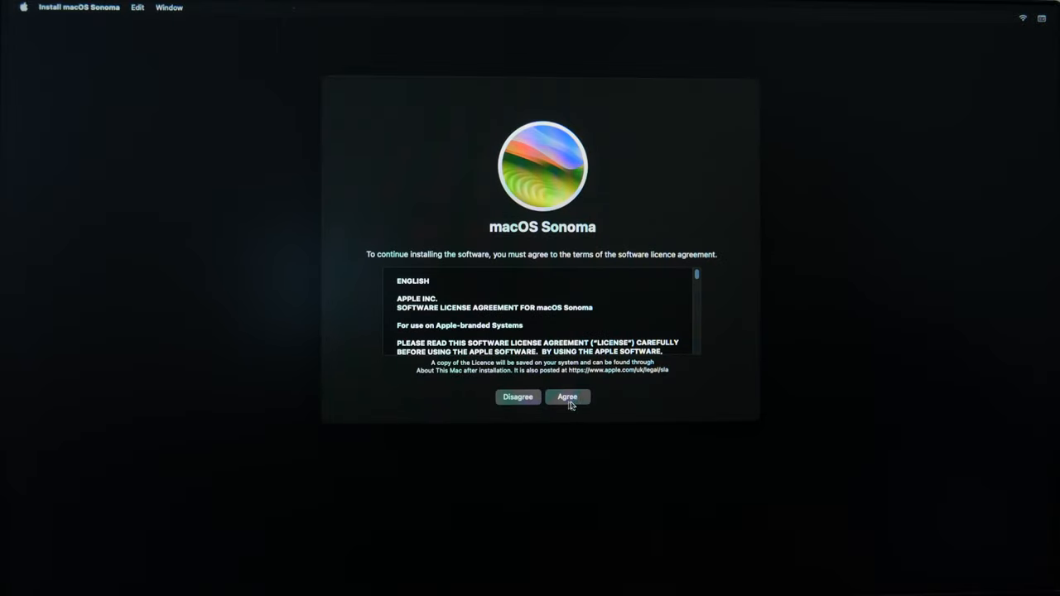
pyautogui.click(567, 397)
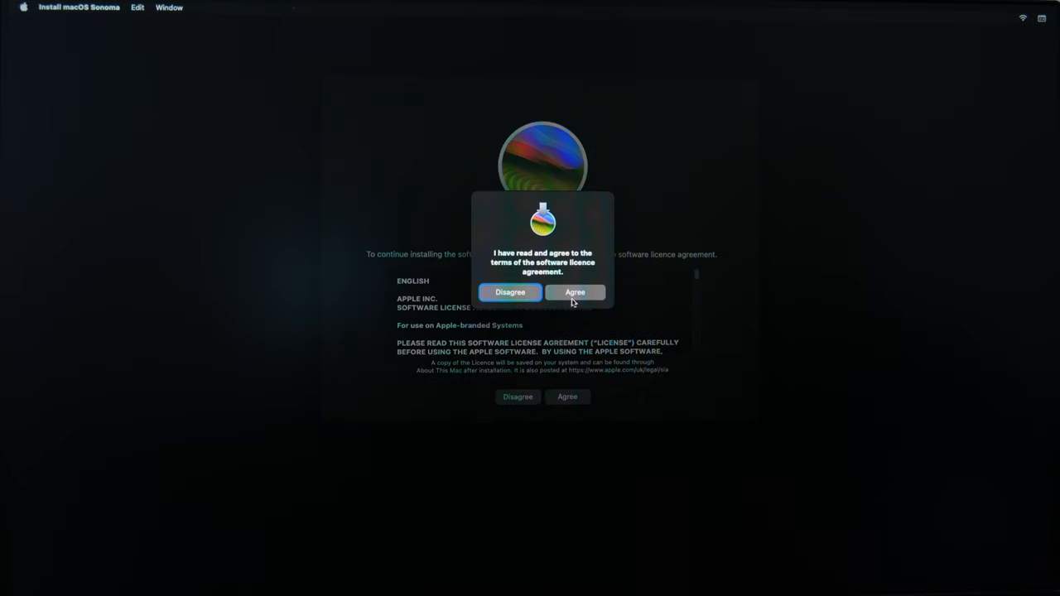
pyautogui.click(574, 291)
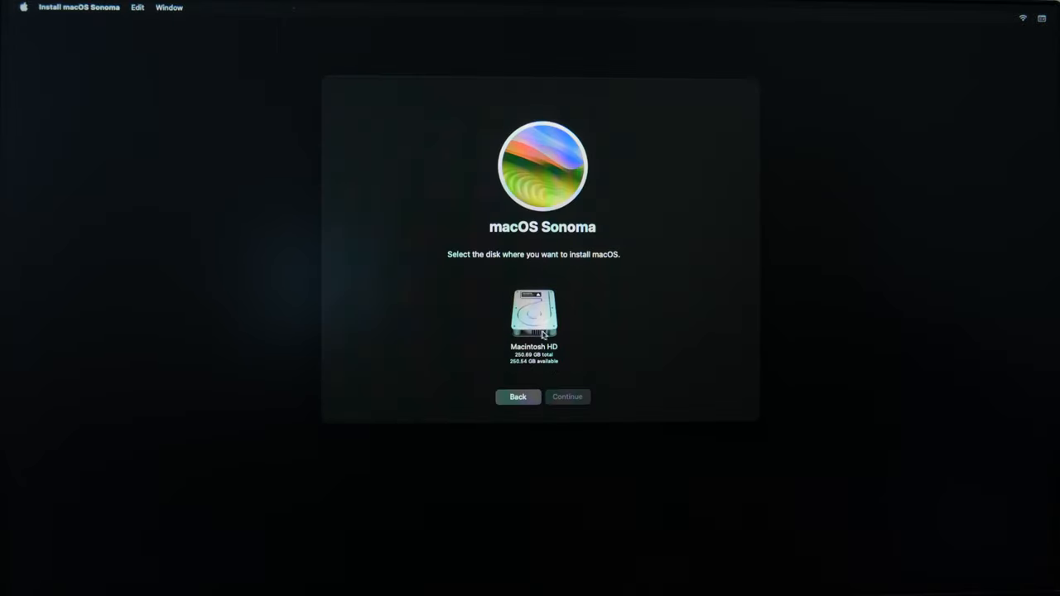
# Choose Macintosh HD as the installation disk and continue the install.
pyautogui.click(534, 323)
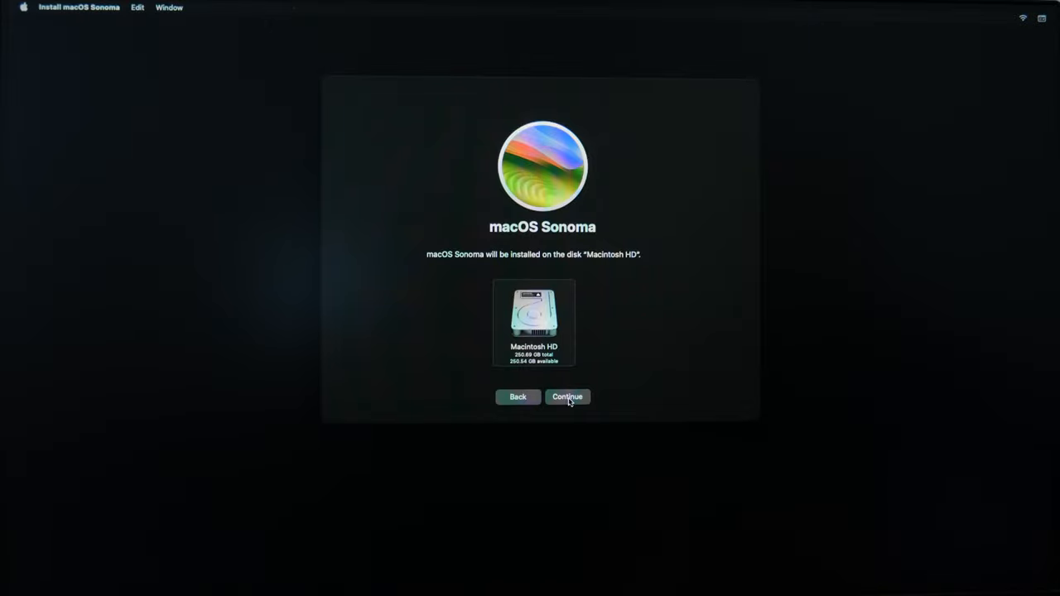
pyautogui.click(568, 397)
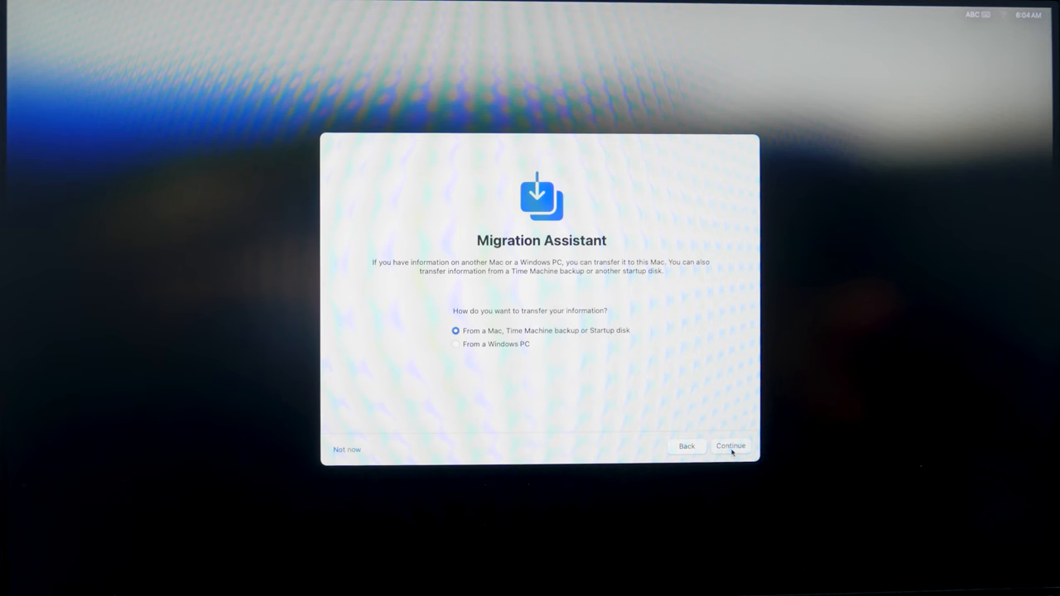
# Transfer from a Mac, Time Machine backup or startup disk, using the backup disk as source.
pyautogui.click(731, 446)
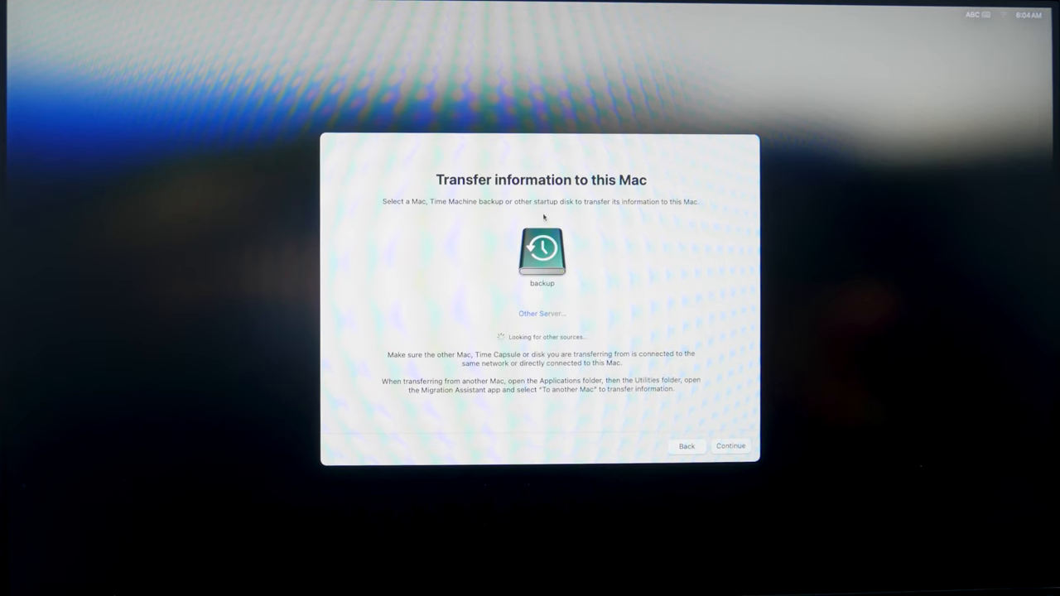
pyautogui.click(542, 252)
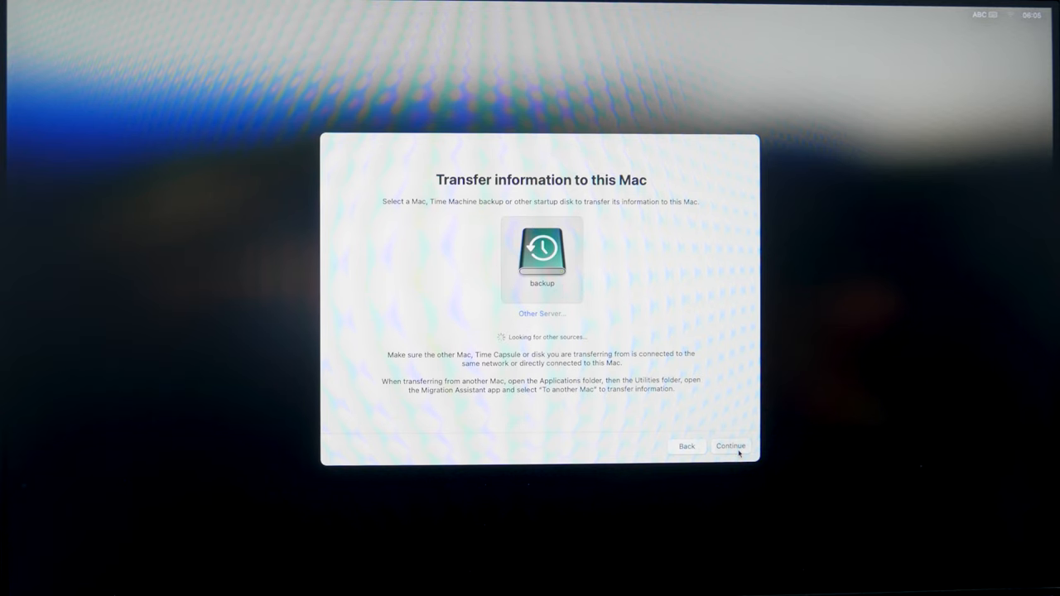
pyautogui.click(541, 256)
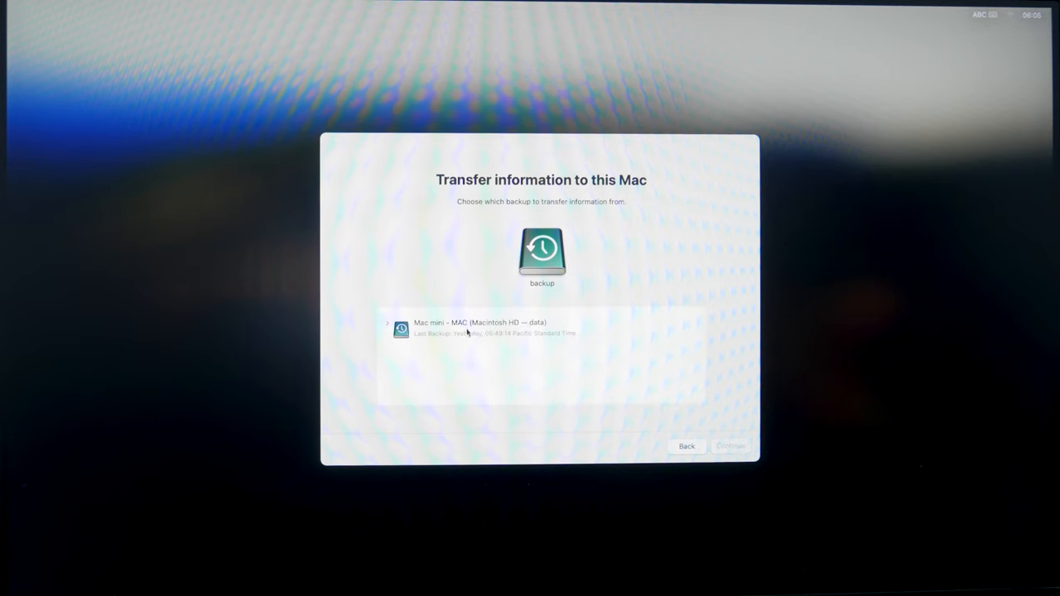
# Select the Mac mini backup, view its snapshots, and continue with the latest backup.
pyautogui.click(497, 327)
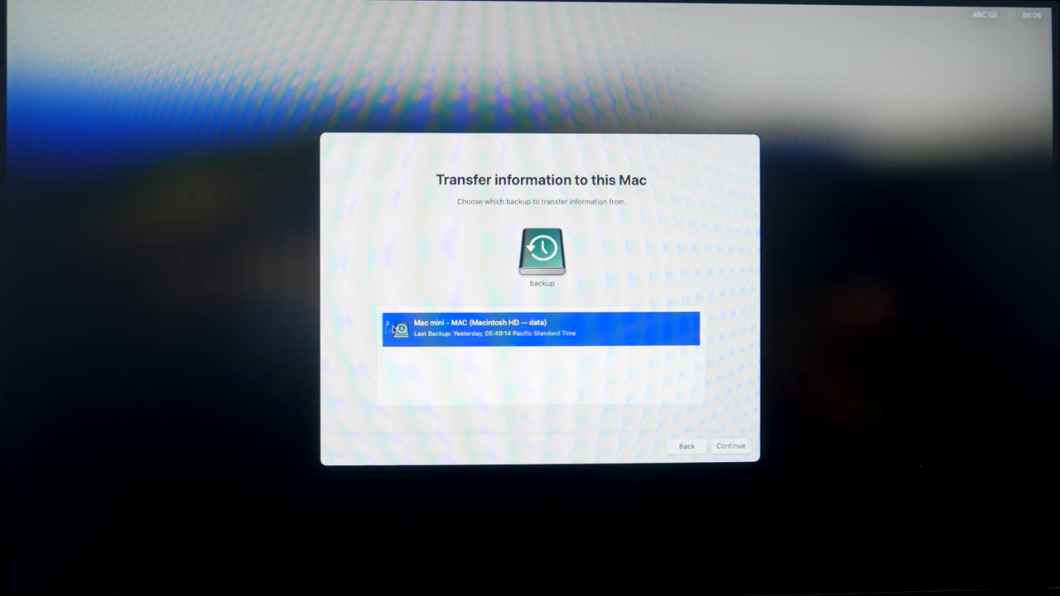
pyautogui.click(388, 323)
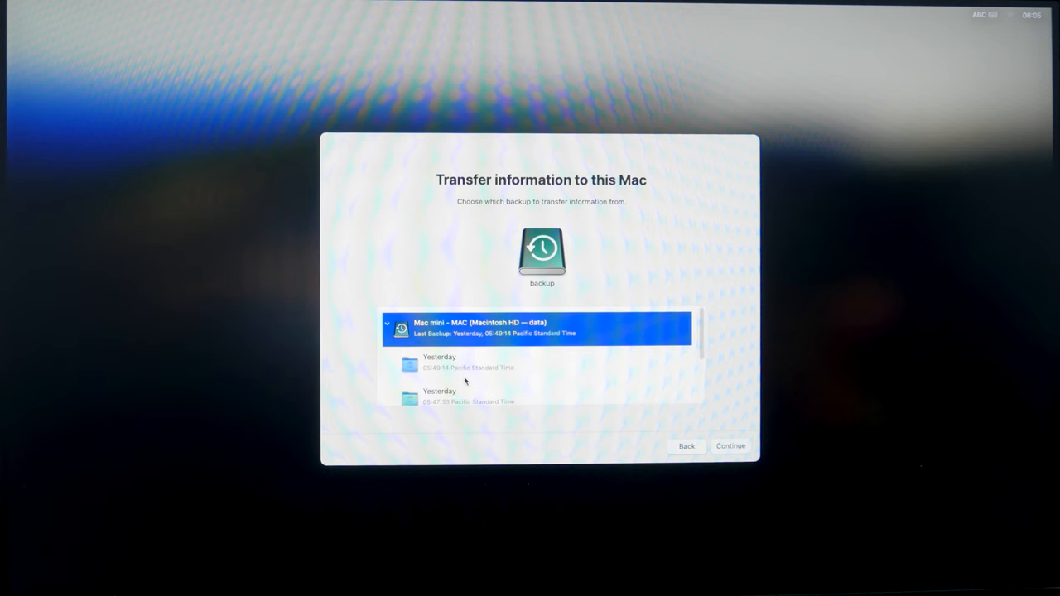
pyautogui.moveTo(704, 377)
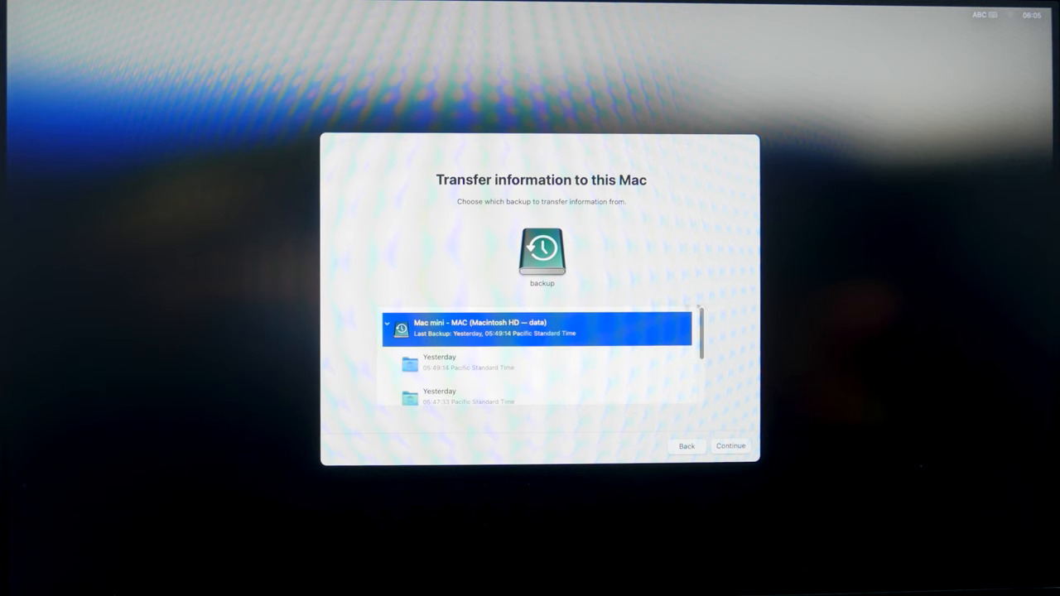
pyautogui.click(729, 446)
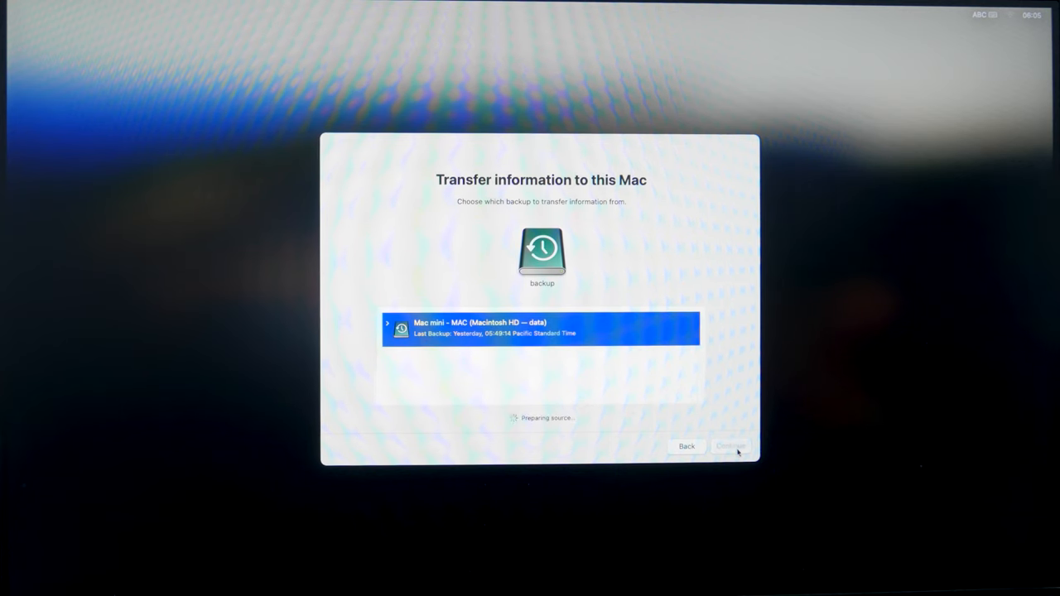
pyautogui.click(729, 445)
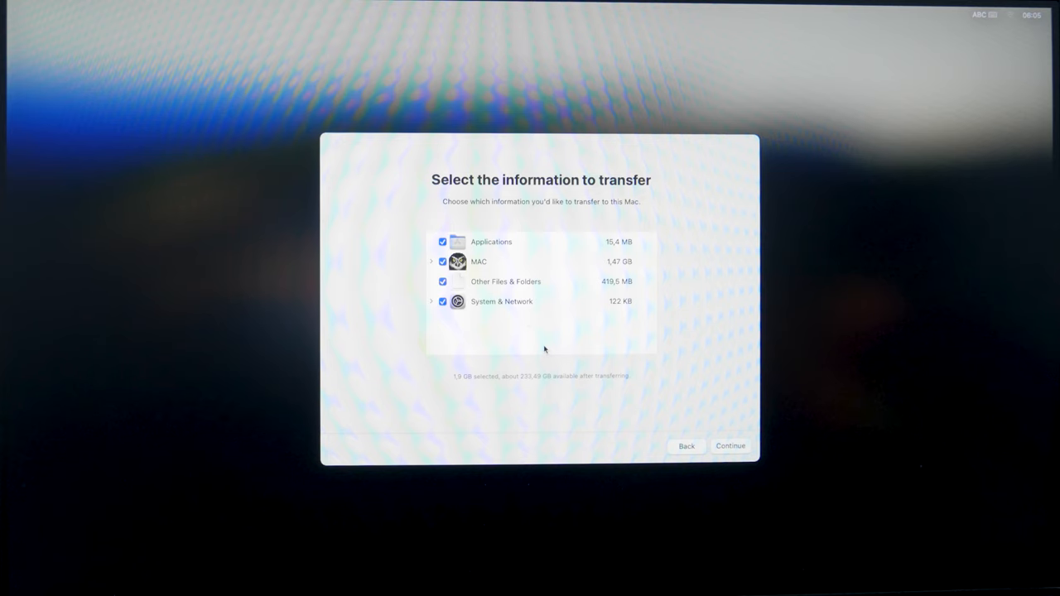
# Transfer all listed information and set a login password for the MAC administrator account.
pyautogui.click(730, 446)
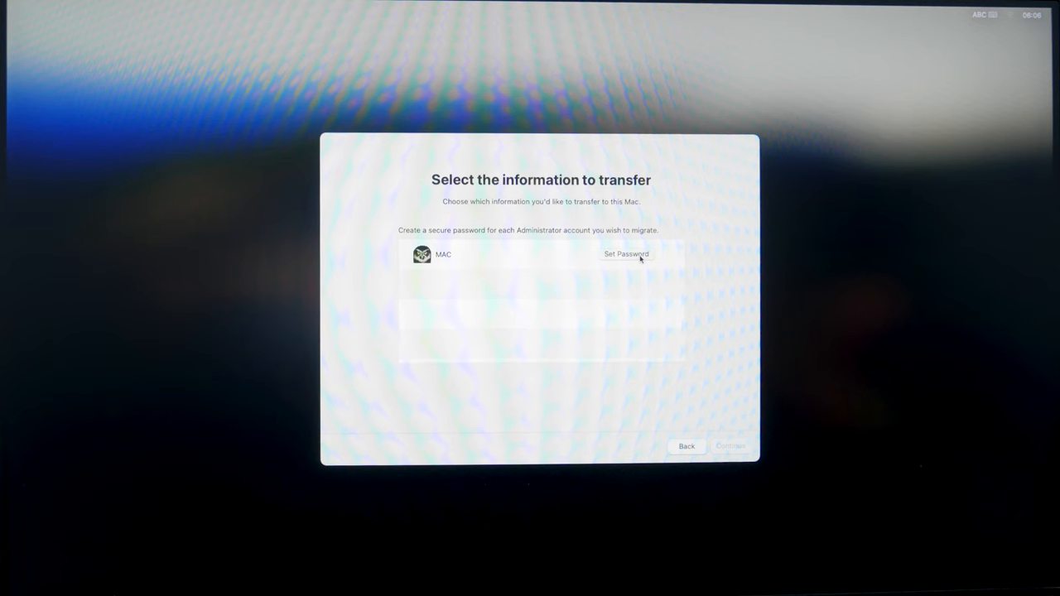
pyautogui.click(626, 254)
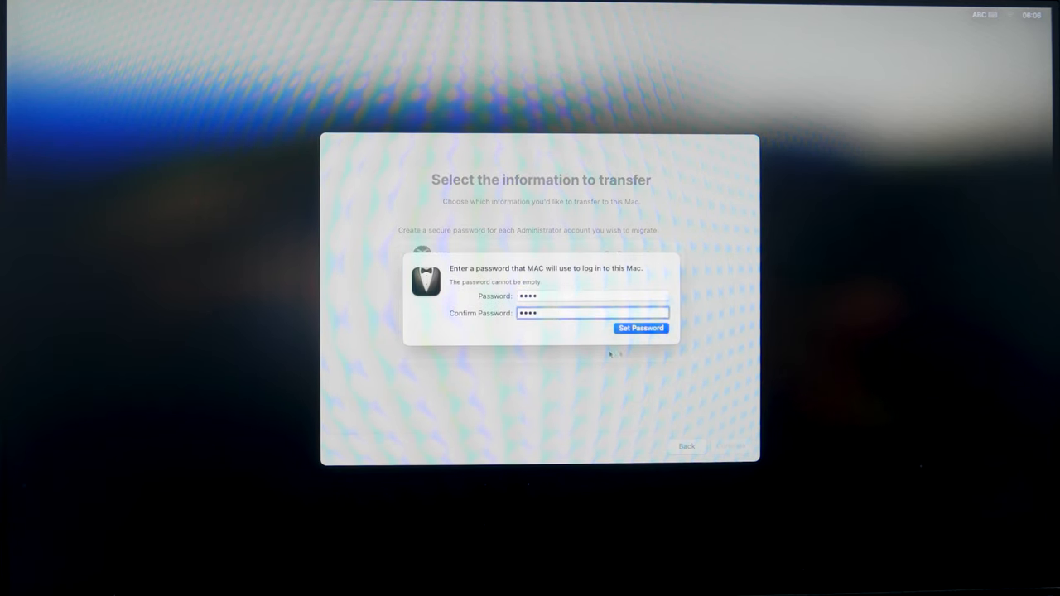
pyautogui.click(640, 328)
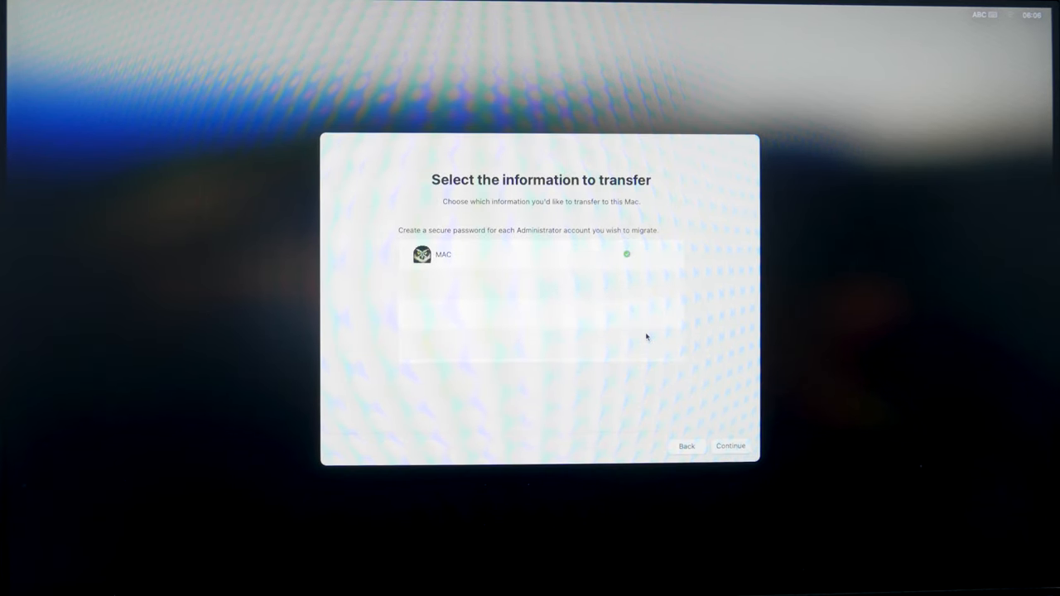
pyautogui.moveTo(732, 454)
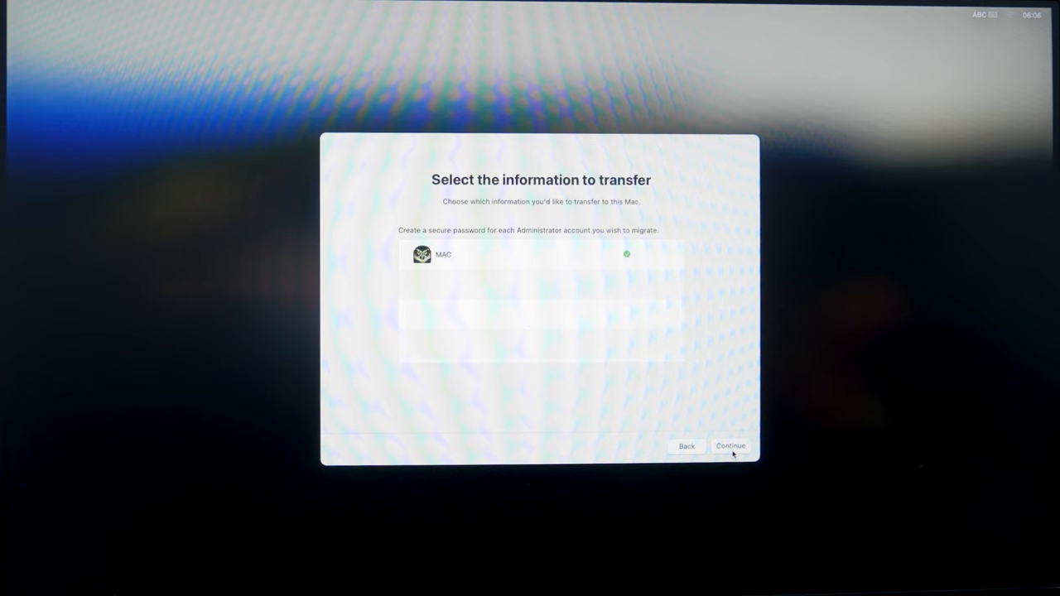
pyautogui.click(731, 446)
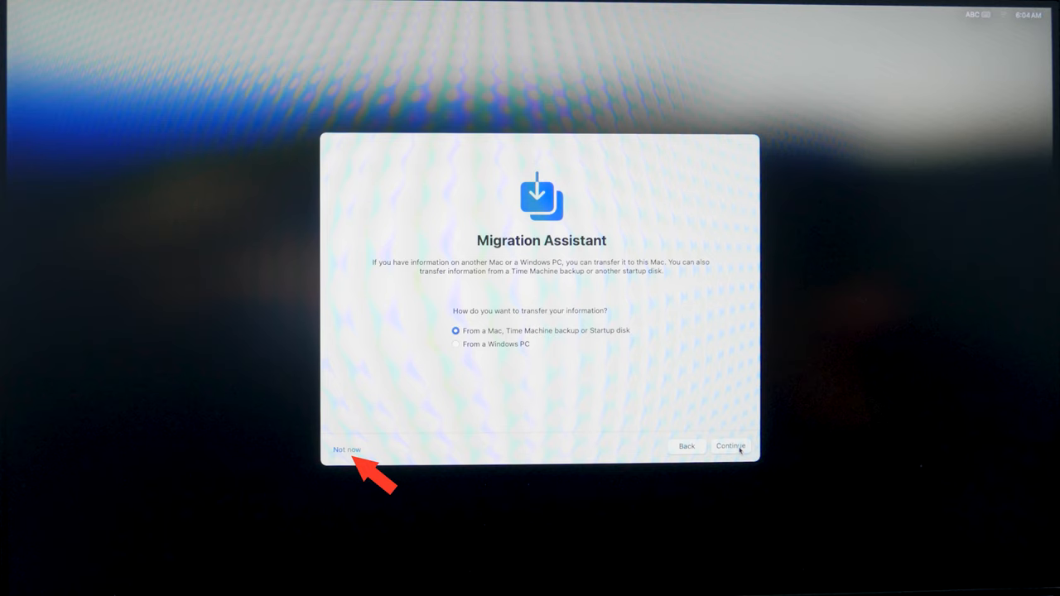
# Choose Not now on the Migration Assistant start screen to skip migrating.
pyautogui.click(347, 450)
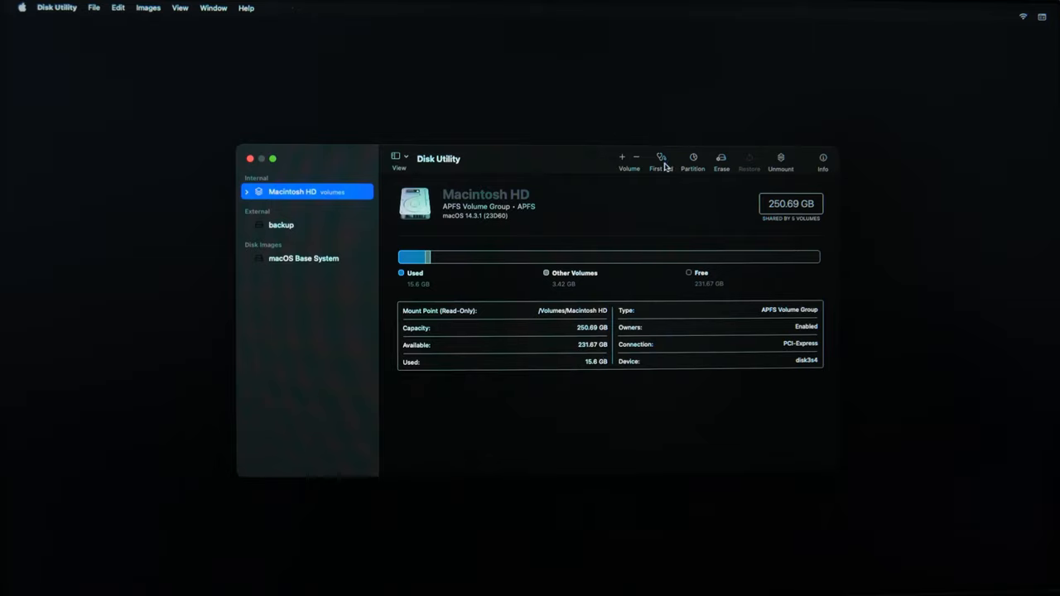
# Run First Aid on the Macintosh HD volume group and dismiss the successful report.
pyautogui.click(660, 158)
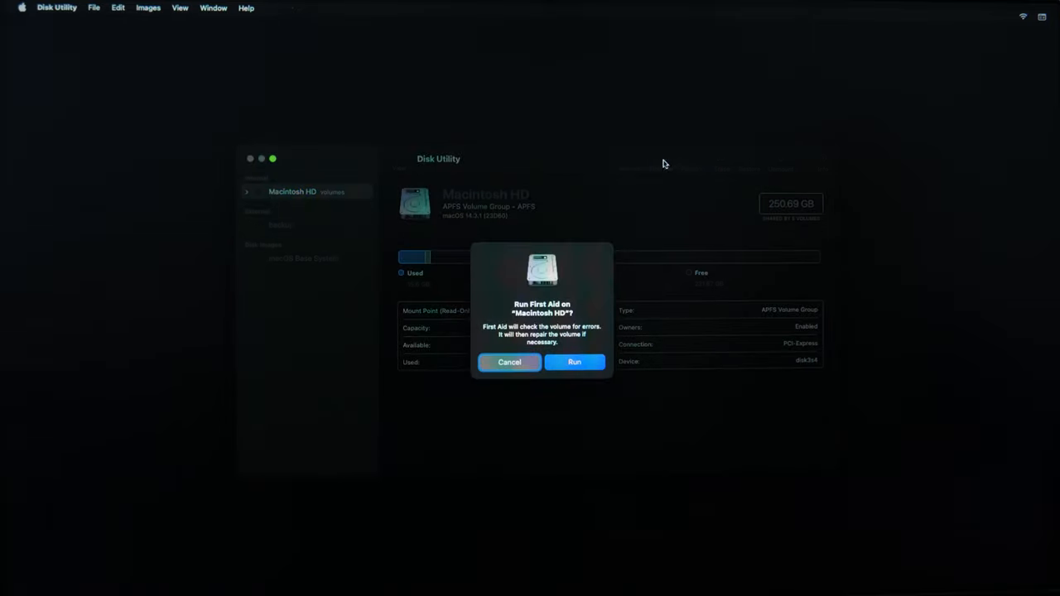
pyautogui.click(574, 362)
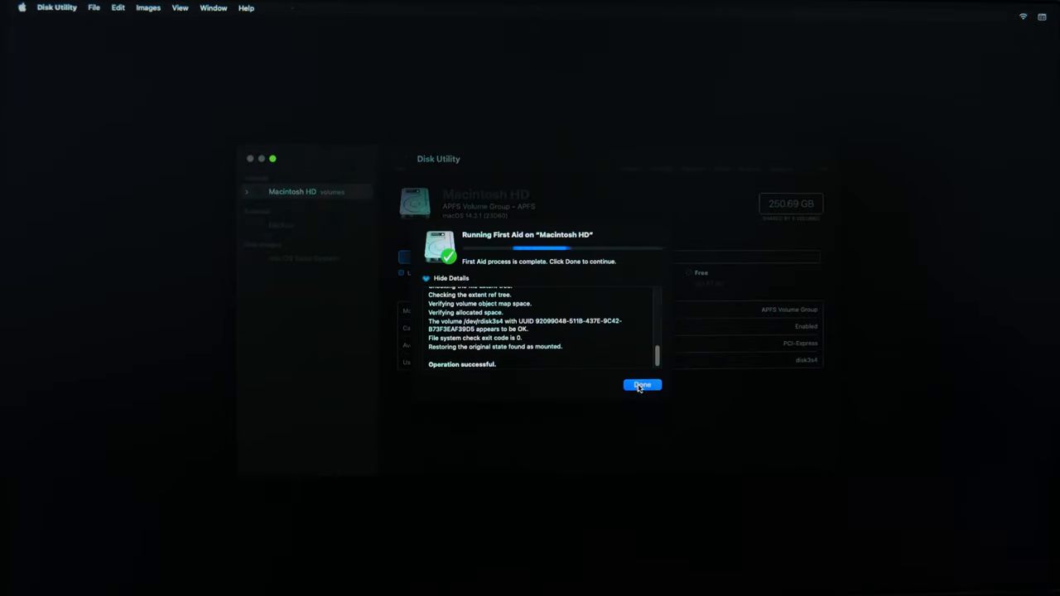
pyautogui.click(641, 385)
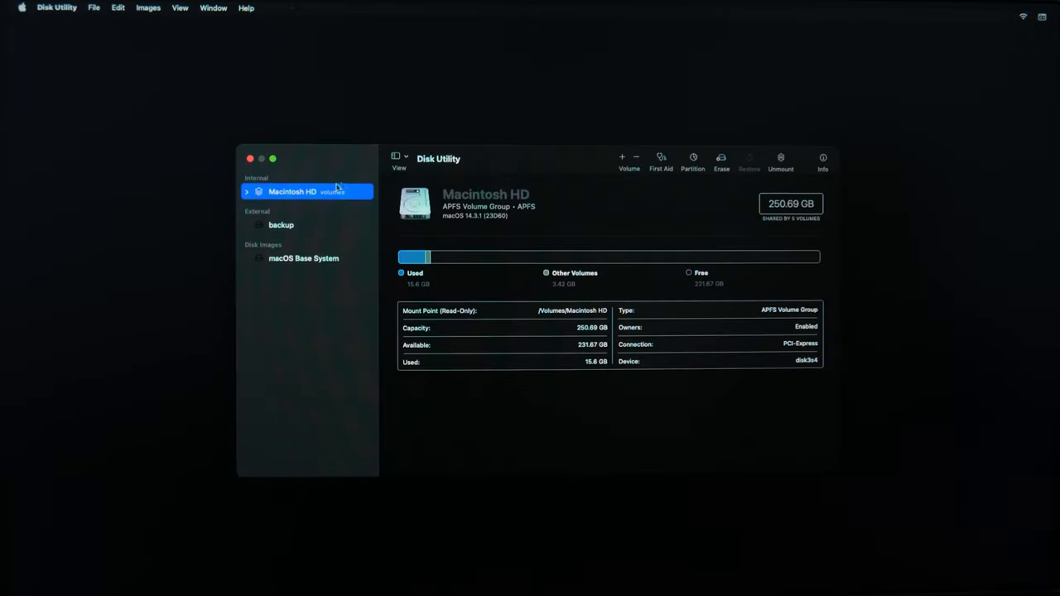
# Expand Macintosh HD in the sidebar and show the Macintosh HD - Data volume's details.
pyautogui.click(246, 191)
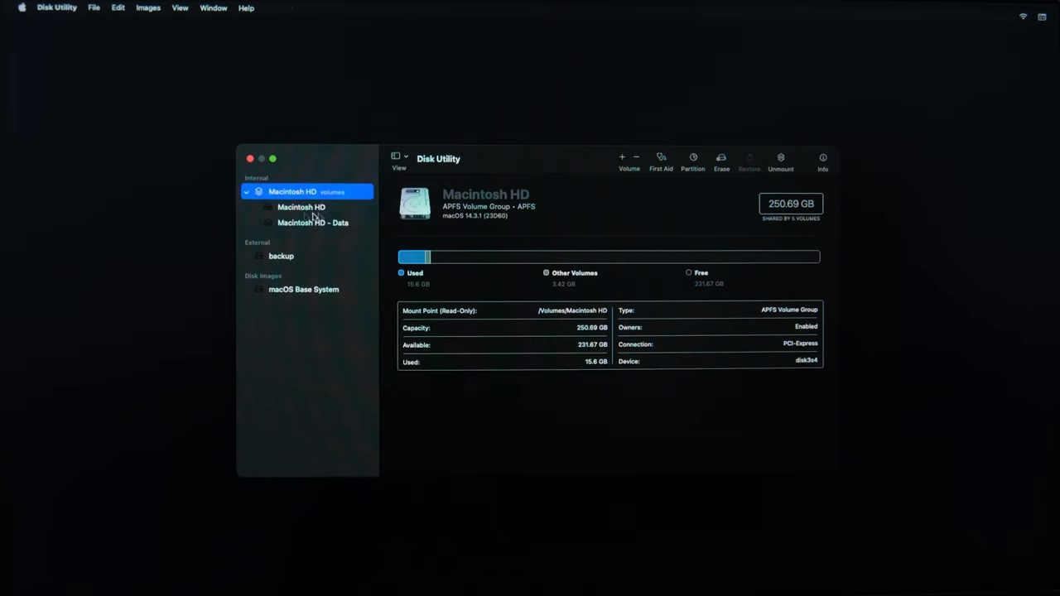
pyautogui.moveTo(299, 297)
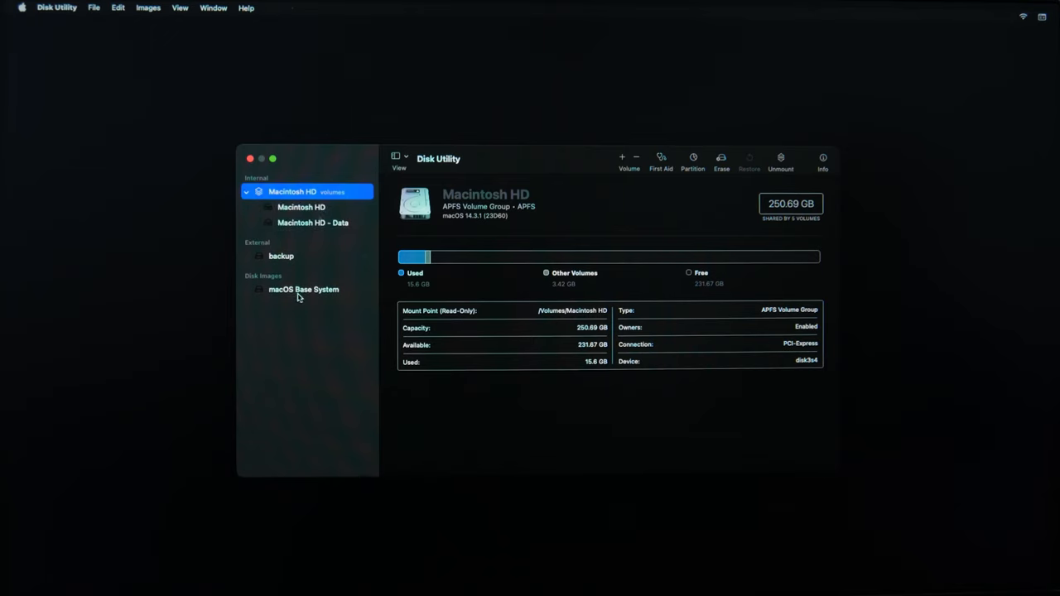
pyautogui.moveTo(317, 223)
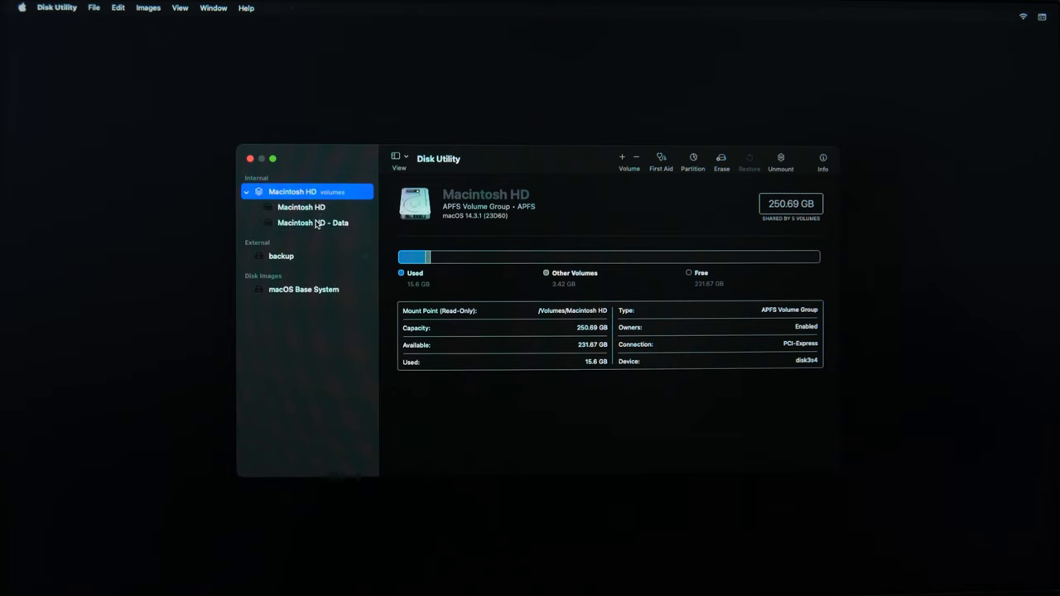
pyautogui.click(313, 223)
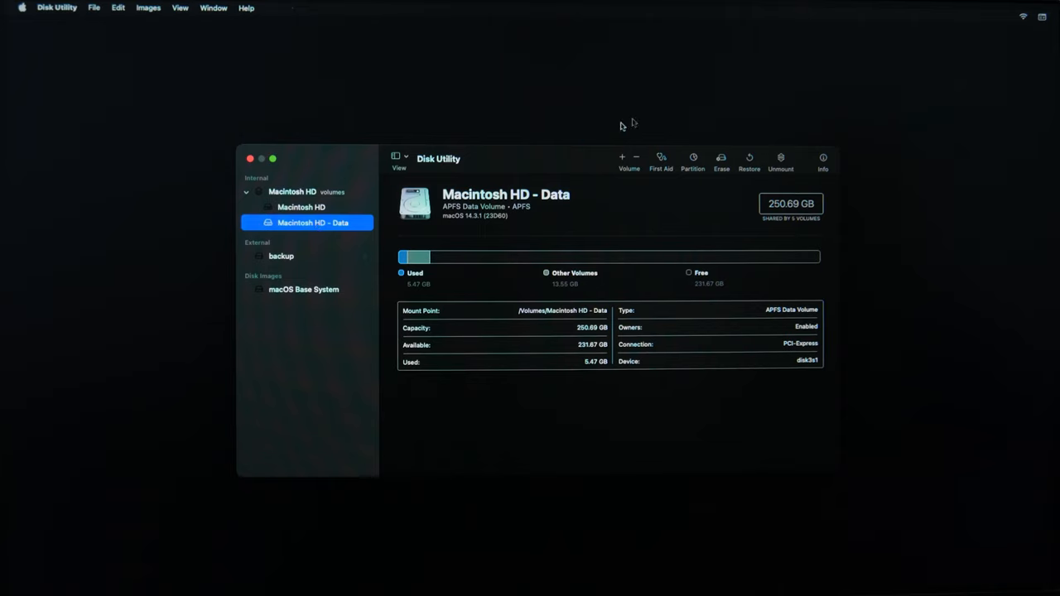
pyautogui.moveTo(749, 175)
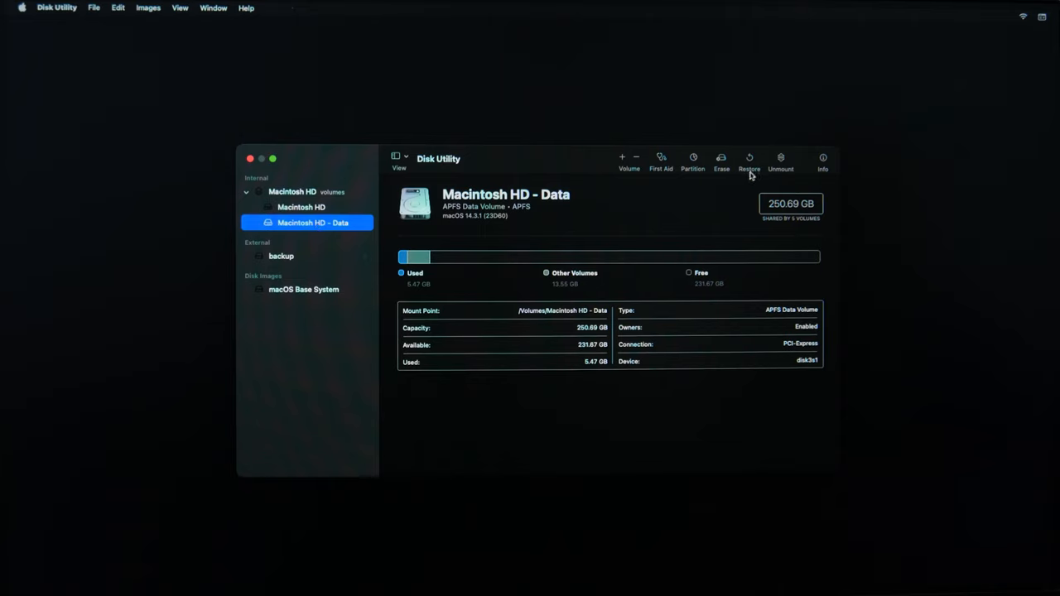
# Restore Macintosh HD - Data from the backup volume; it fails with error 49245, dismiss the report.
pyautogui.click(749, 161)
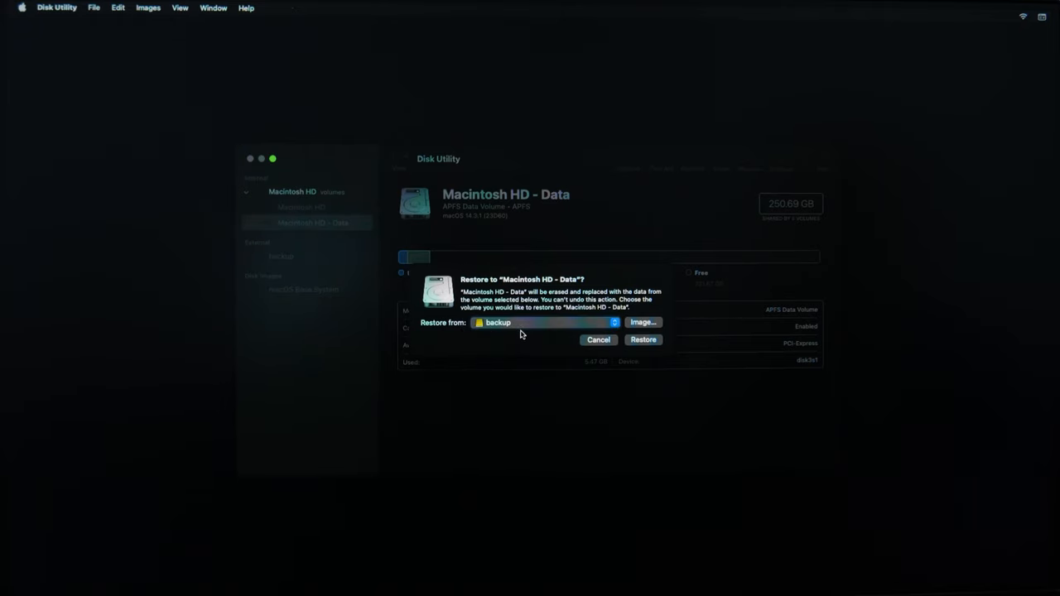
pyautogui.click(598, 339)
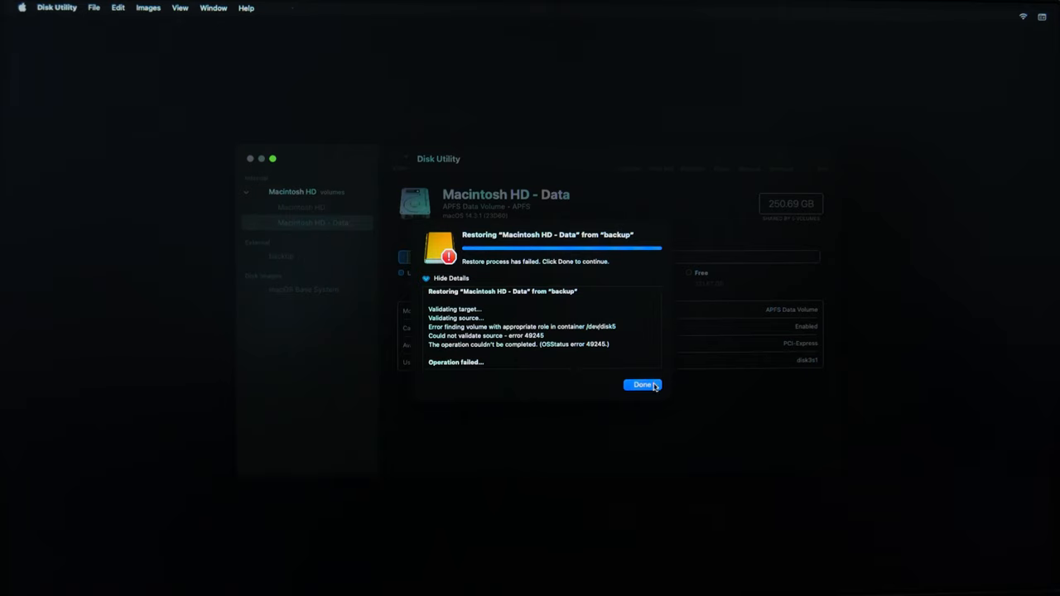
pyautogui.click(642, 384)
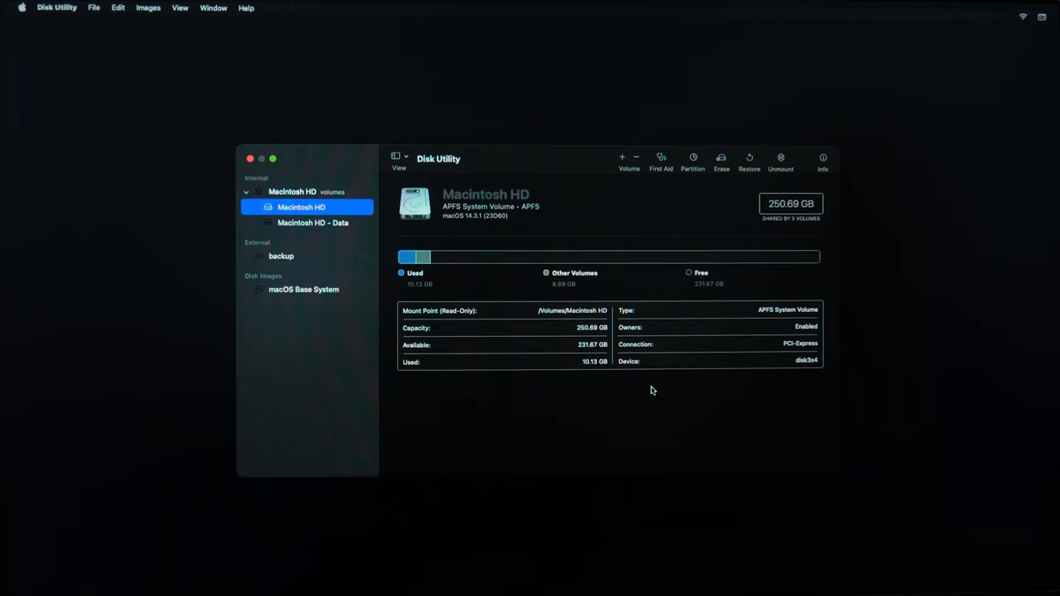
pyautogui.moveTo(370, 194)
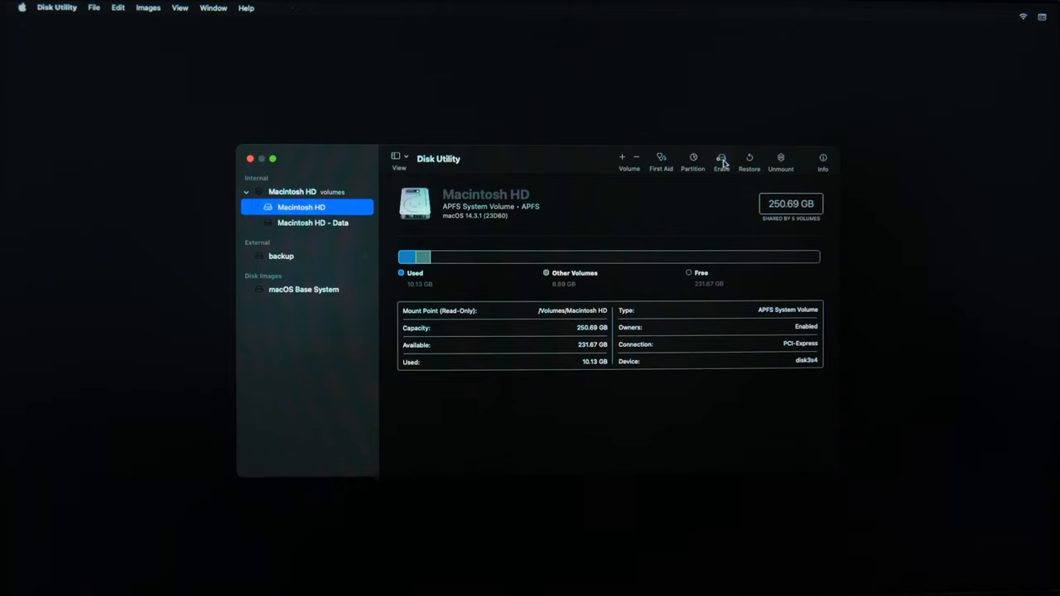
# Attempt to erase the Macintosh HD system volume, raising the volume-group warning.
pyautogui.click(721, 160)
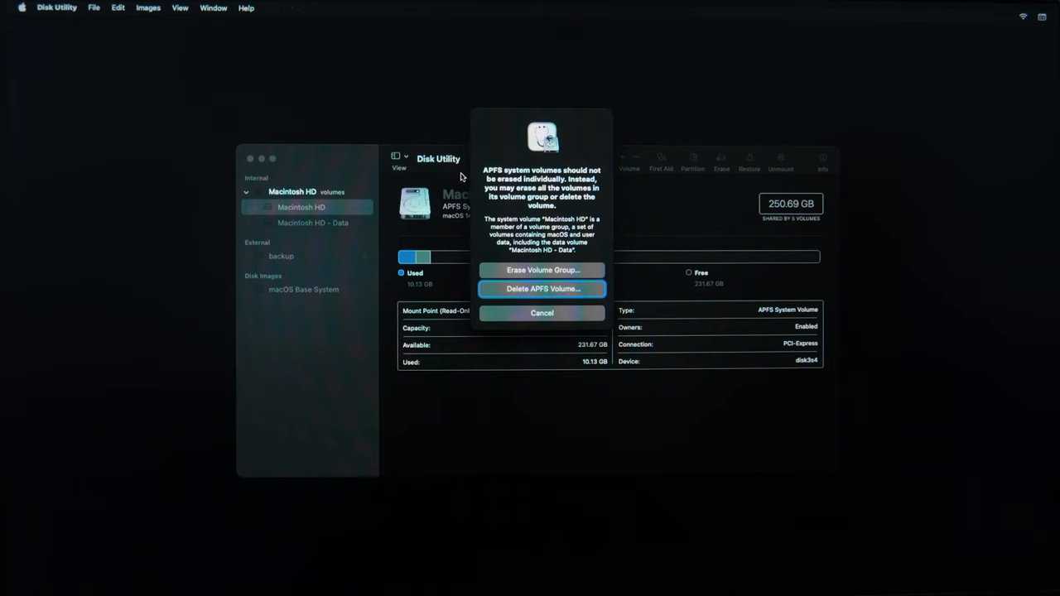
pyautogui.moveTo(563, 215)
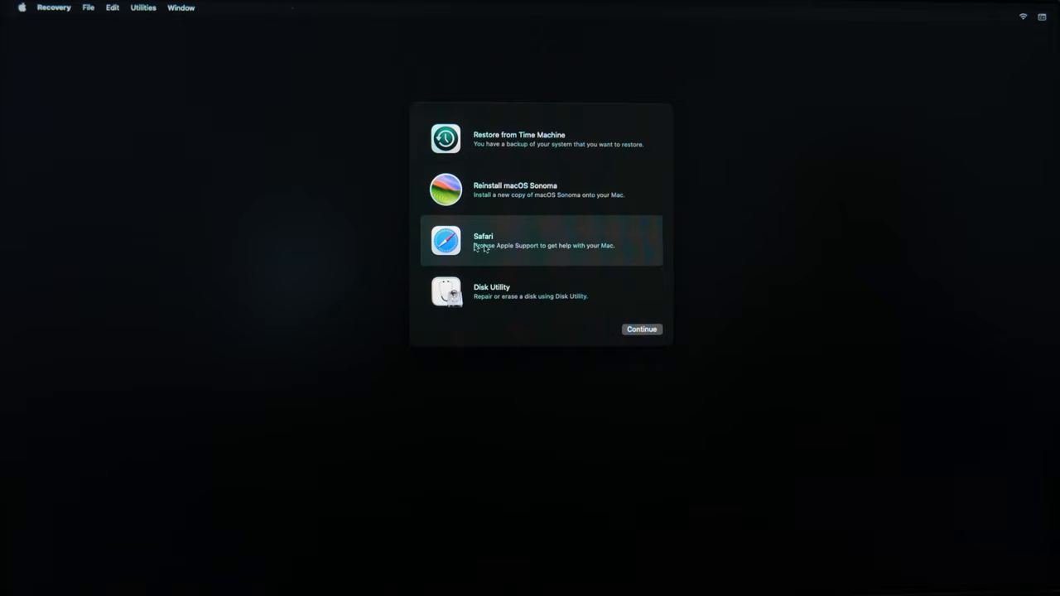
pyautogui.moveTo(642, 330)
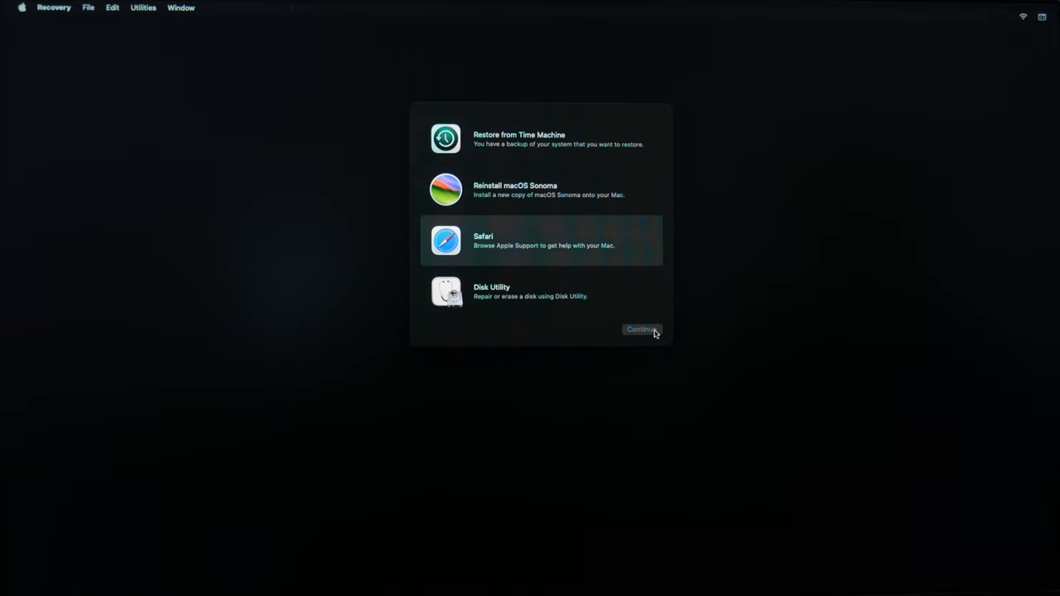
# Launch Safari from Recovery, showing the macOS Recovery help page for Intel Macs.
pyautogui.click(642, 329)
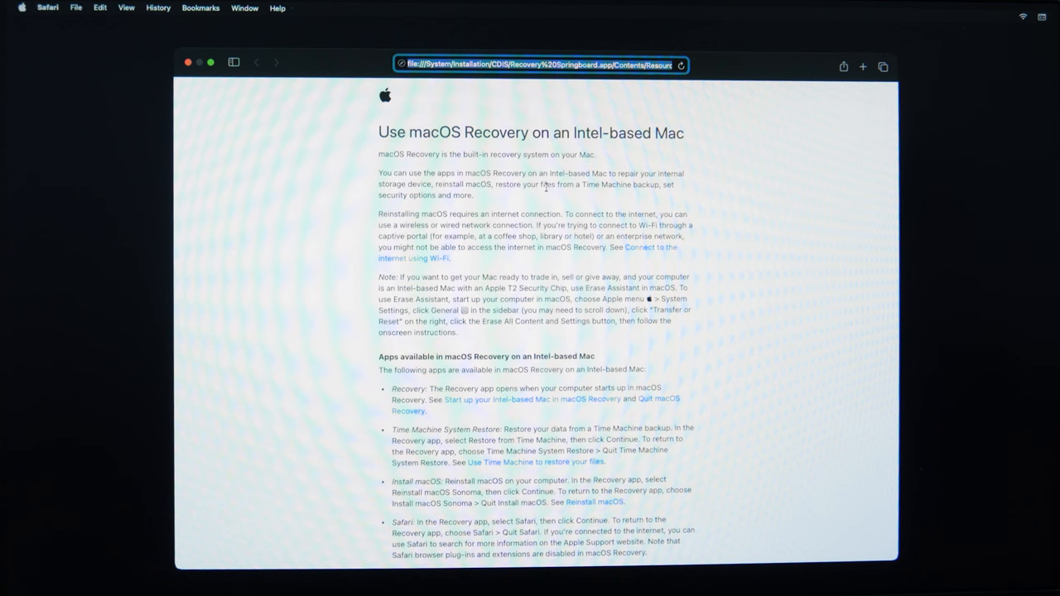
pyautogui.moveTo(599, 386)
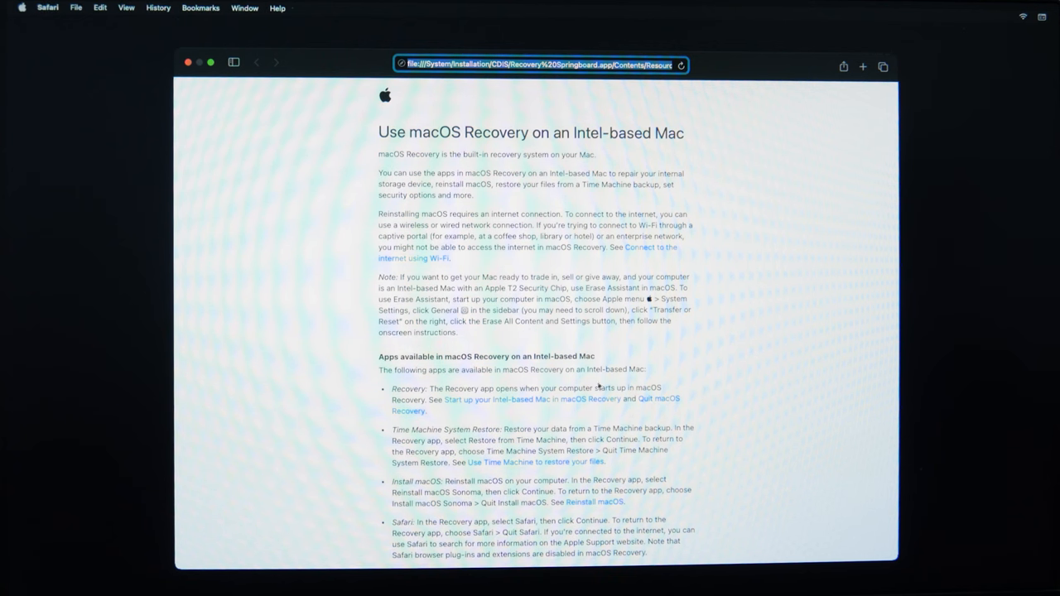
pyautogui.moveTo(625, 344)
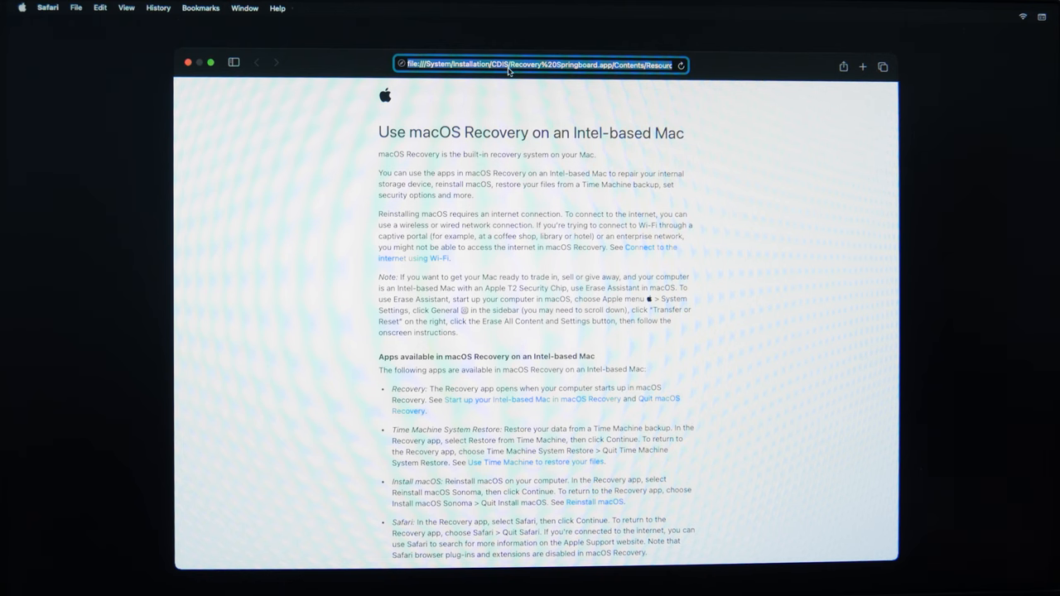
# Load Google via the address bar and search 'MacOS Recovery mode', scrolling Apple's support page.
pyautogui.write('goog')
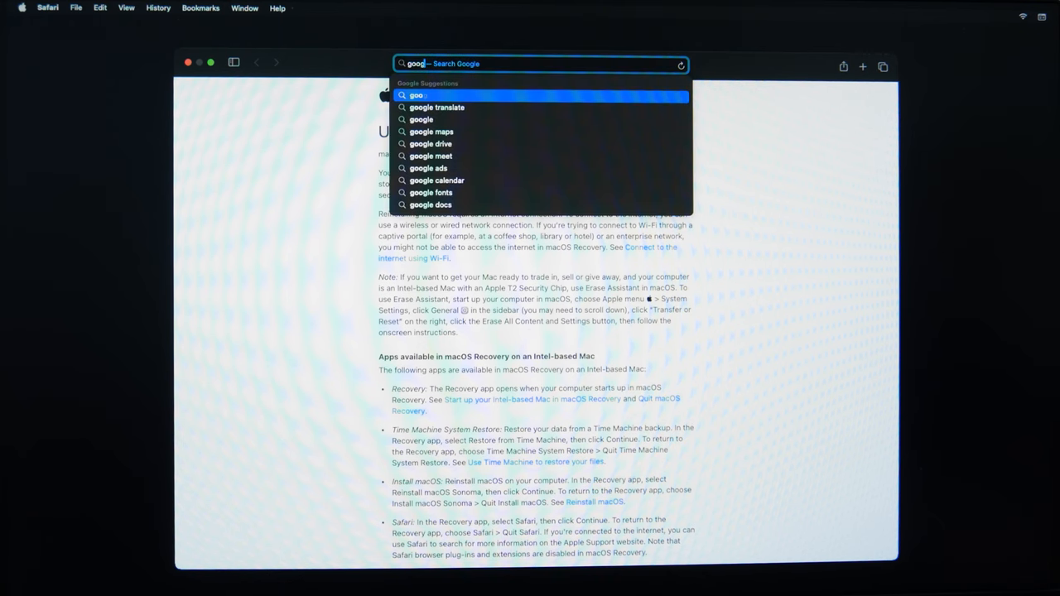
pyautogui.click(436, 108)
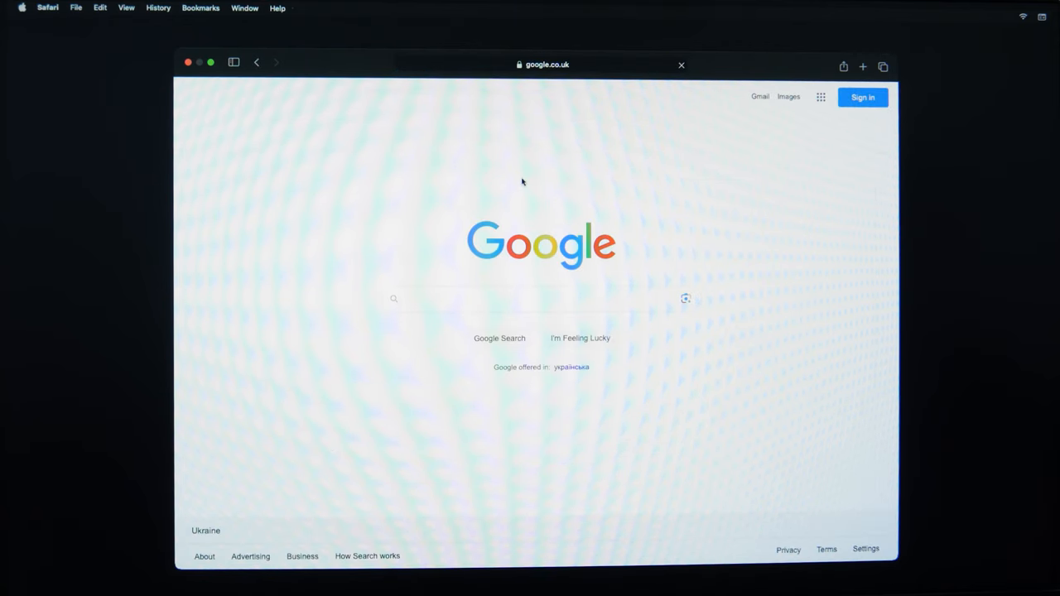
pyautogui.write('MacOS Re')
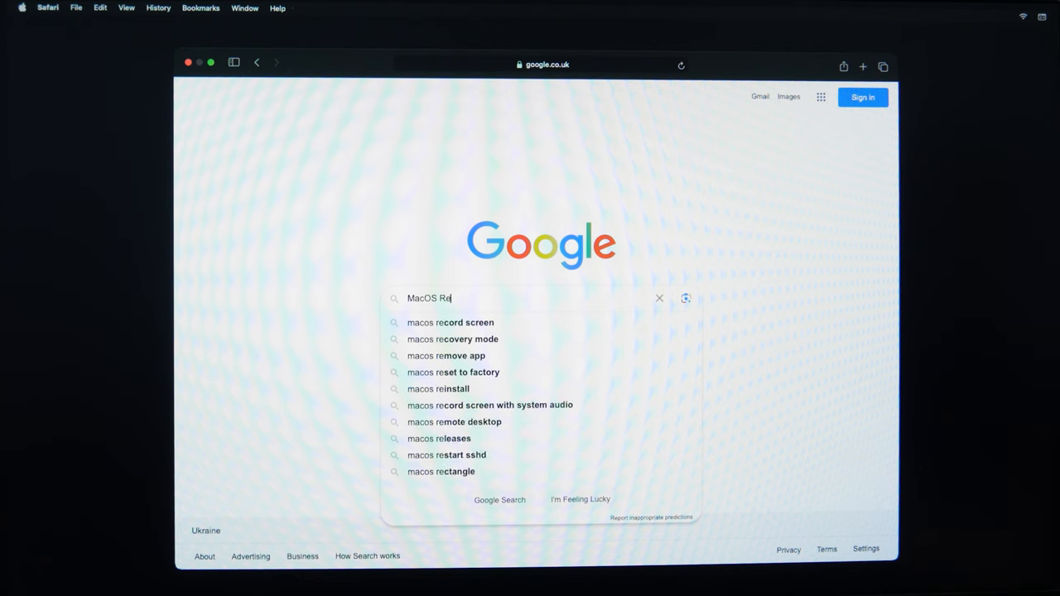
pyautogui.write('covery mo')
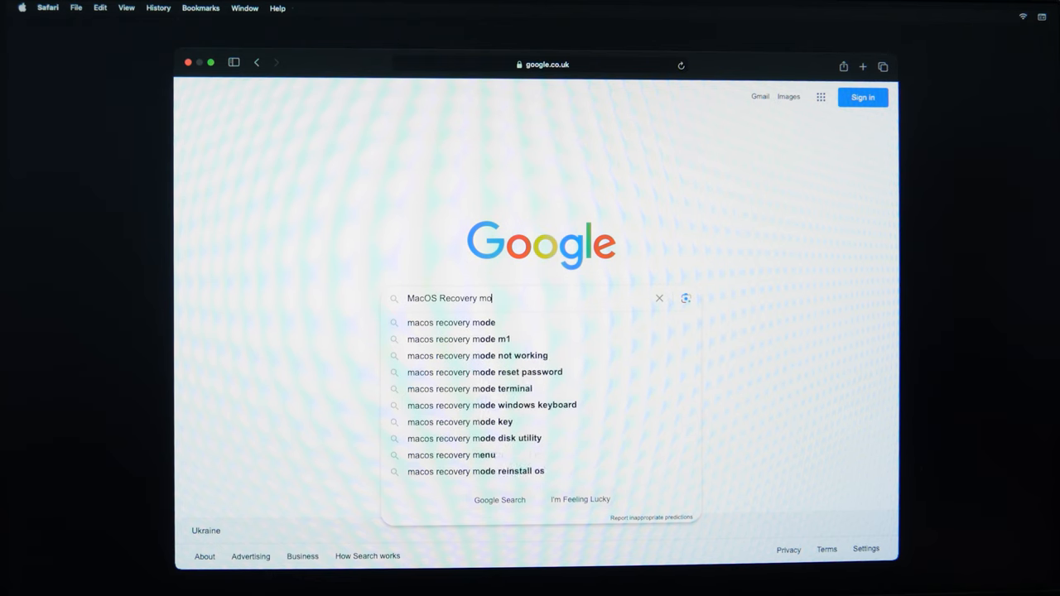
pyautogui.write('de')
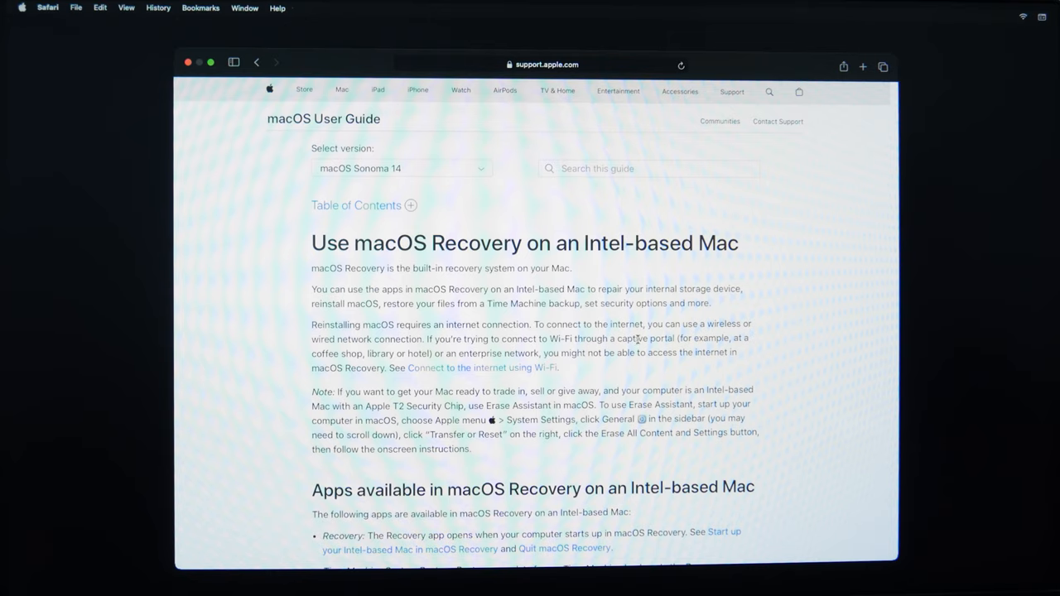
pyautogui.scroll(-3)
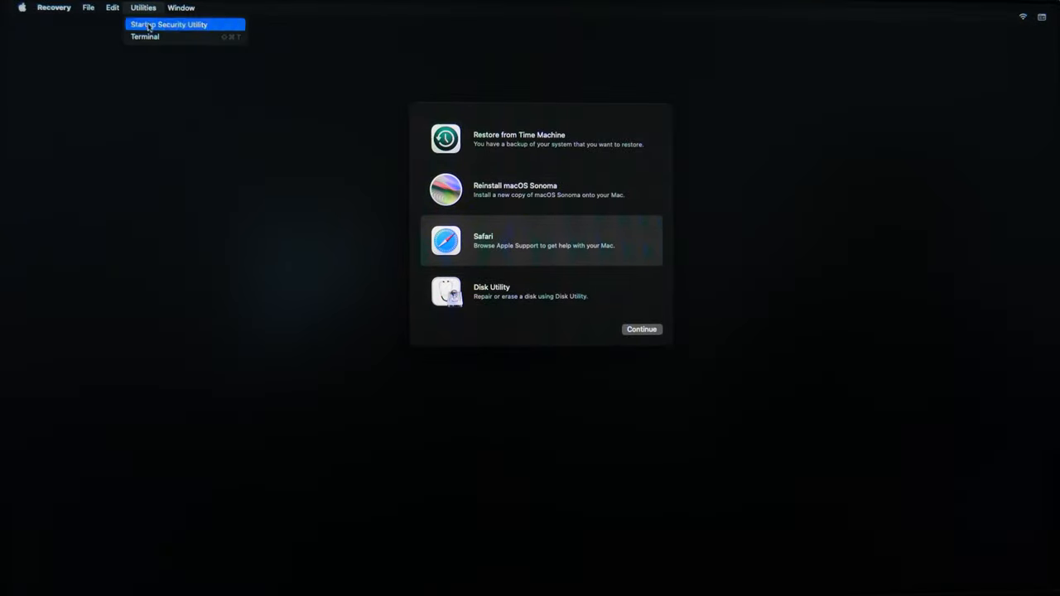
pyautogui.moveTo(163, 40)
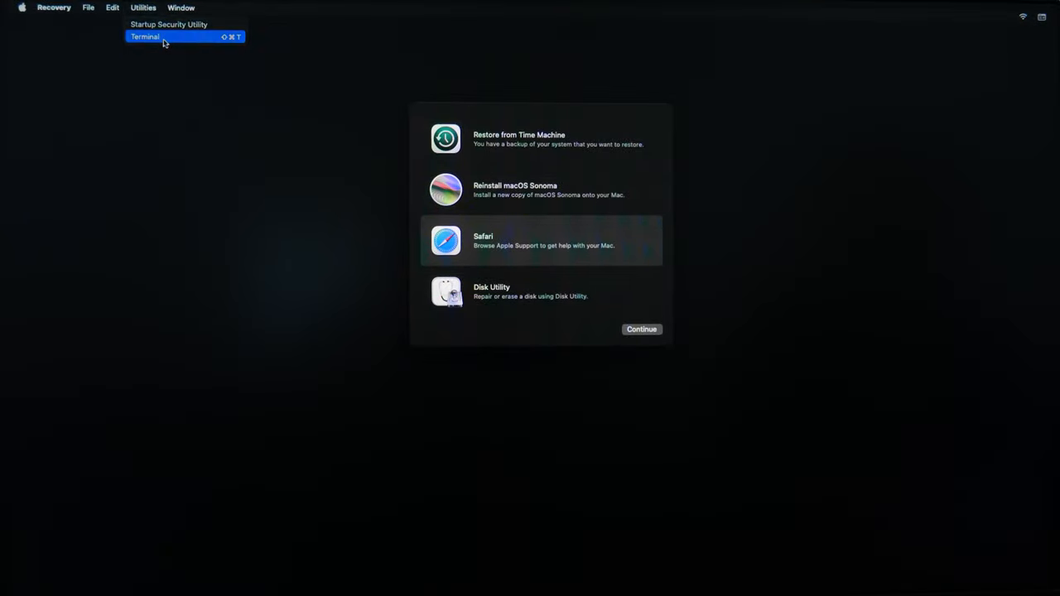
pyautogui.click(144, 36)
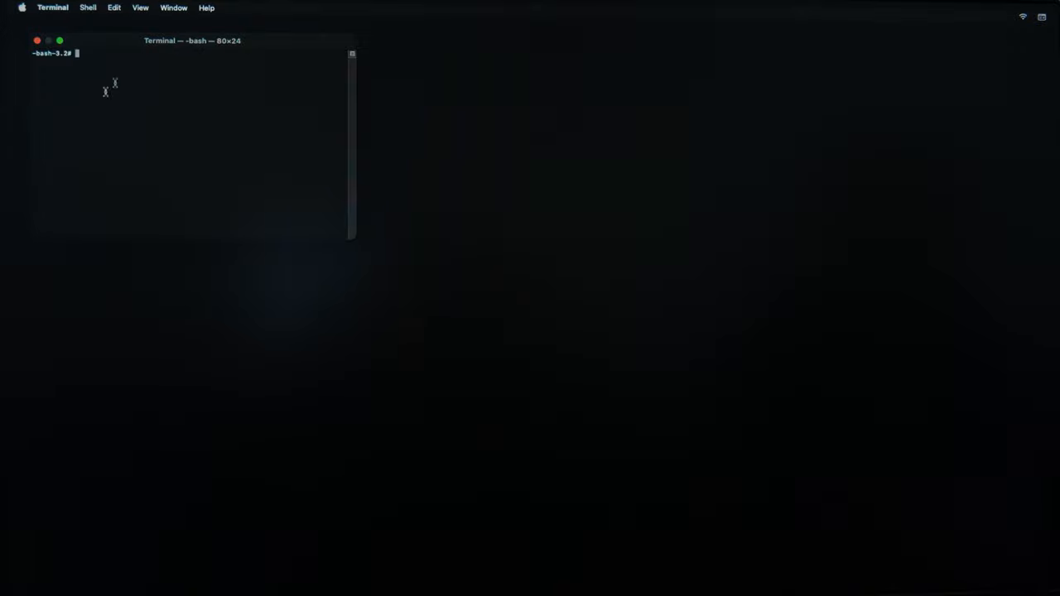
pyautogui.moveTo(119, 73)
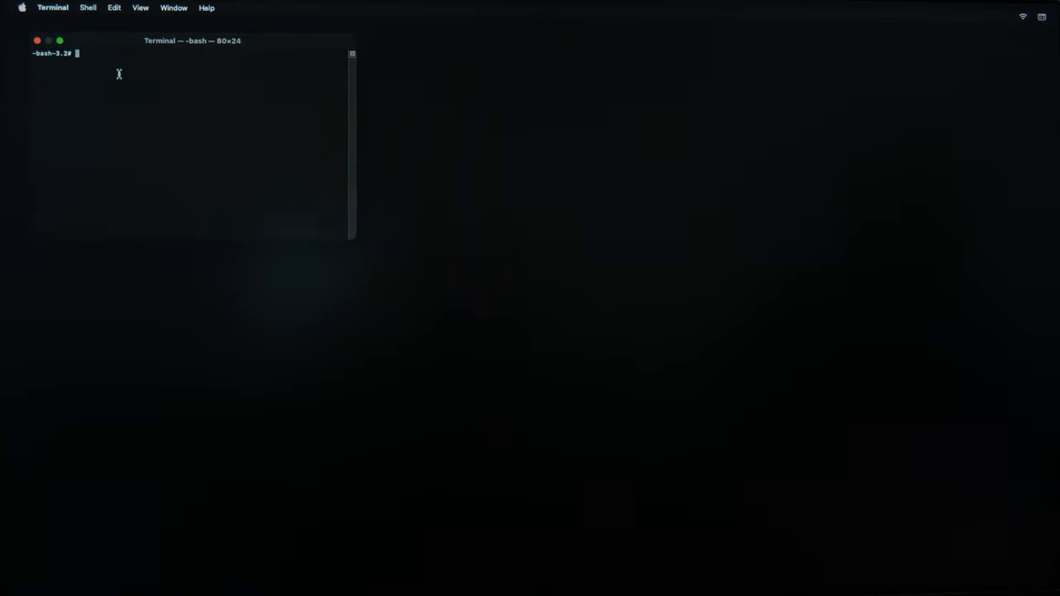
pyautogui.write('ls -l')
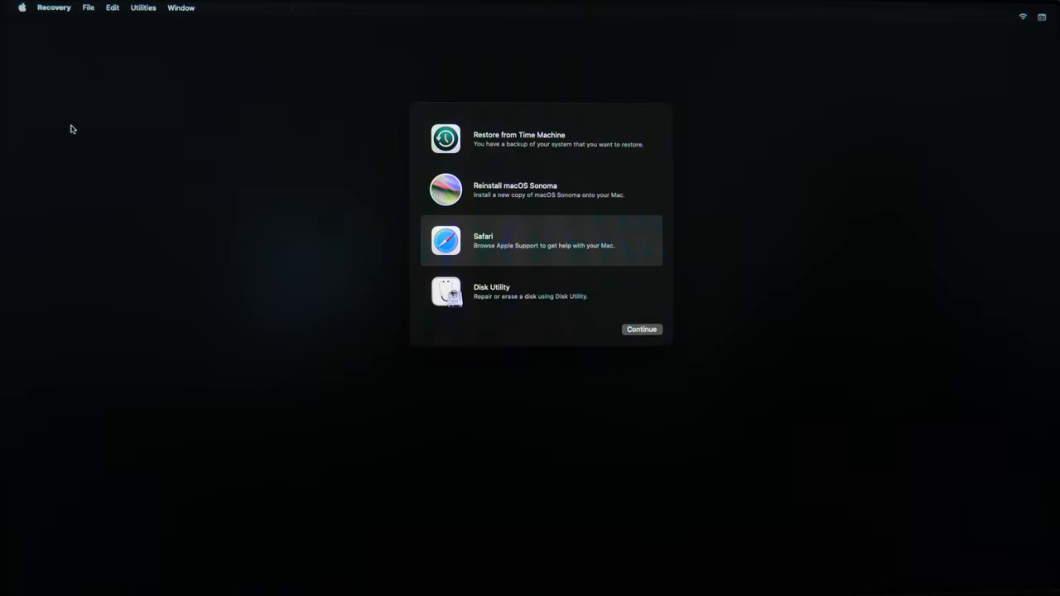
# Launch Startup Security Utility from Utilities and authenticate with the administrator macOS password.
pyautogui.click(142, 7)
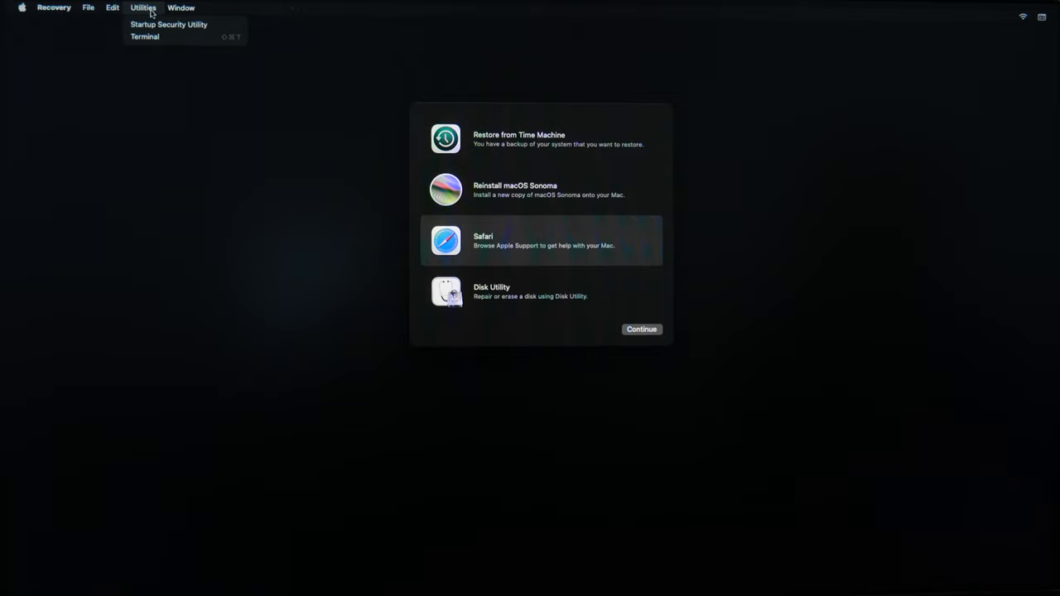
pyautogui.click(169, 24)
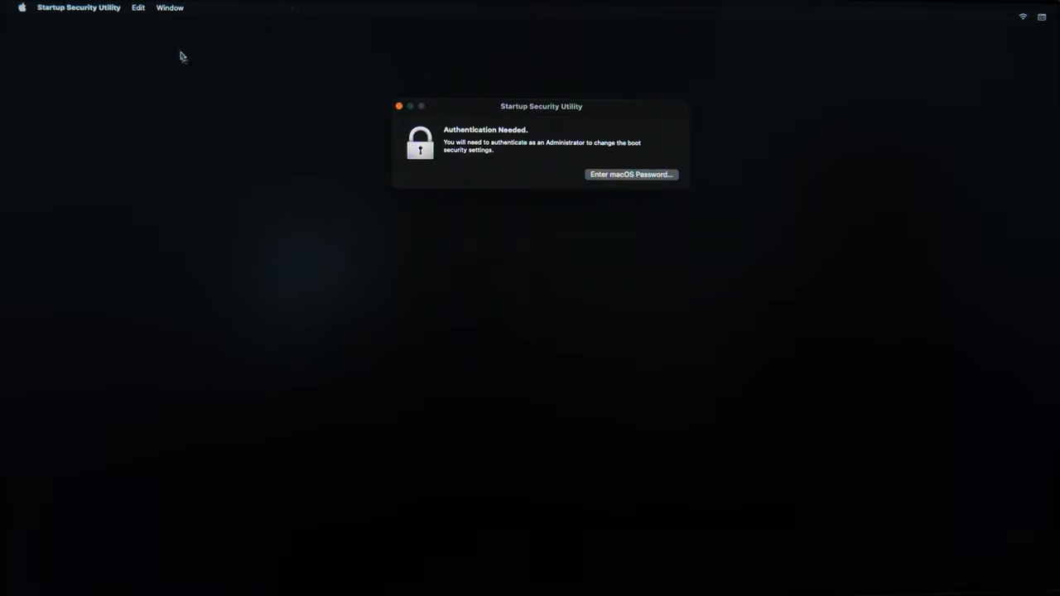
pyautogui.moveTo(520, 170)
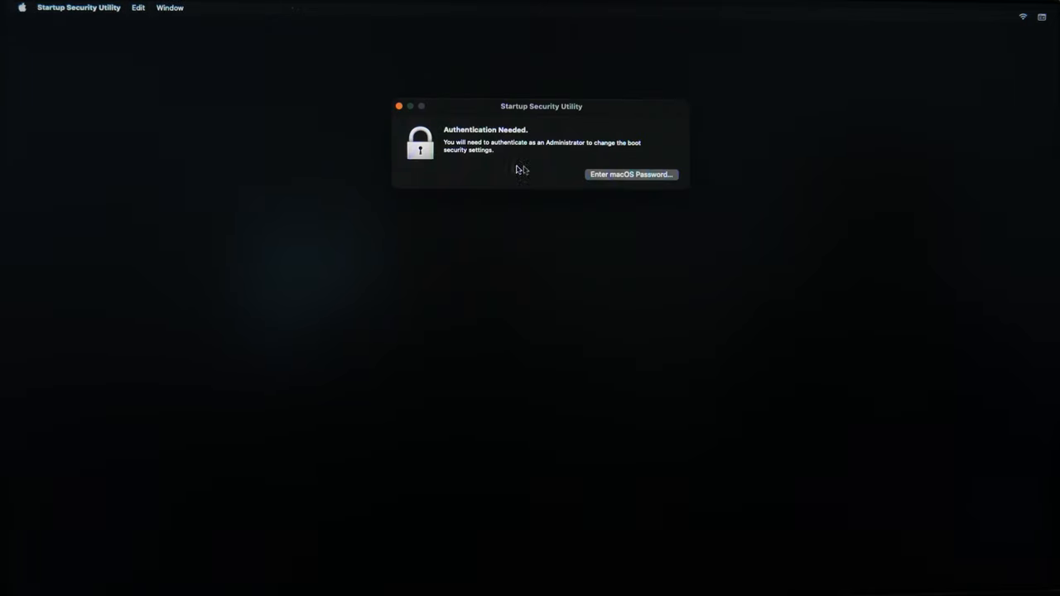
pyautogui.click(630, 174)
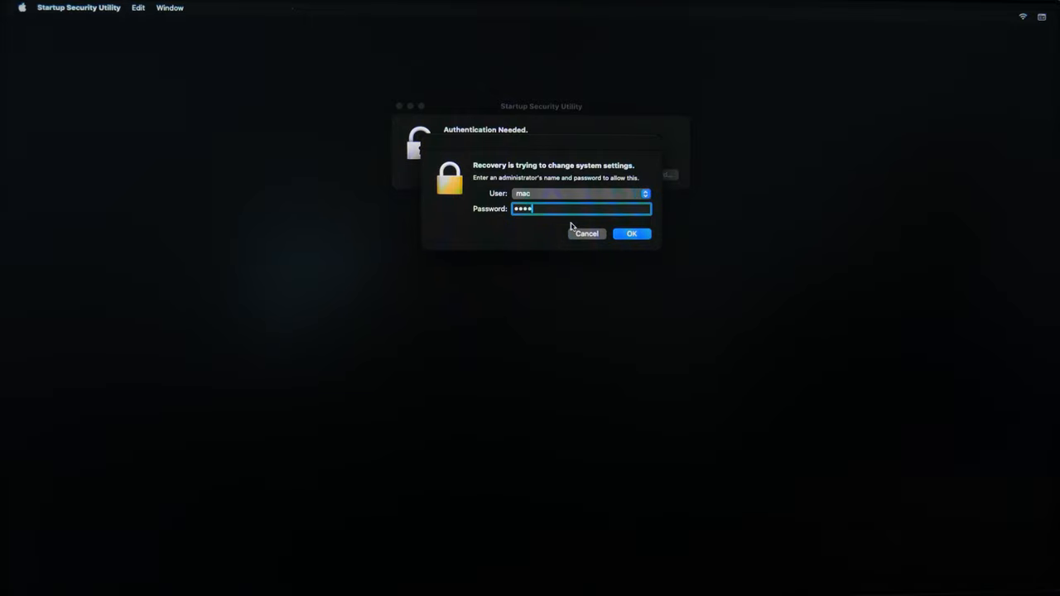
pyautogui.click(631, 234)
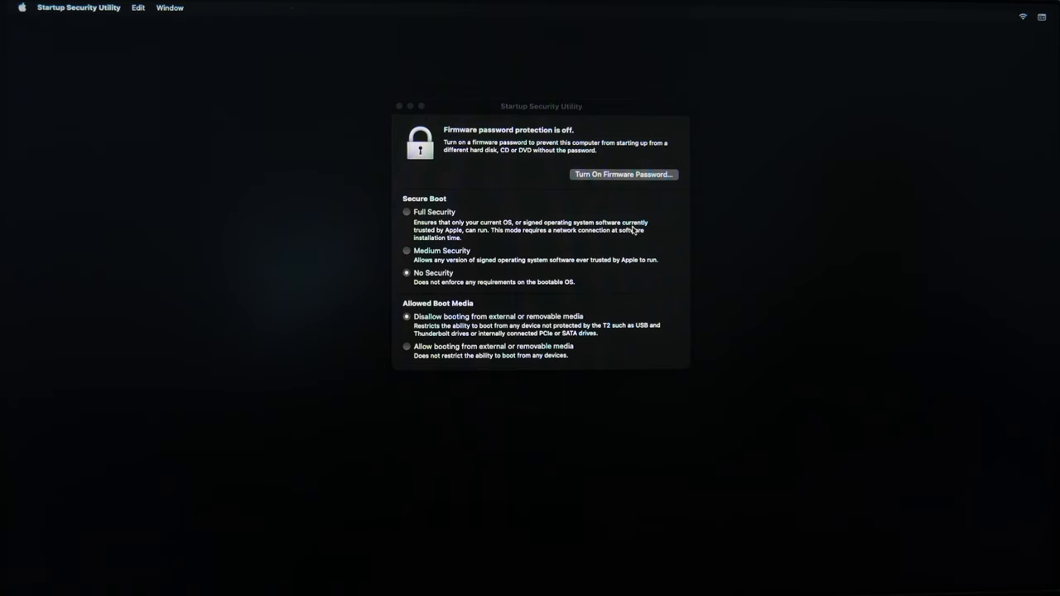
pyautogui.moveTo(447, 205)
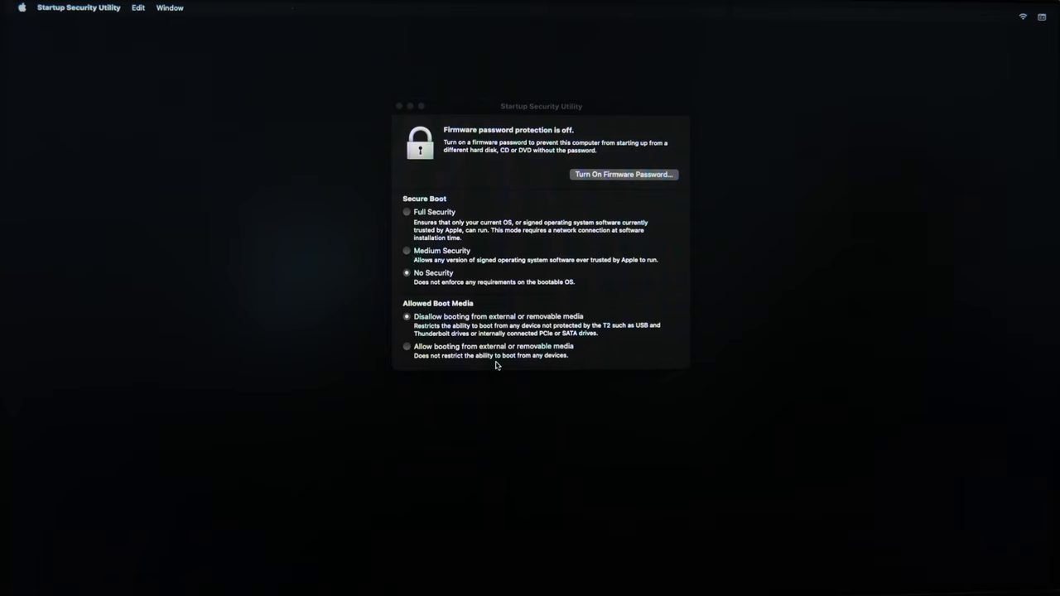
pyautogui.click(622, 174)
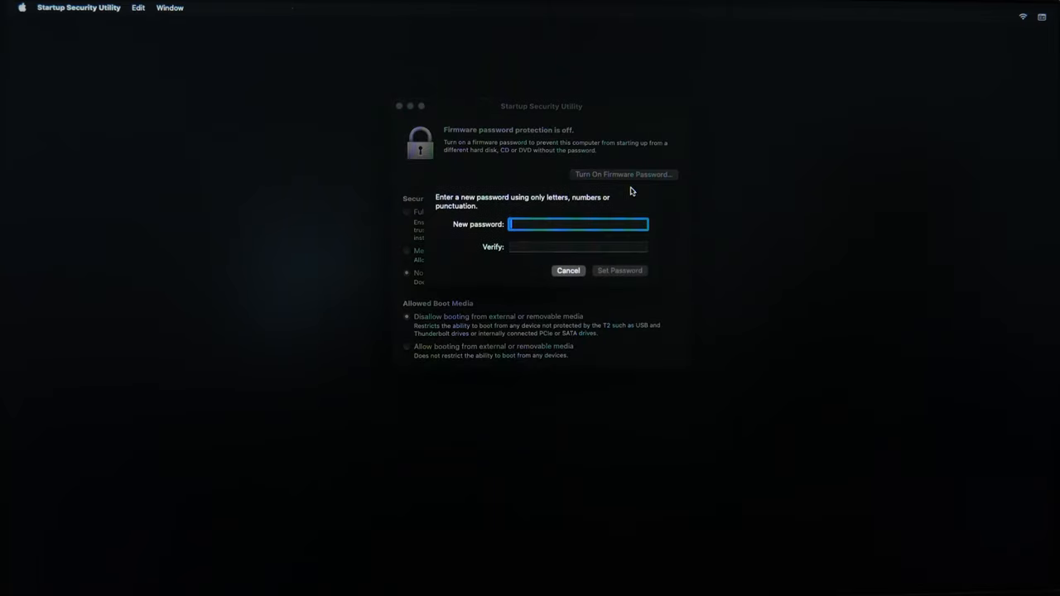
pyautogui.moveTo(553, 264)
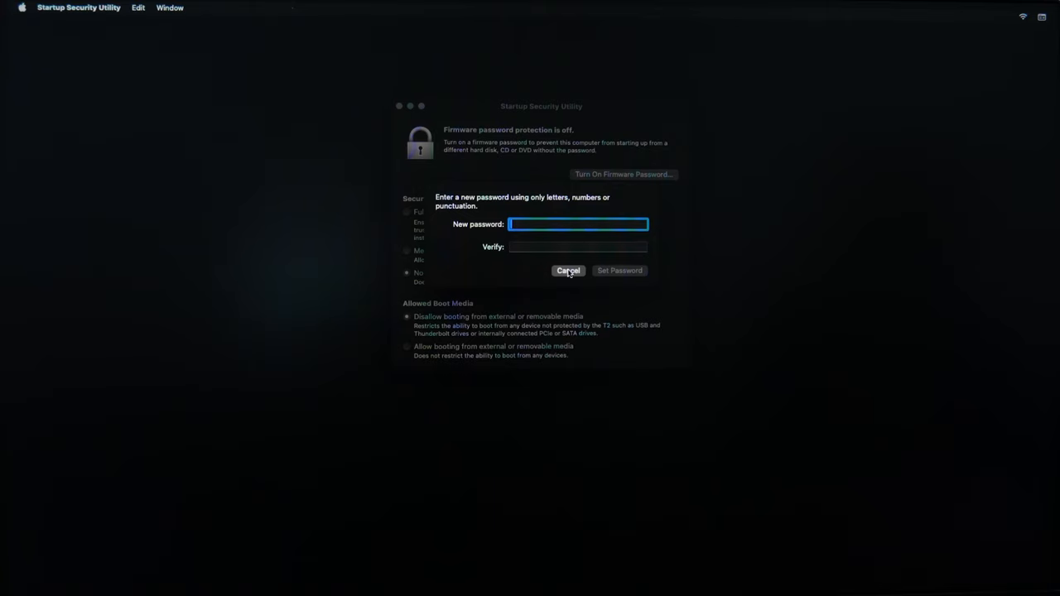
pyautogui.click(568, 270)
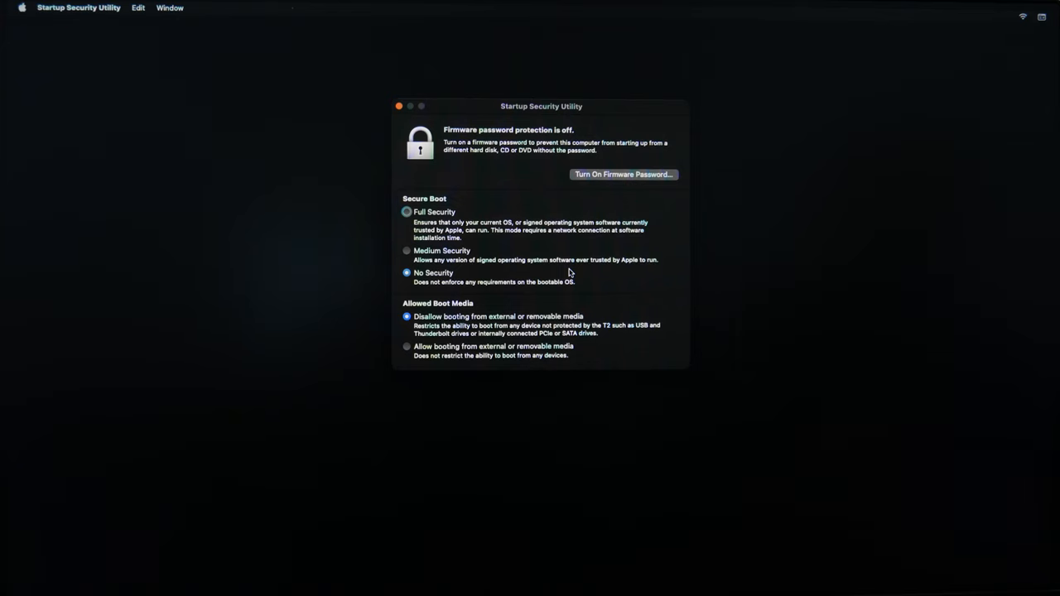
pyautogui.click(407, 212)
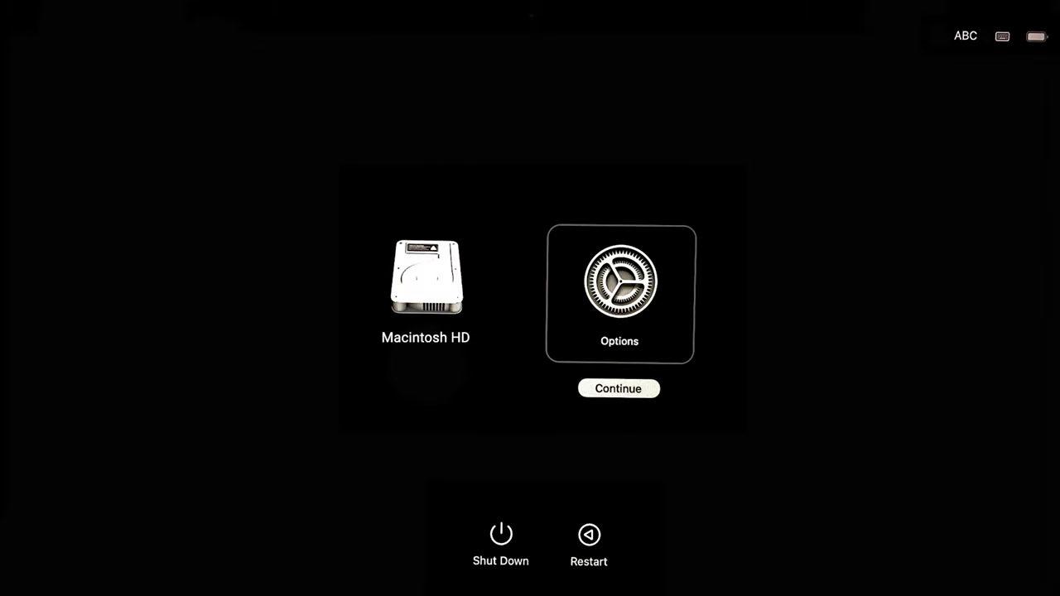
# Select Options and continue into the macOS Recovery window listing its four tools.
pyautogui.click(618, 388)
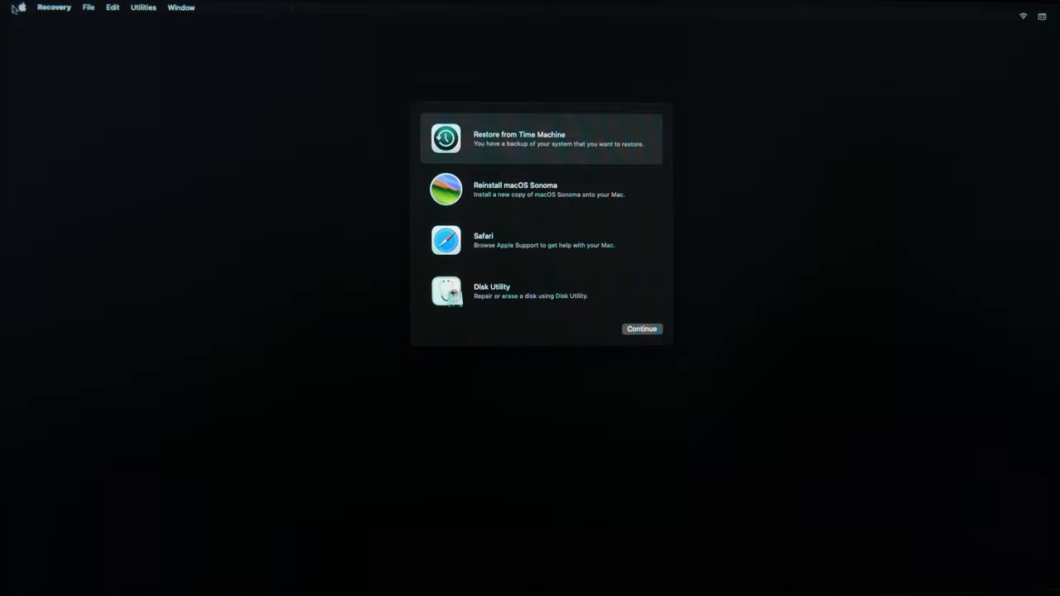
pyautogui.click(540, 190)
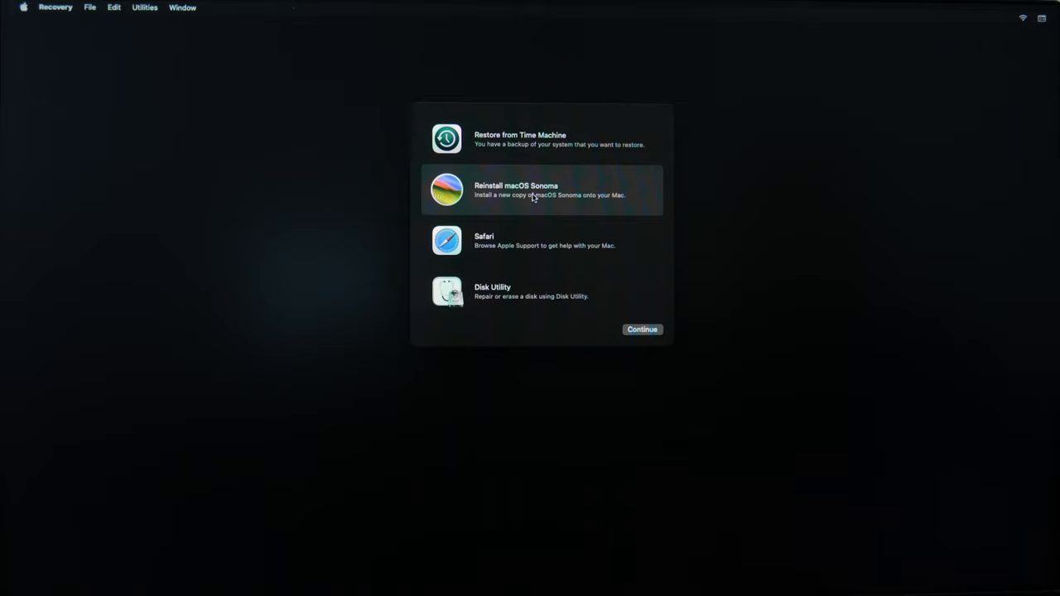